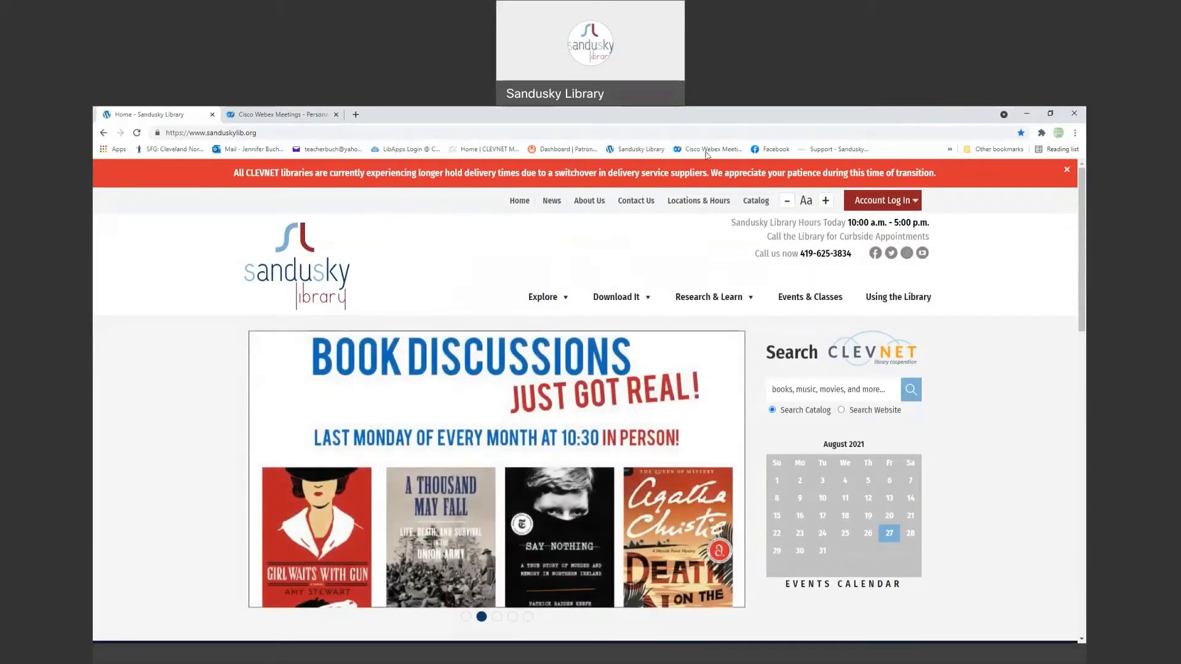
mouse_move(674, 247)
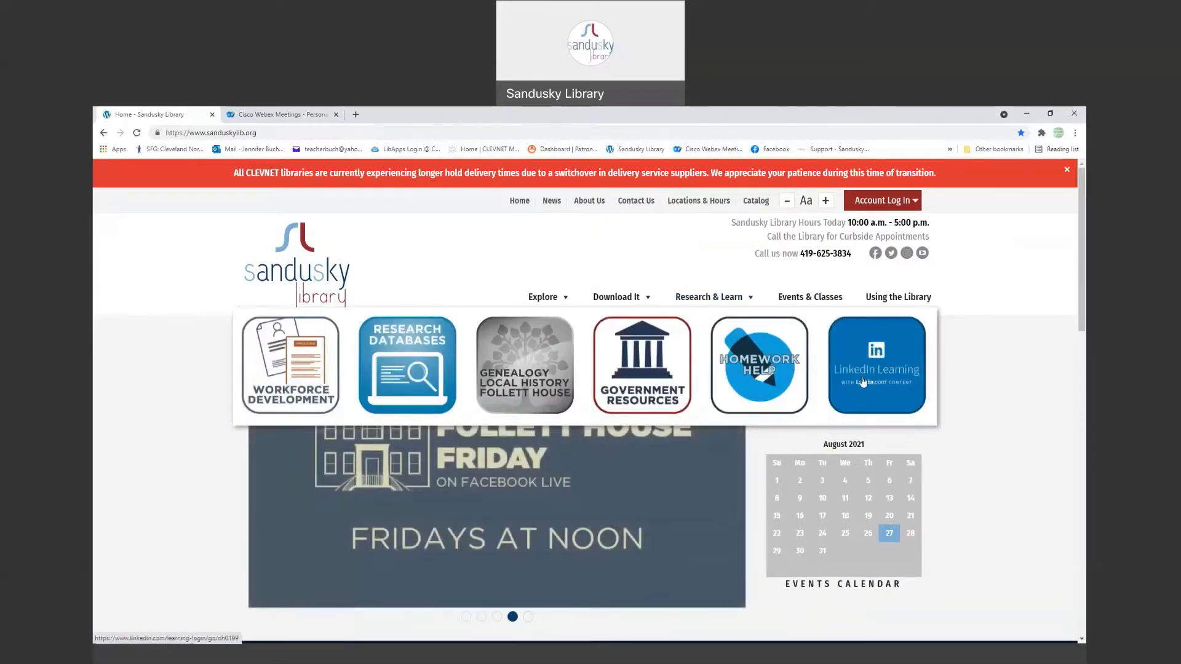
mouse_move(957, 408)
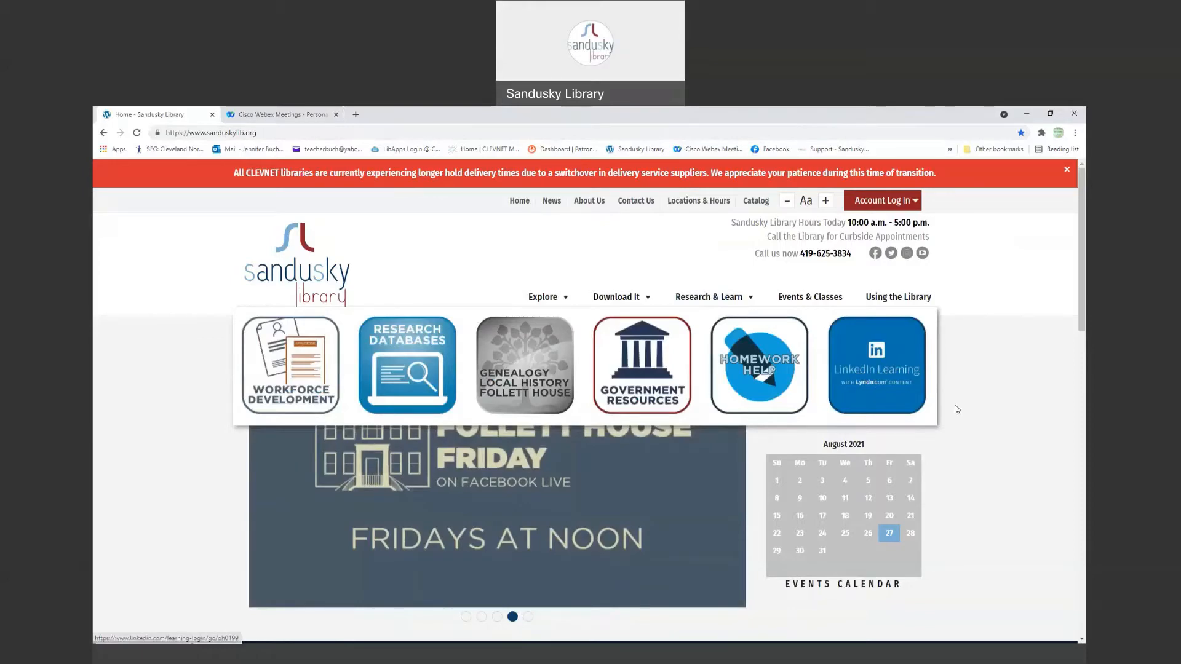
Step: Open LinkedIn Learning from the library's 'Lynda.com is now LinkedIn Learning' Tutorials tile
scroll("down", 3)
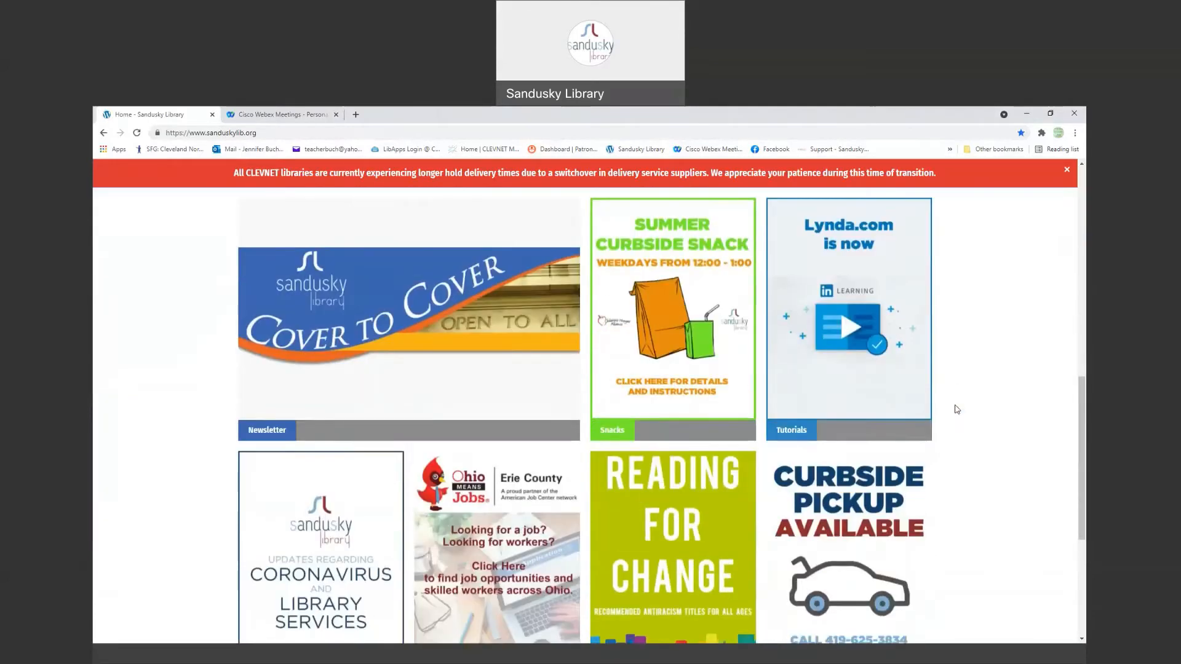
mouse_move(836, 308)
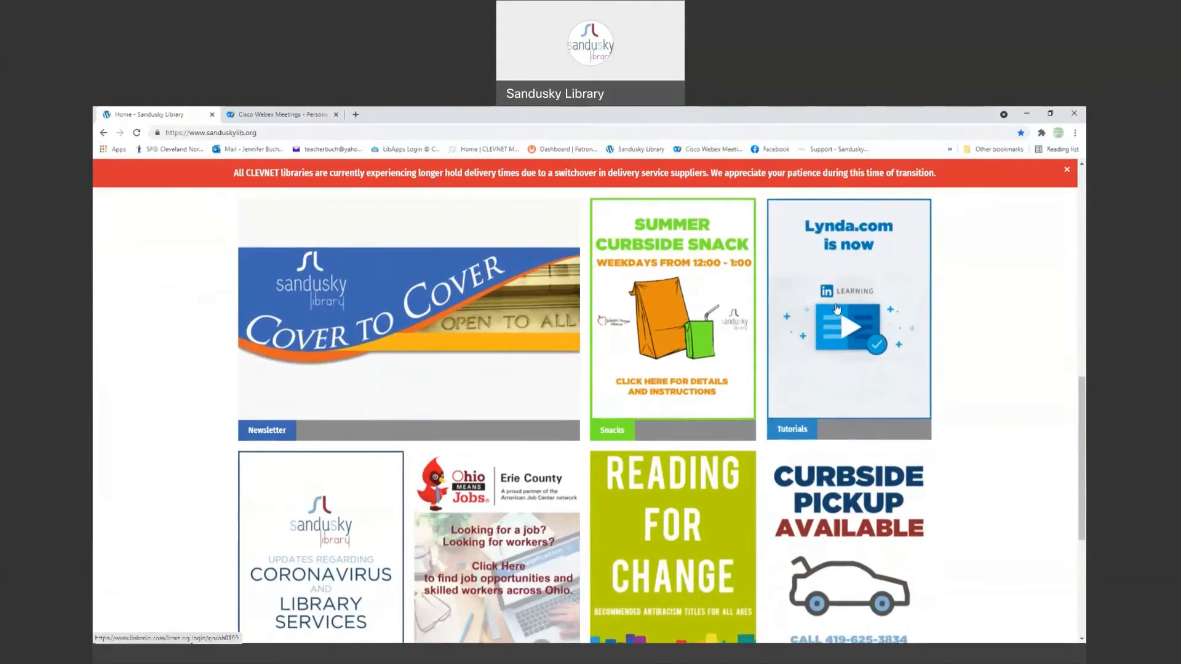
mouse_move(835, 309)
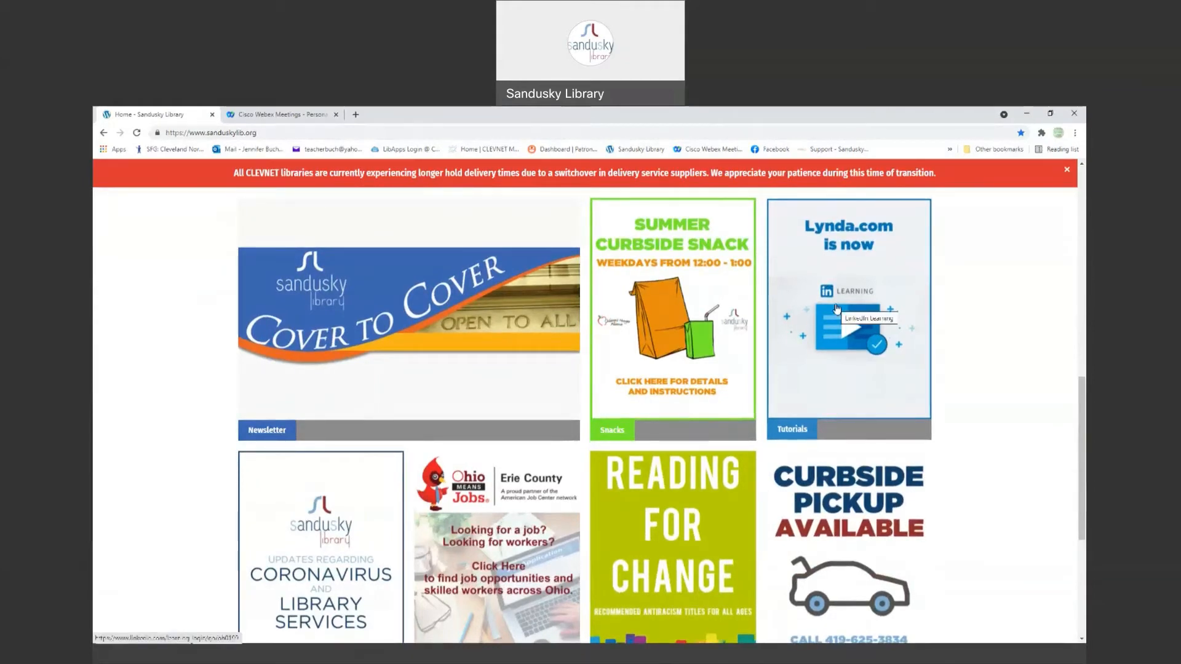
left_click(838, 316)
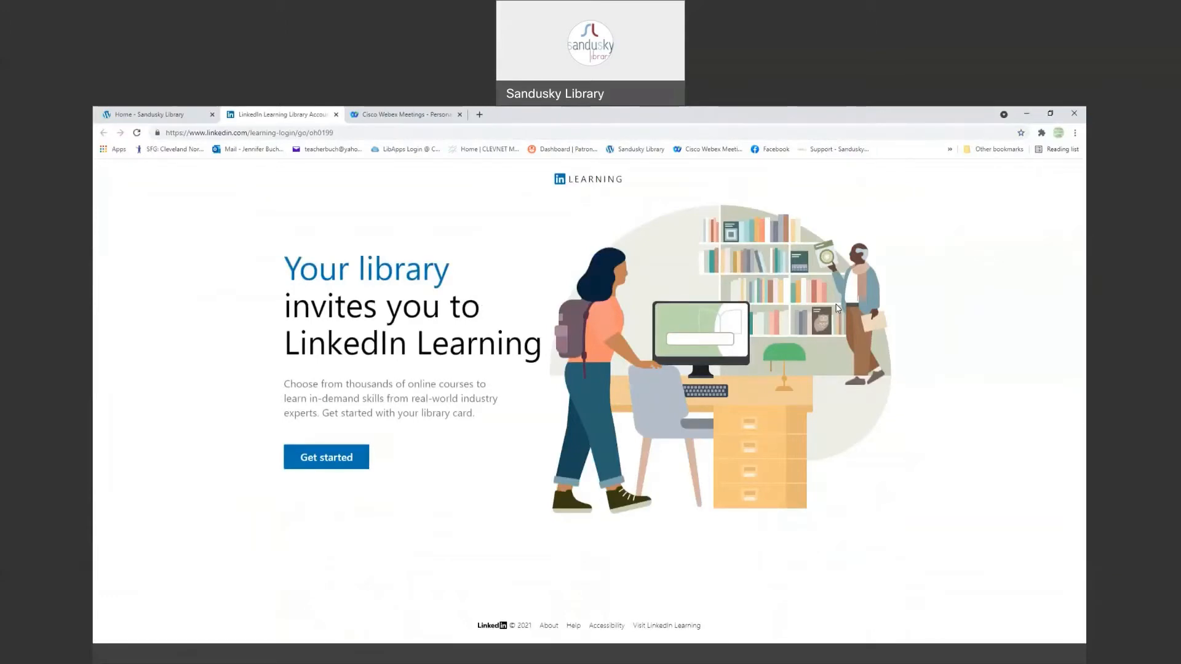
mouse_move(381, 466)
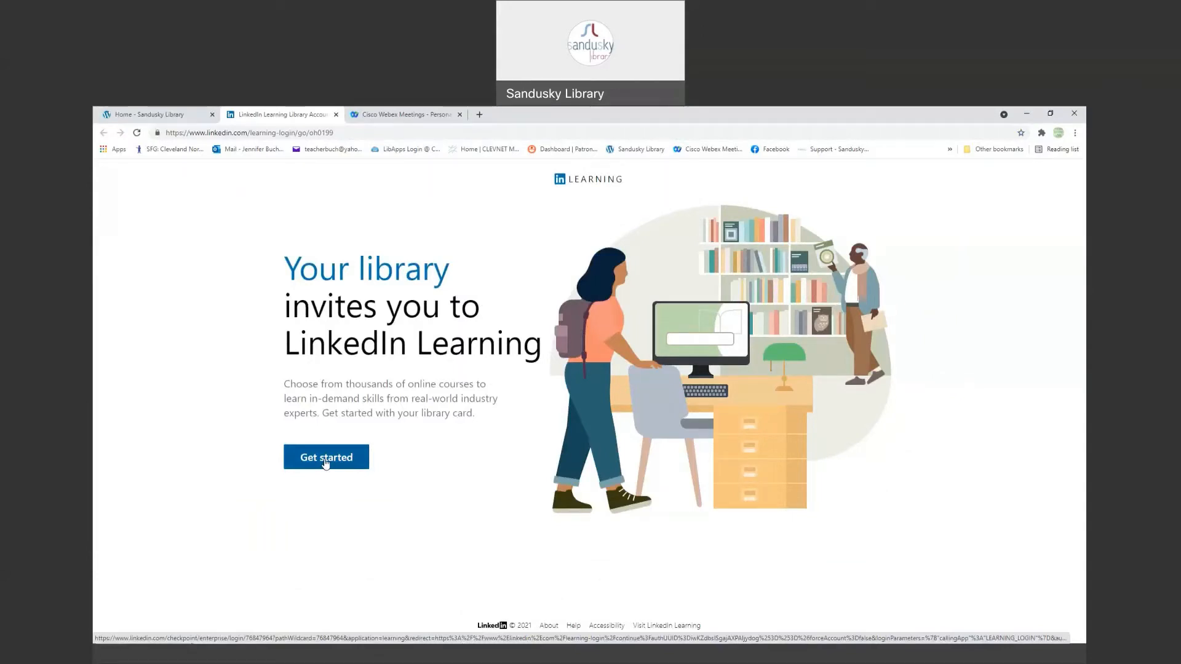
Step: Sign in to LinkedIn Learning with the library card number and PIN
left_click(326, 457)
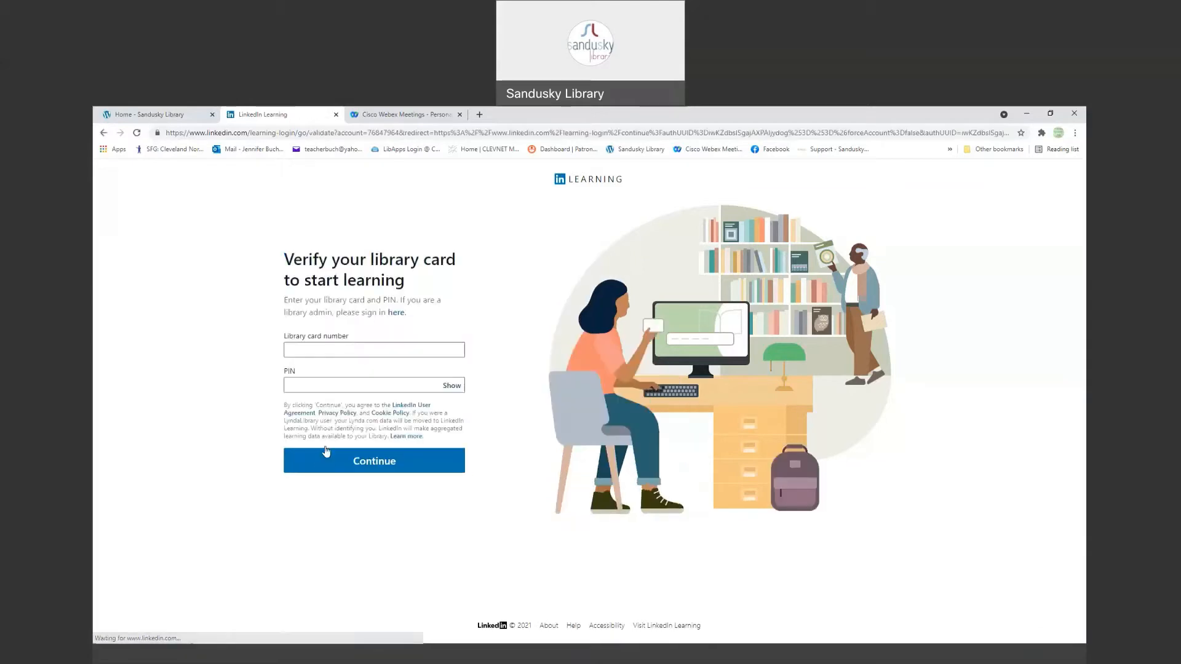
left_click(373, 350)
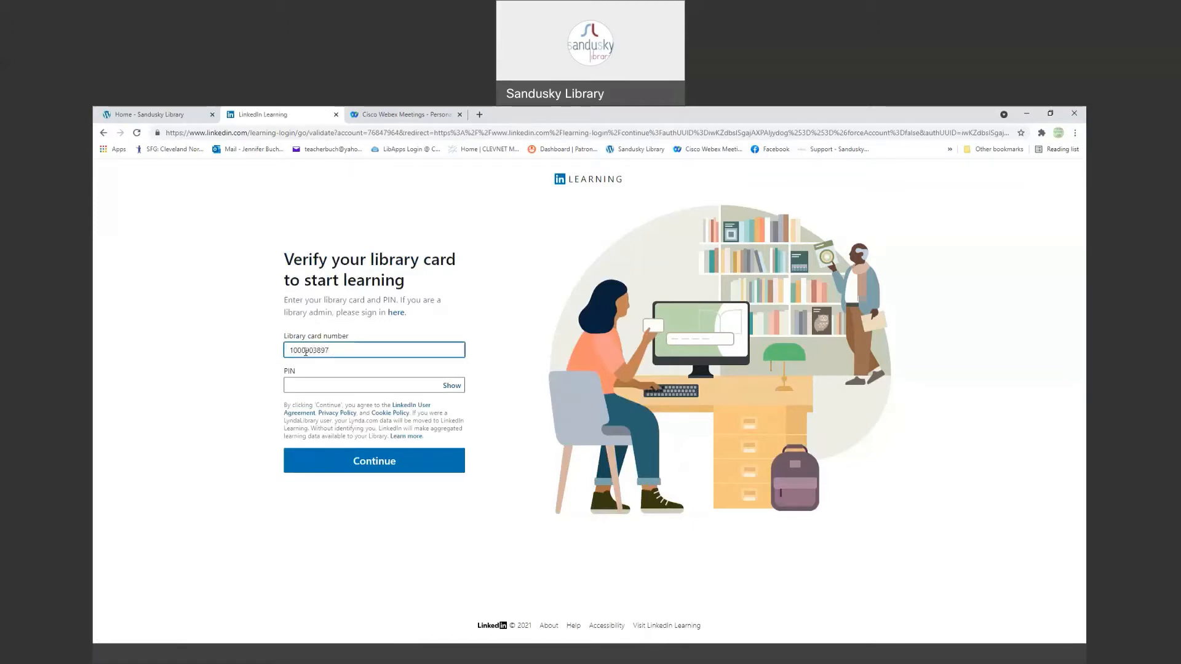
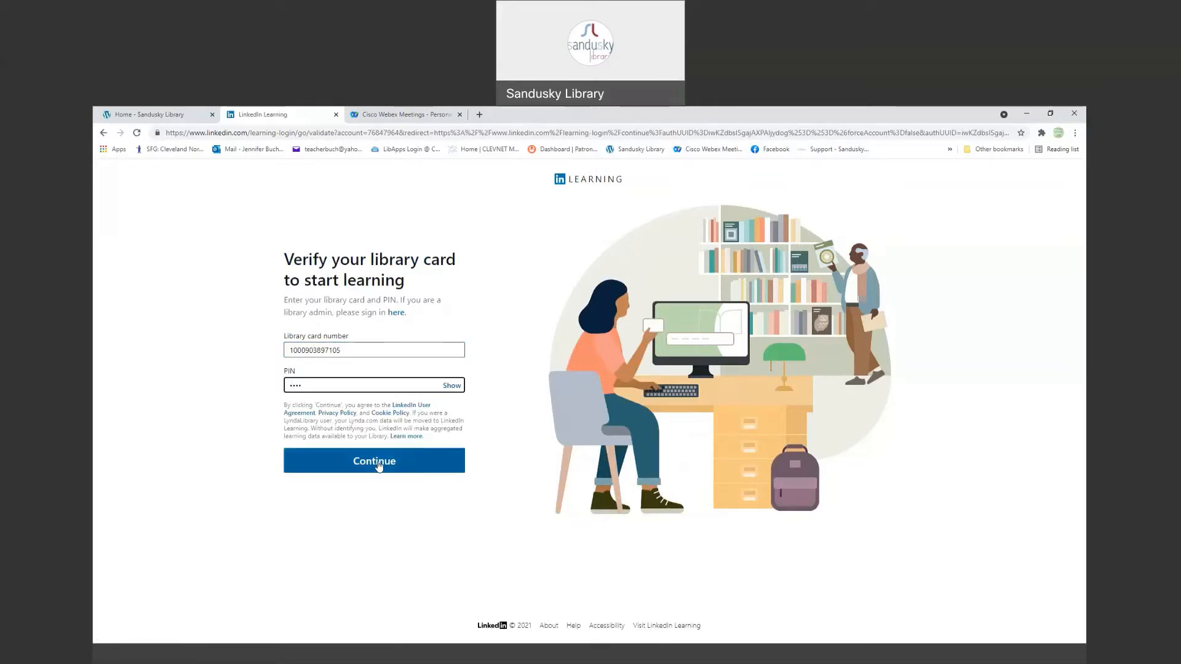
left_click(374, 460)
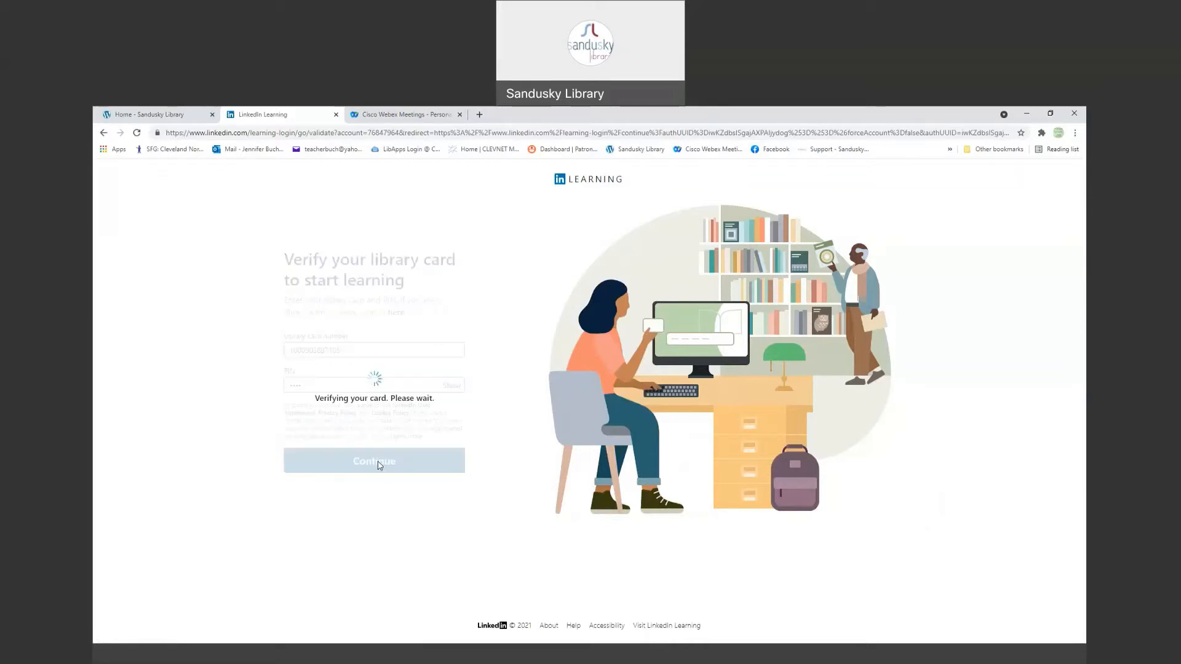
left_click(374, 461)
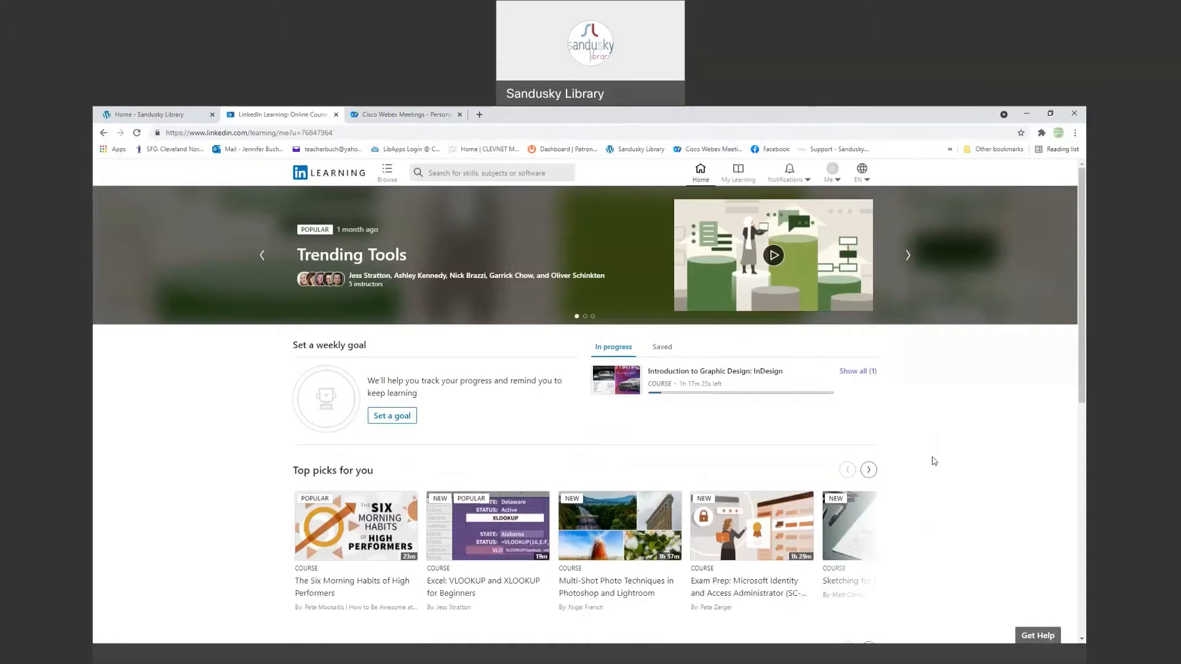
mouse_move(345, 251)
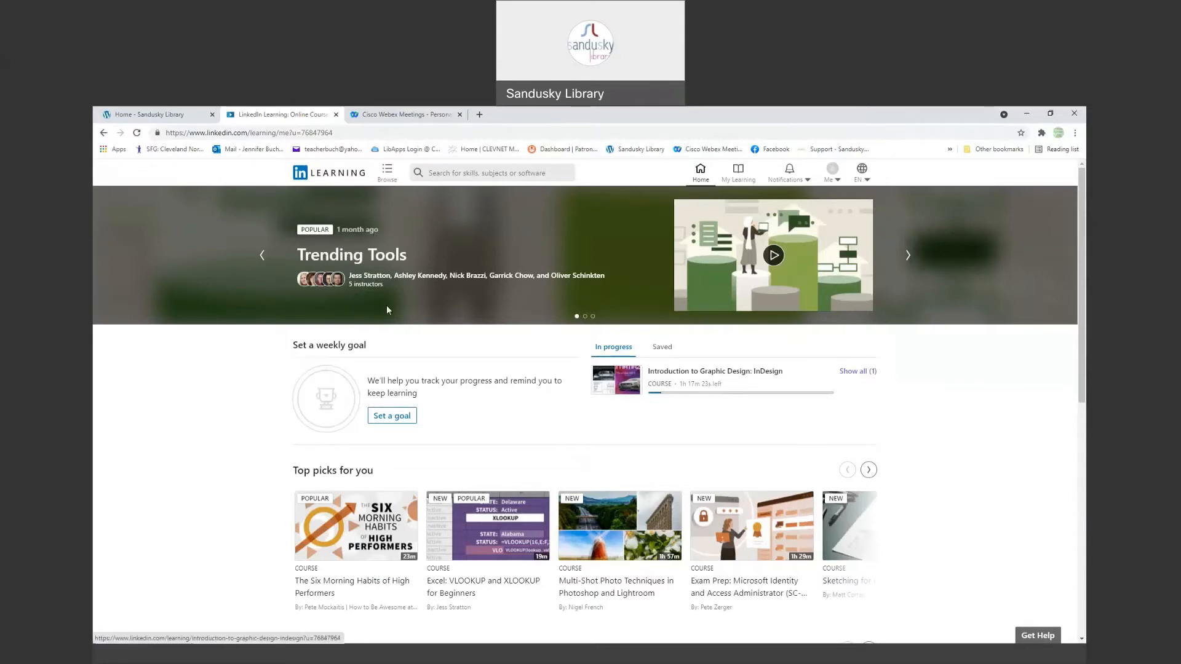
Step: Browse the Business, Creative and Technology subject lists, ending on Business topics
left_click(387, 172)
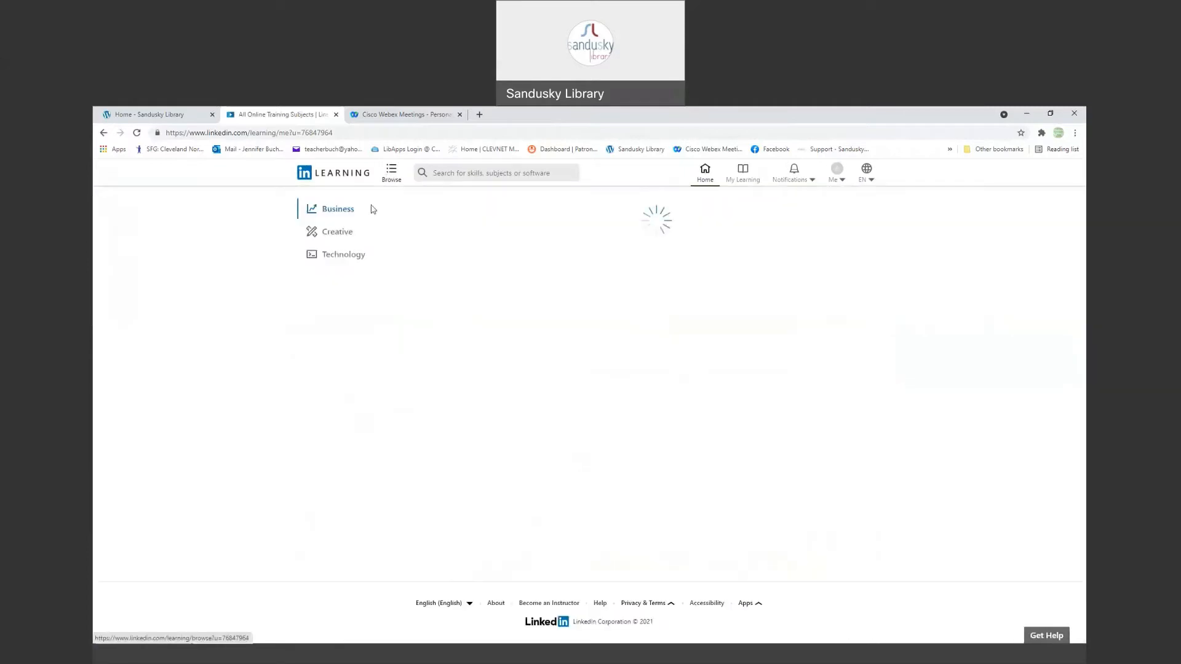
left_click(336, 209)
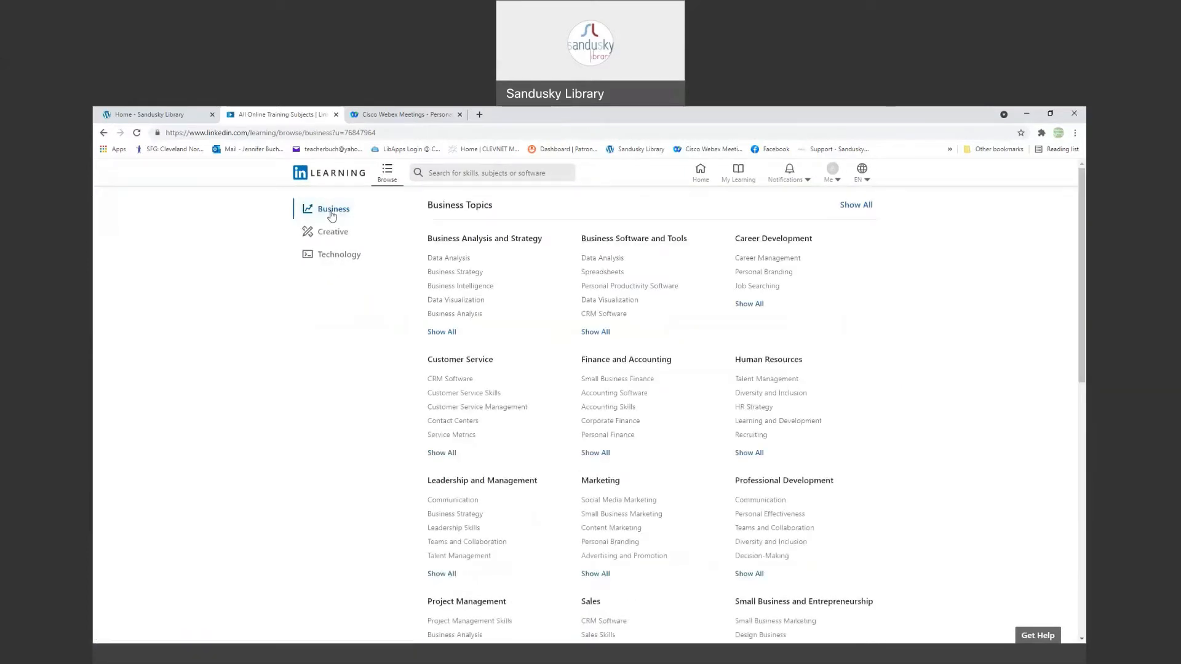
left_click(335, 232)
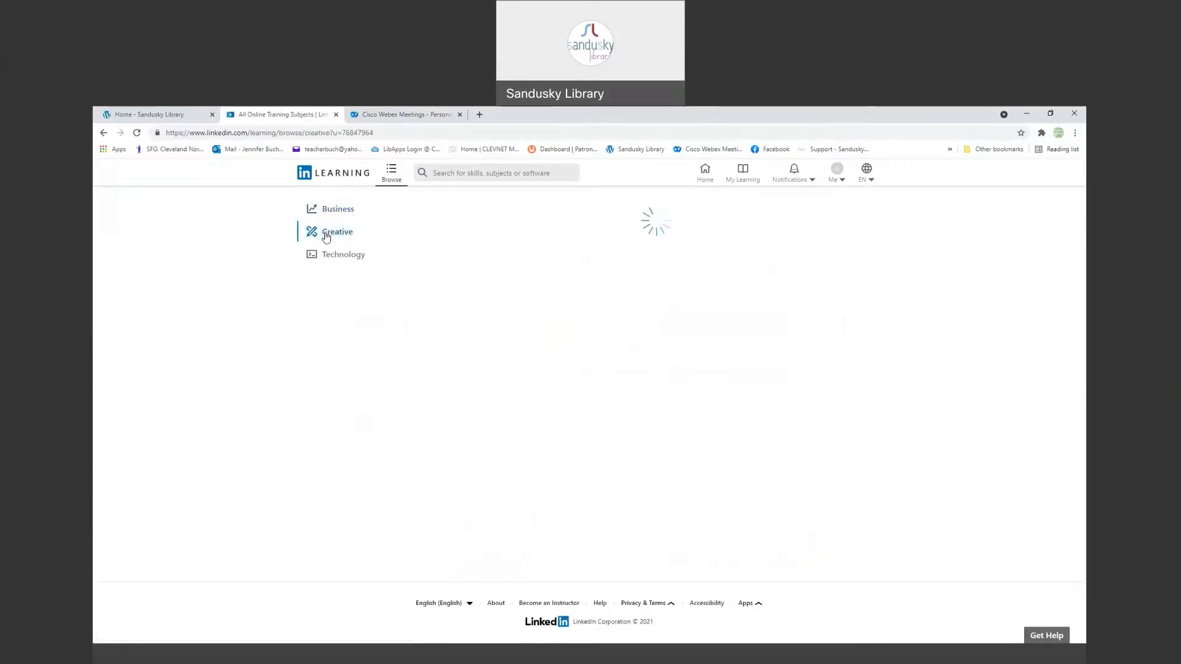
left_click(343, 254)
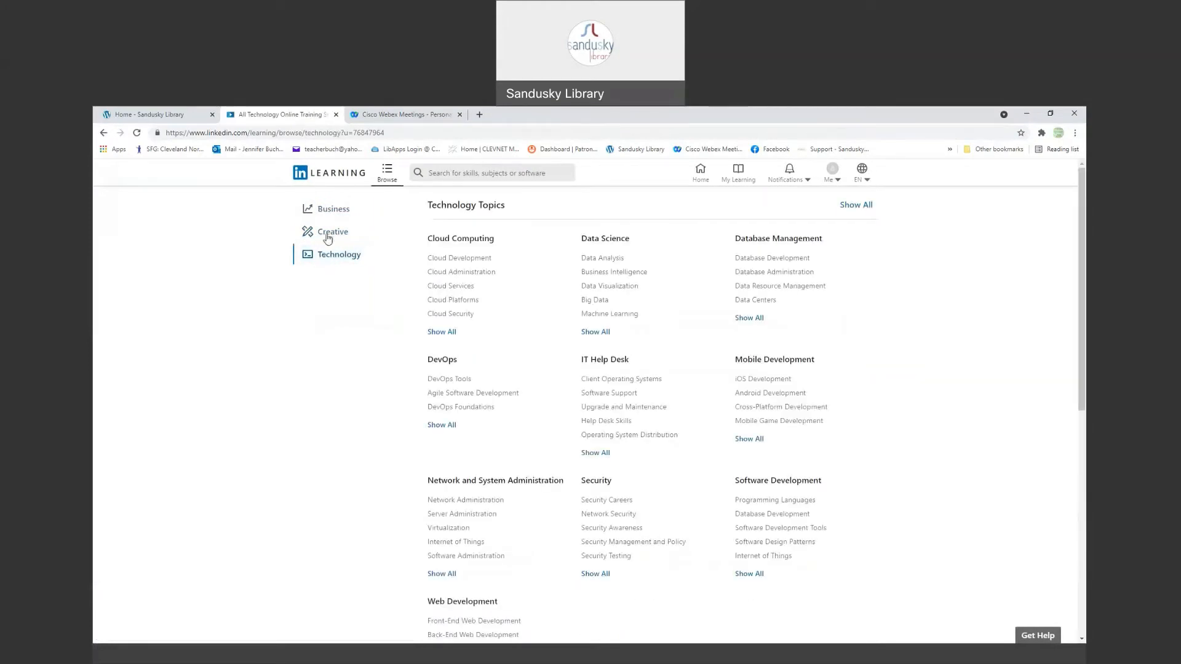
left_click(332, 209)
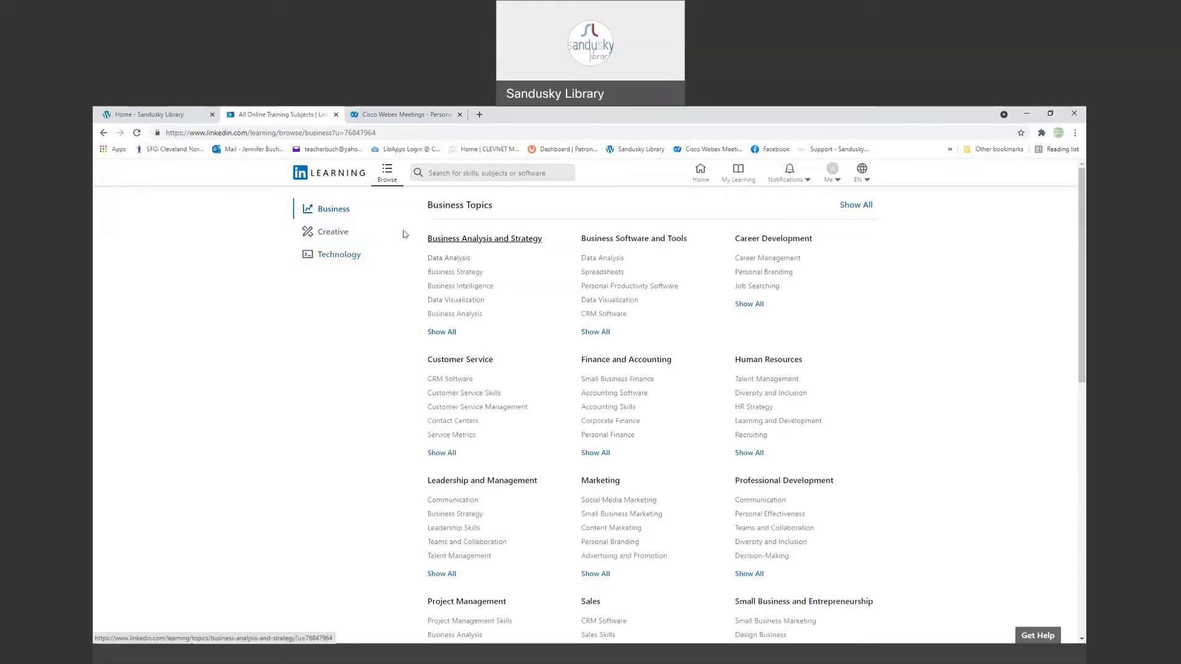
mouse_move(488, 247)
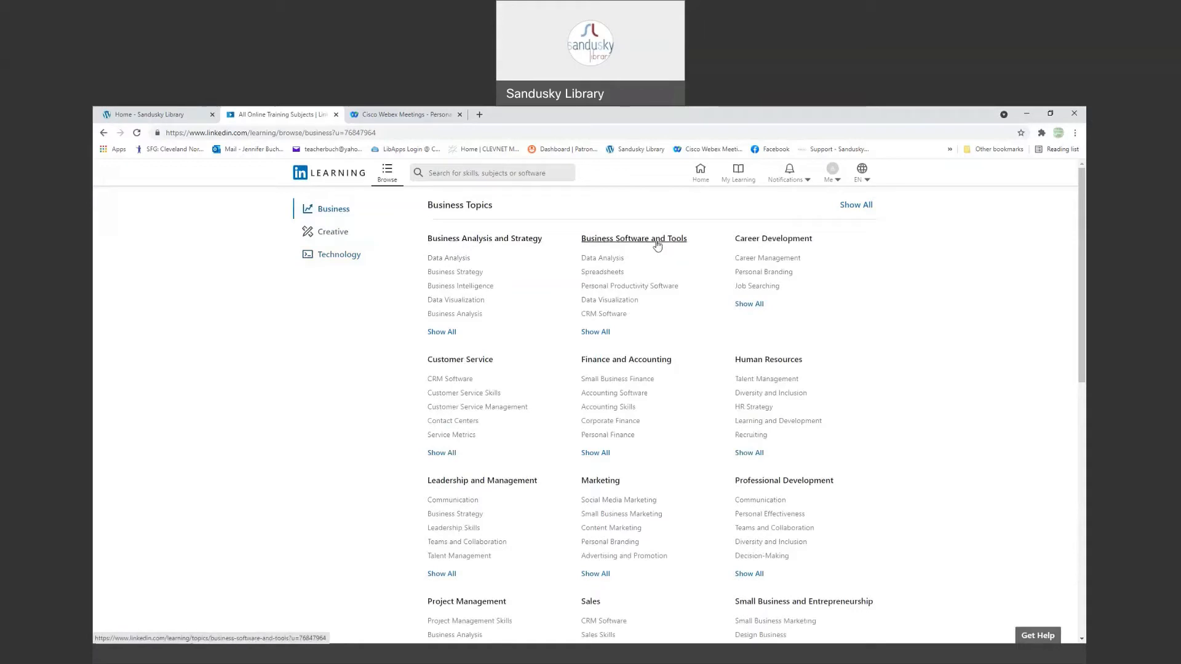
mouse_move(838, 335)
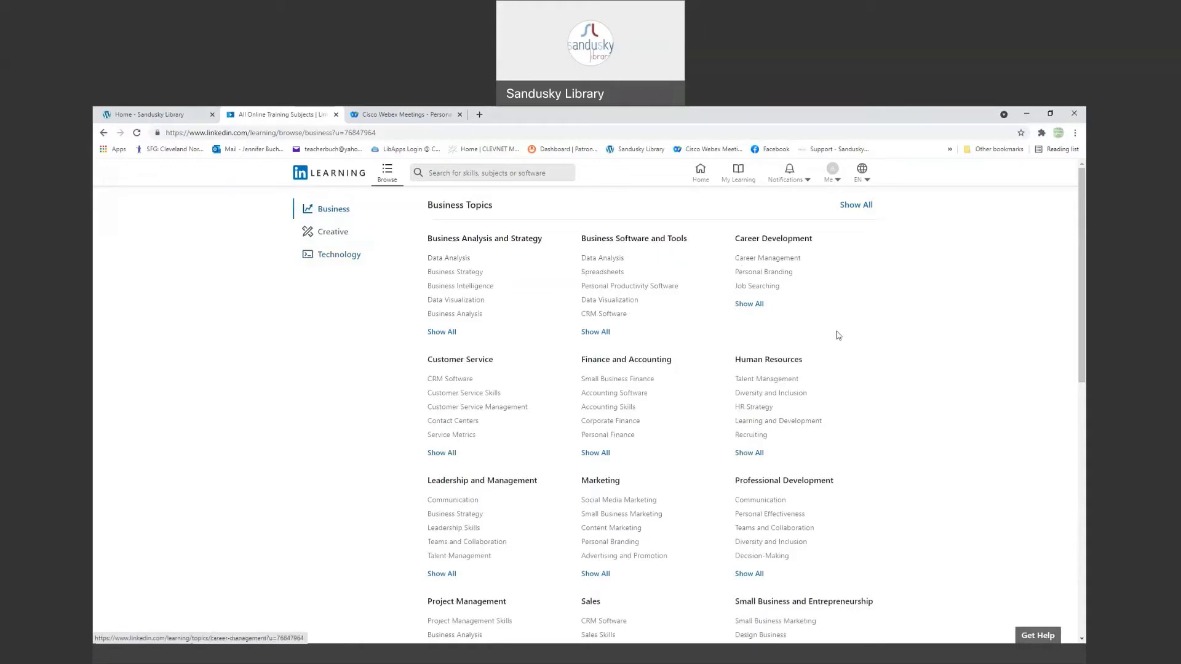
scroll("down", 3)
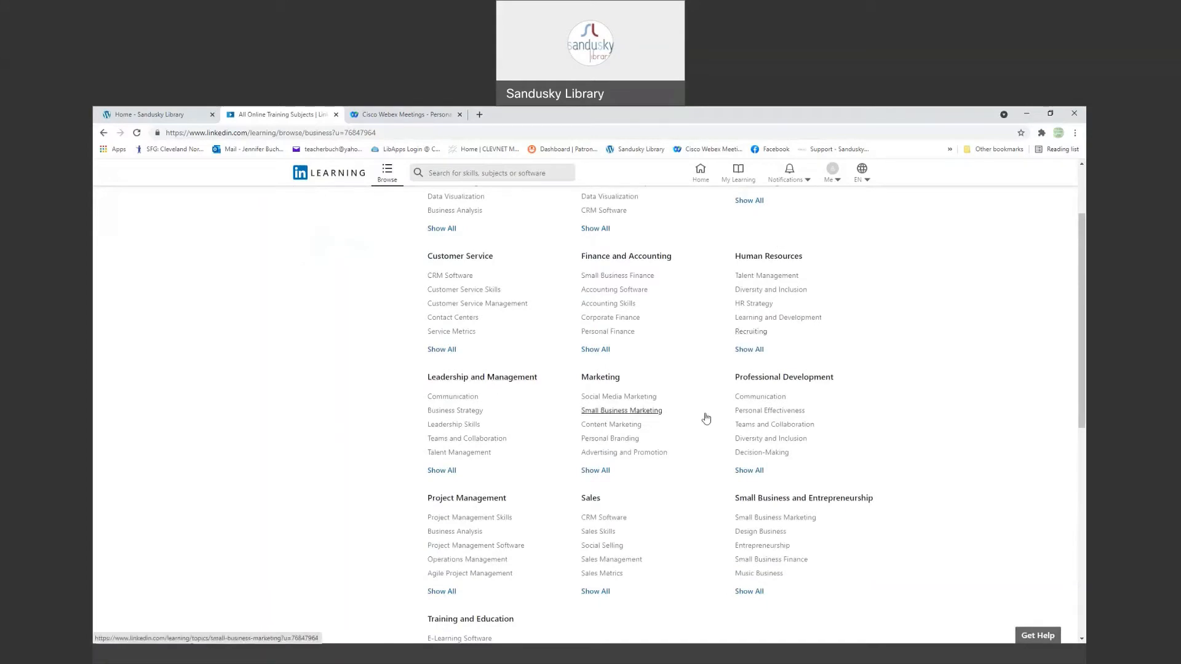
scroll("down", 3)
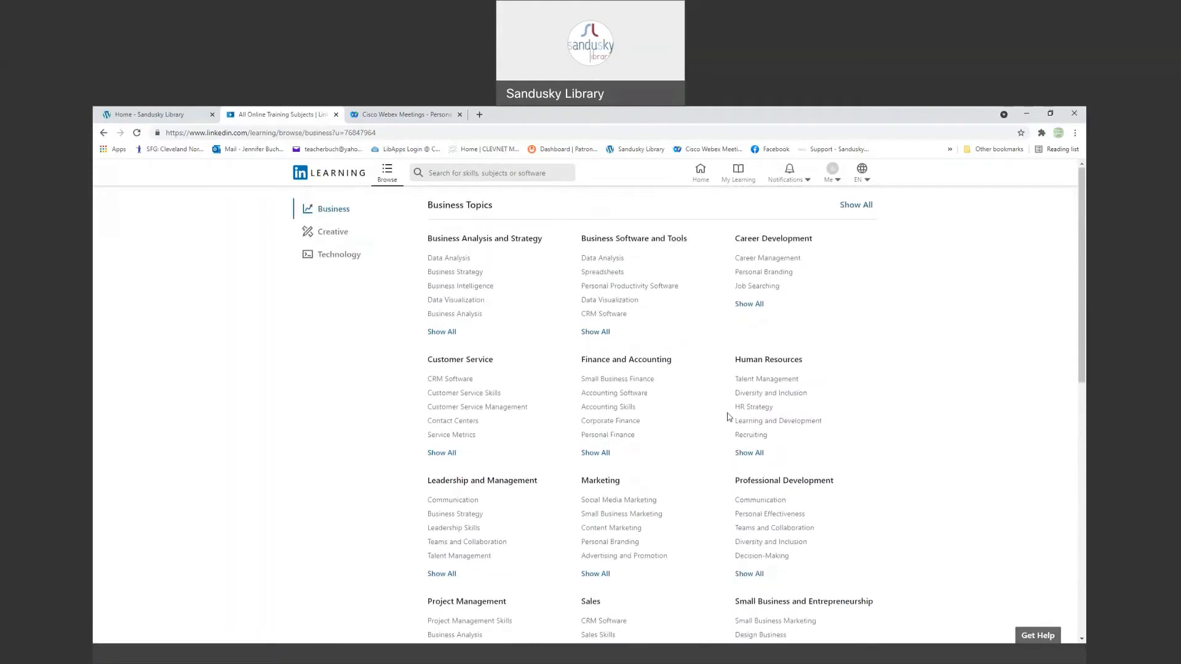
mouse_move(768, 359)
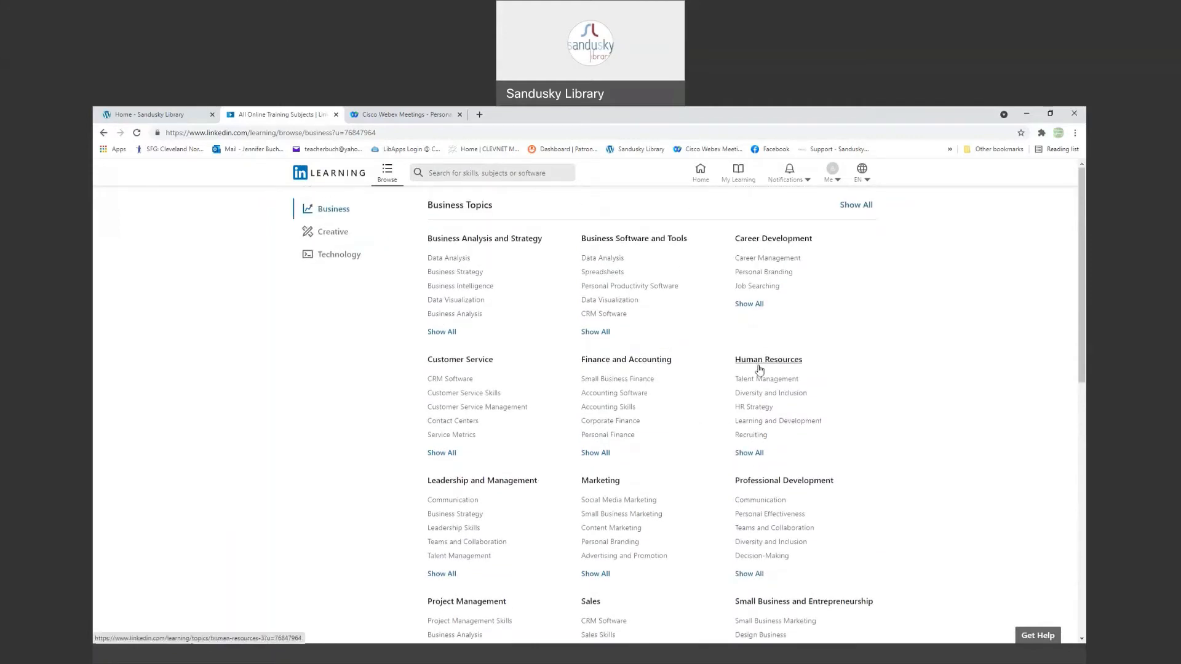
mouse_move(325, 236)
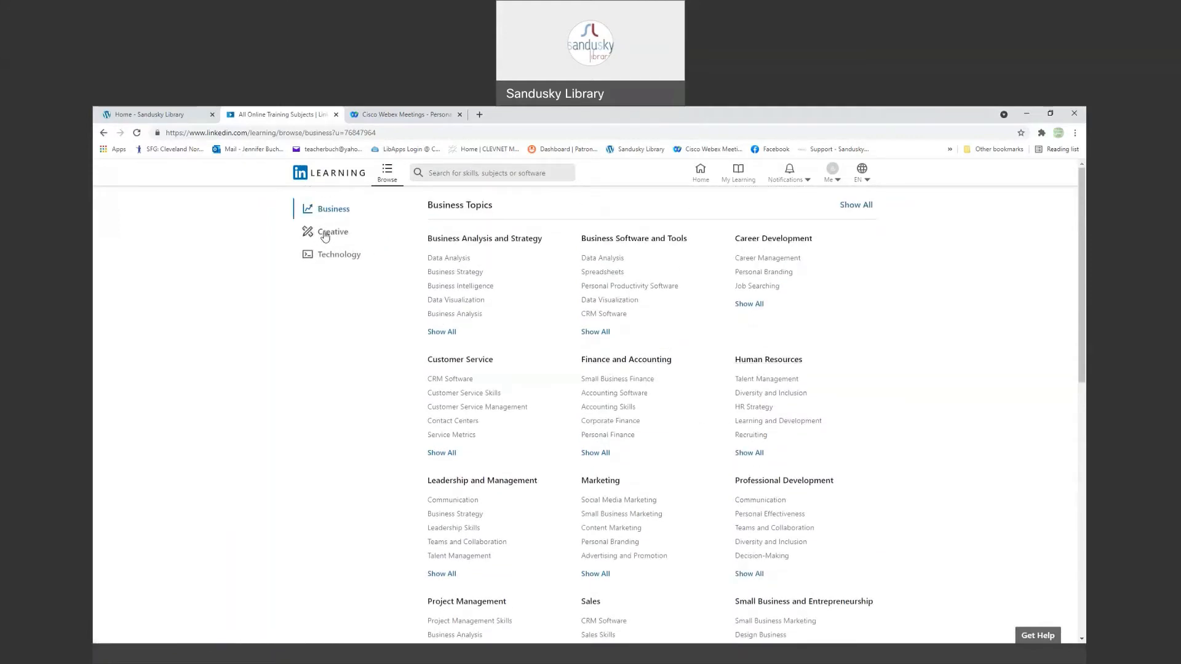
Step: Scroll through the Creative topics, then the Technology topics list
left_click(332, 232)
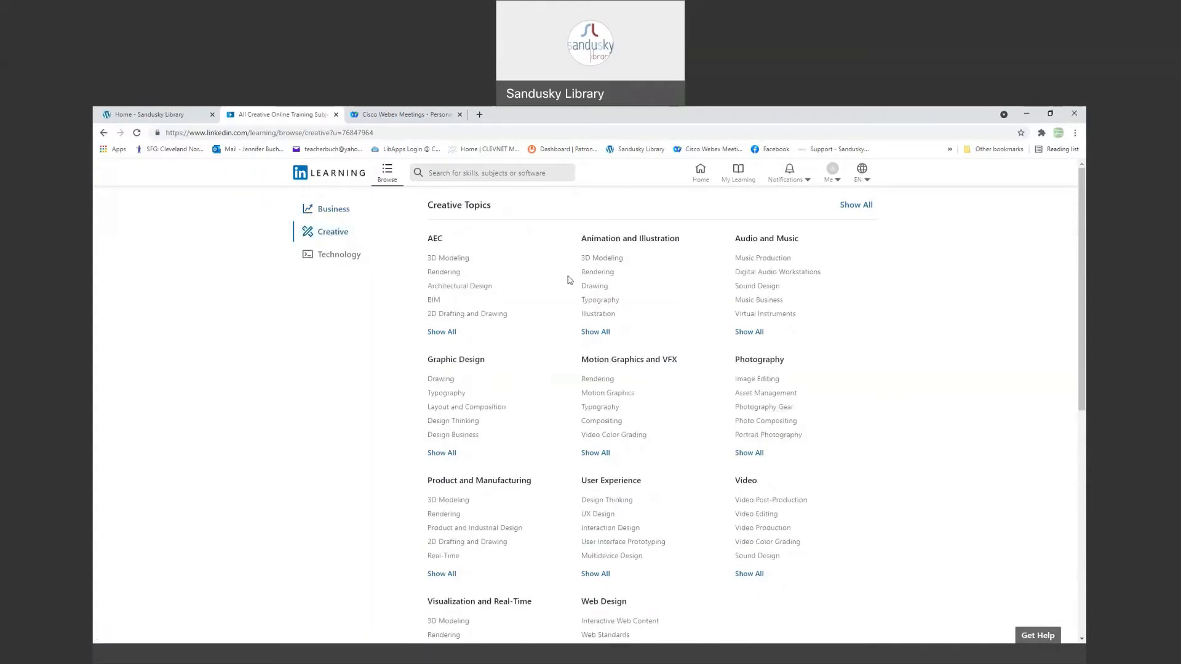
mouse_move(476, 368)
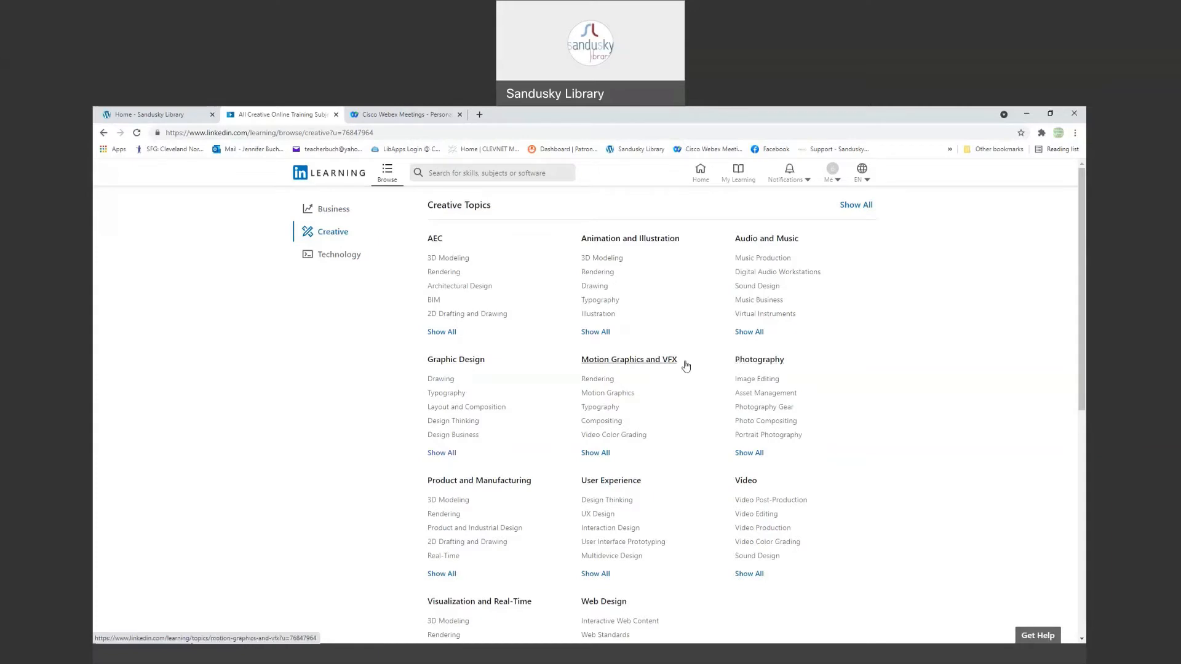
scroll("down", 3)
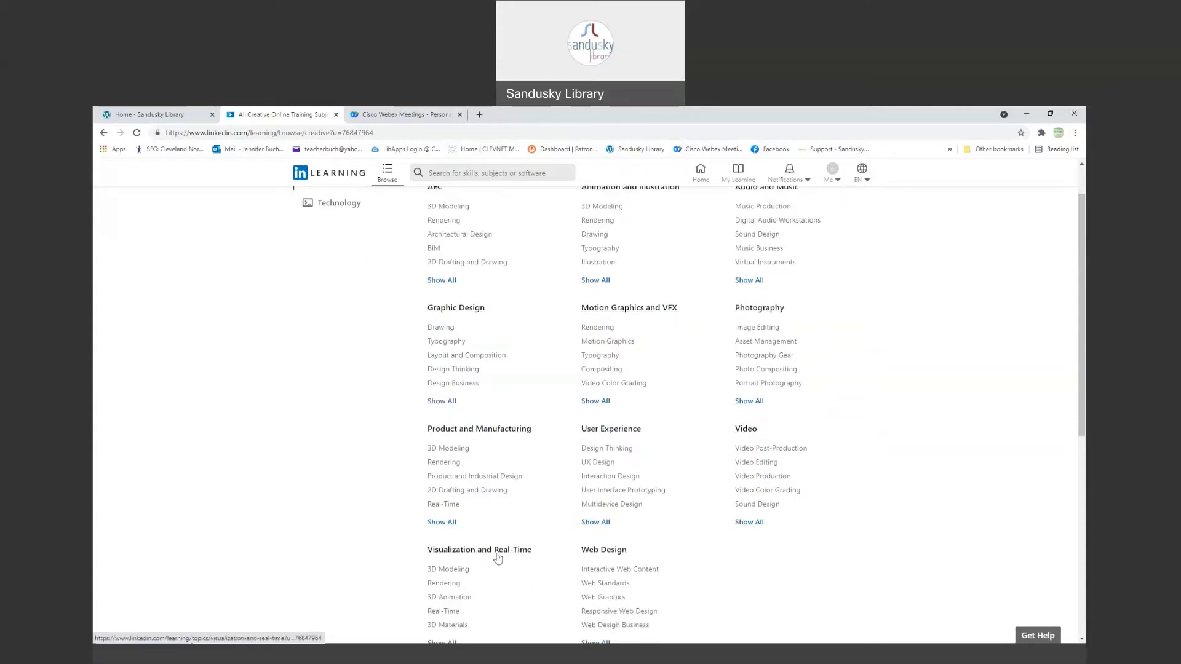
mouse_move(577, 554)
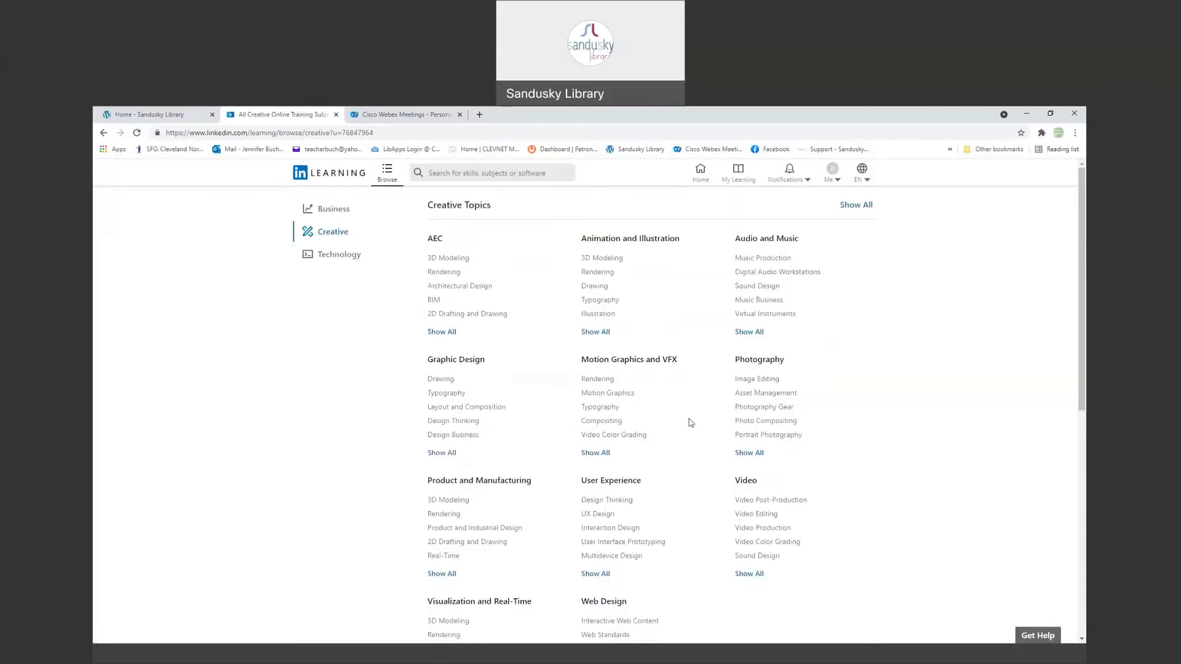
mouse_move(351, 263)
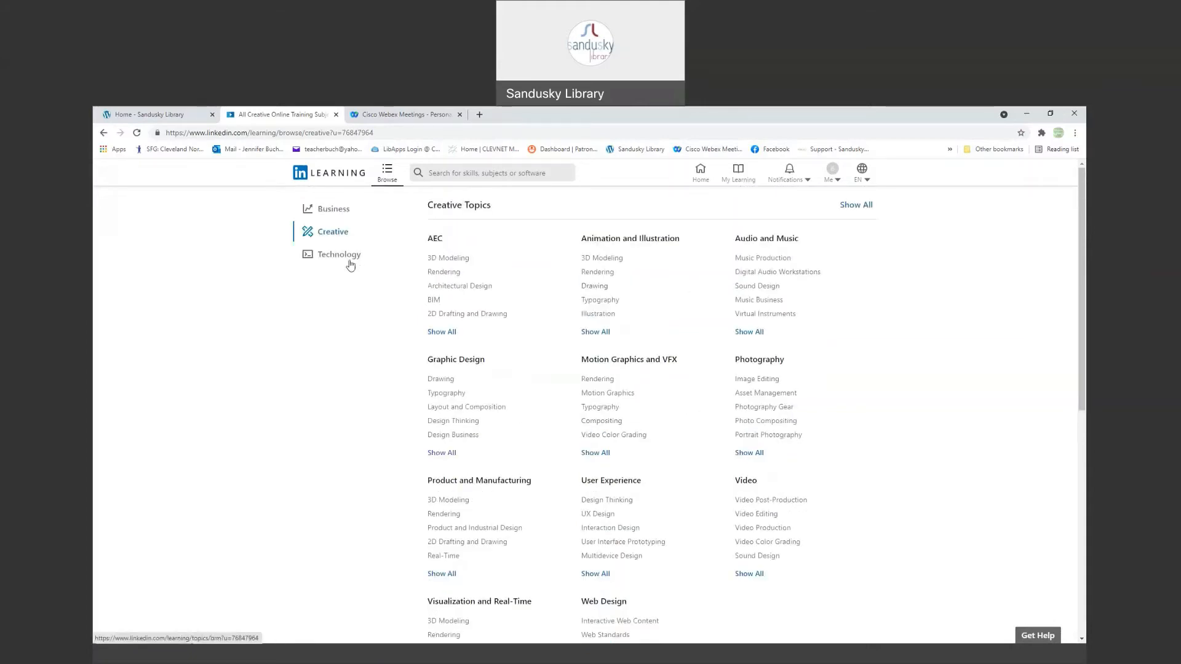
left_click(337, 254)
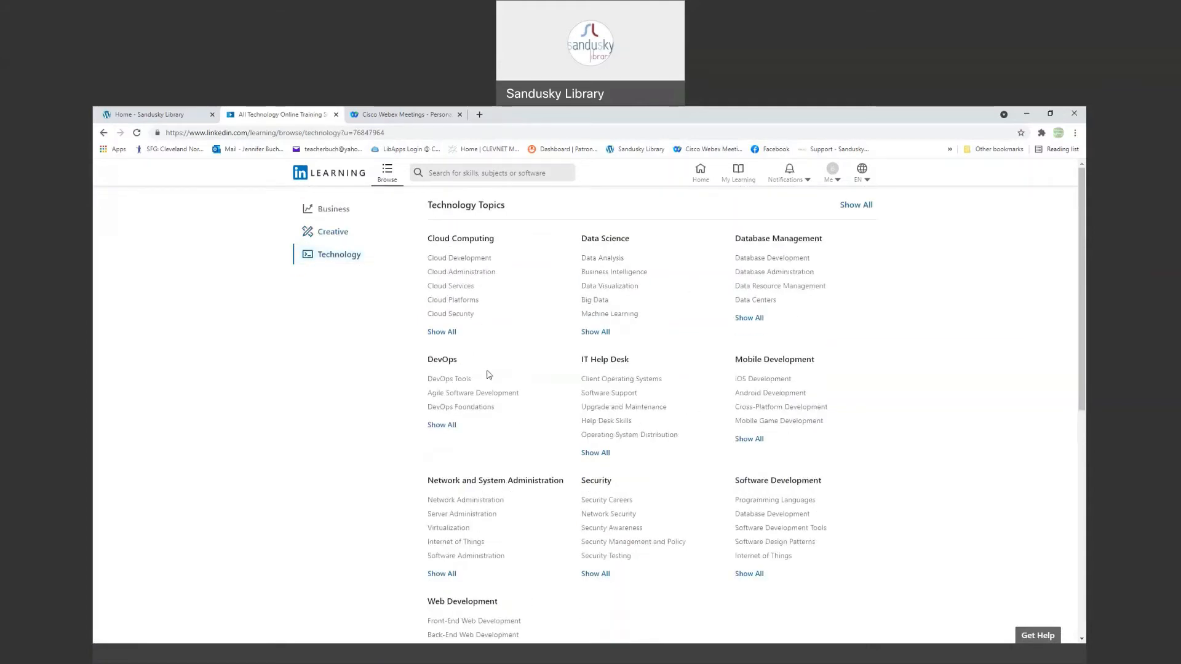
scroll("down", 3)
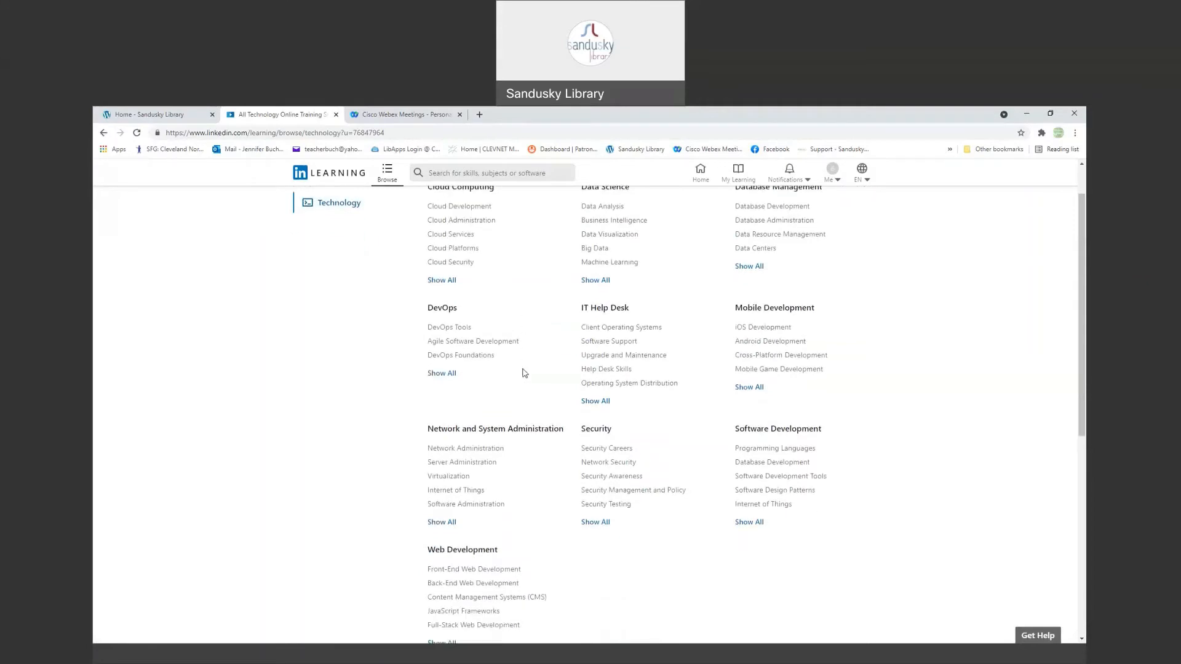
scroll("down", 3)
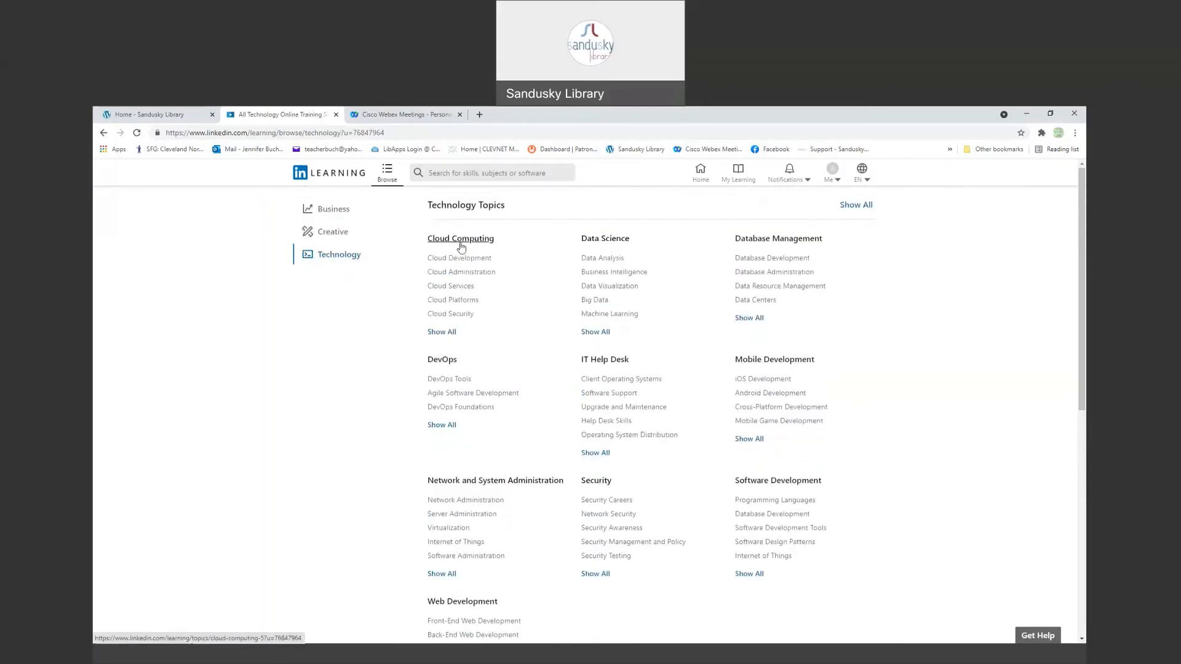
mouse_move(792, 246)
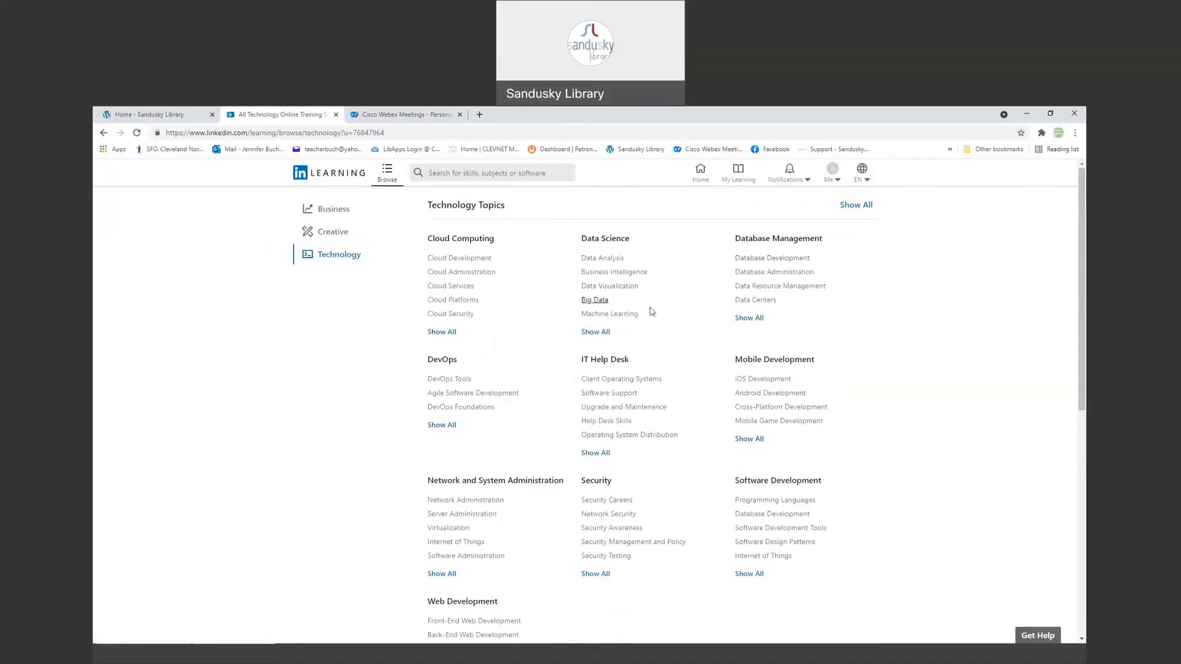
Step: Search 'microsoft' and pick the Microsoft Excel suggestion to list Excel courses
left_click(482, 173)
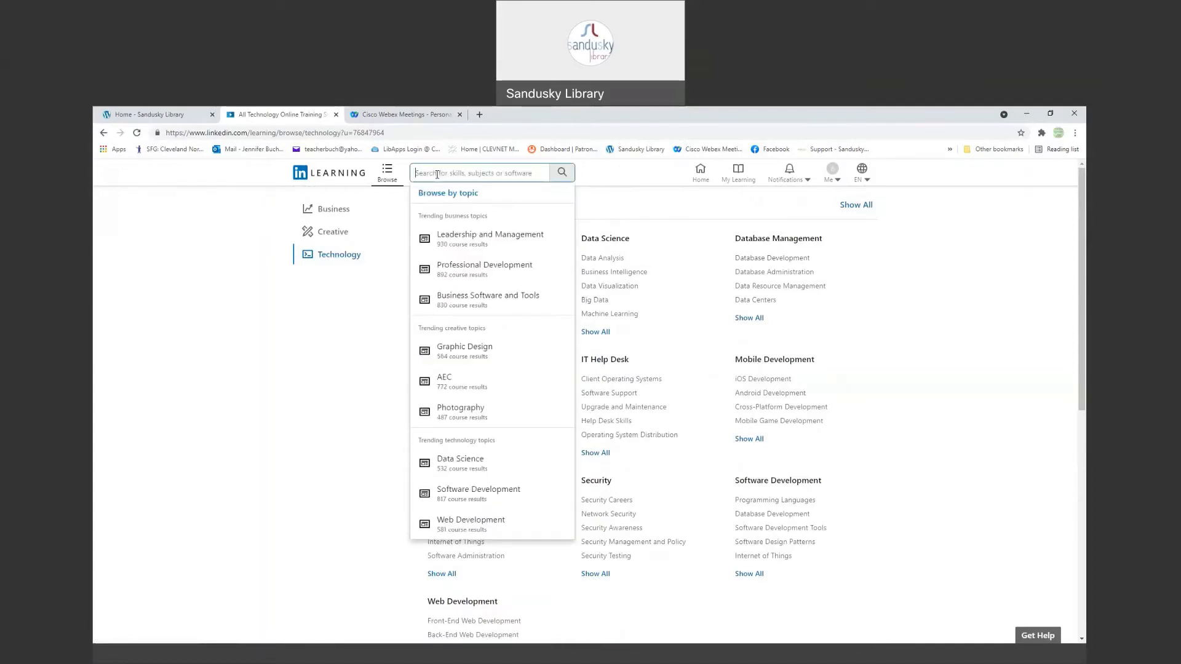
type("m")
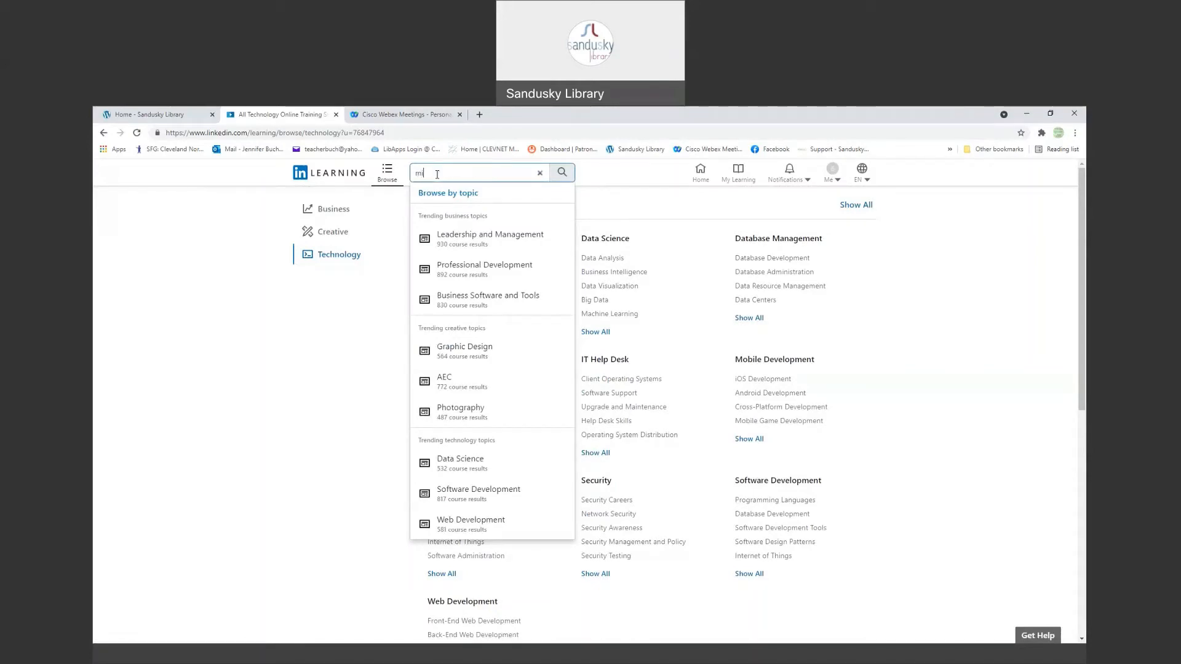
type("icrosoft")
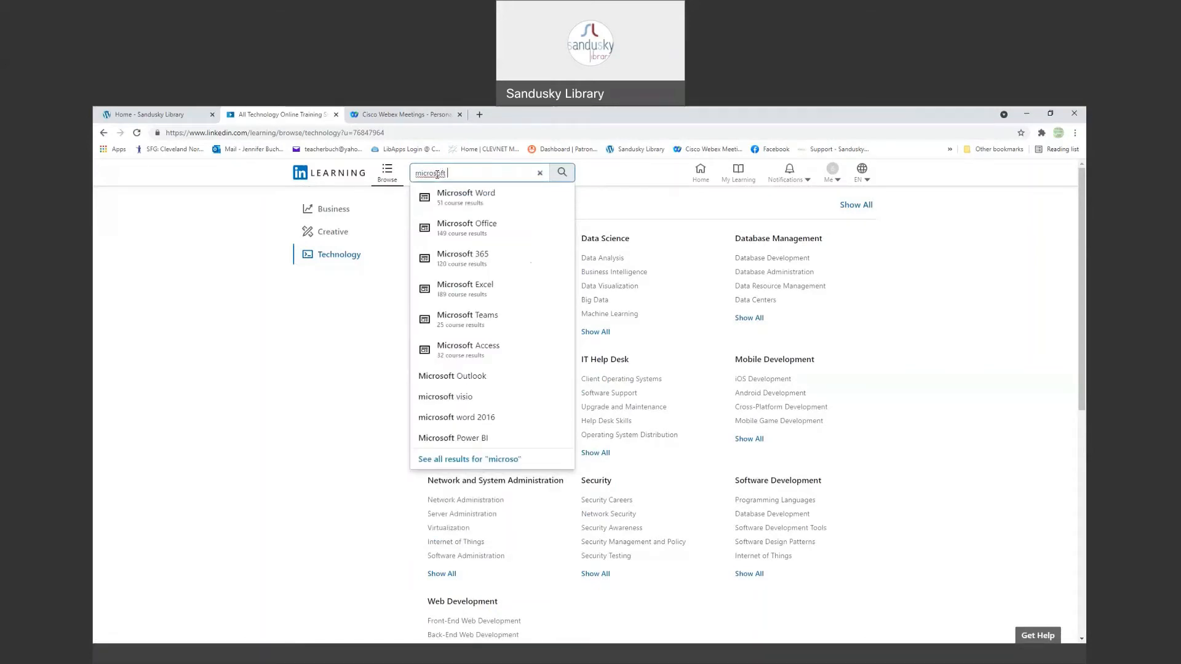
left_click(464, 289)
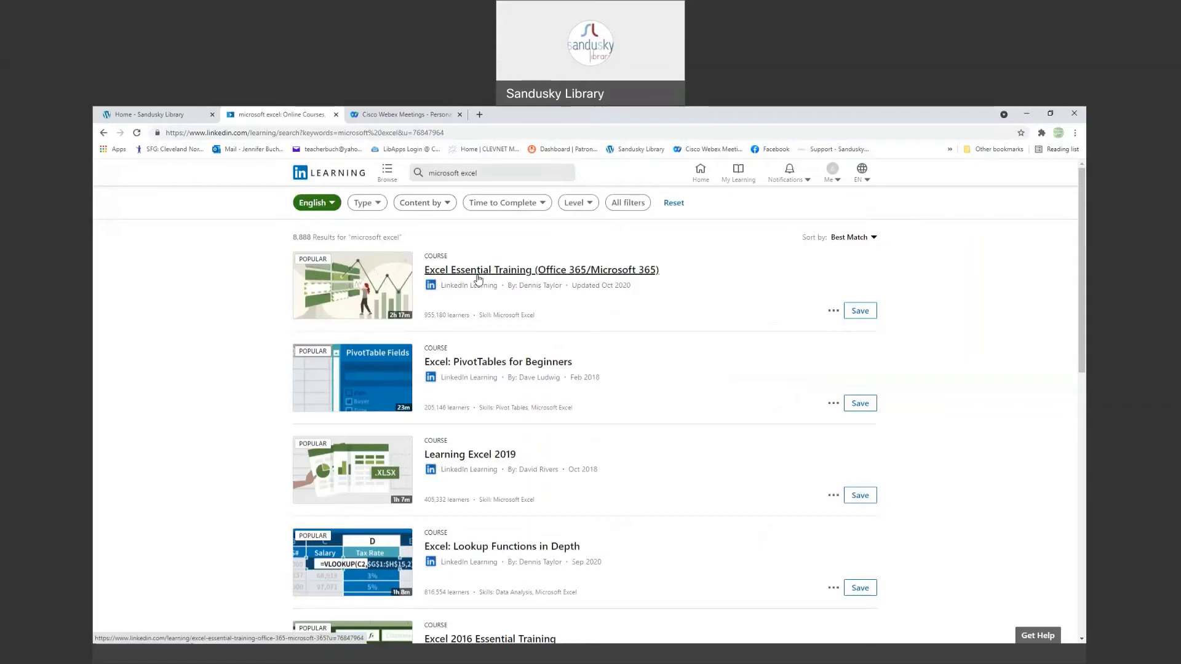
mouse_move(566, 275)
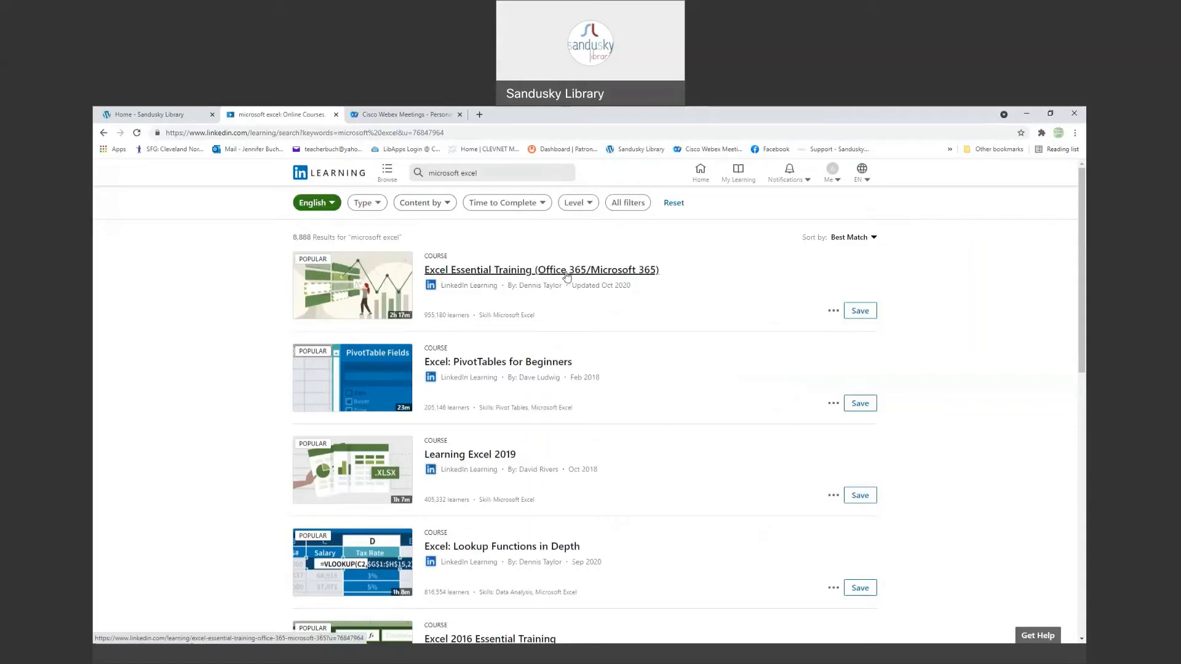
mouse_move(406, 320)
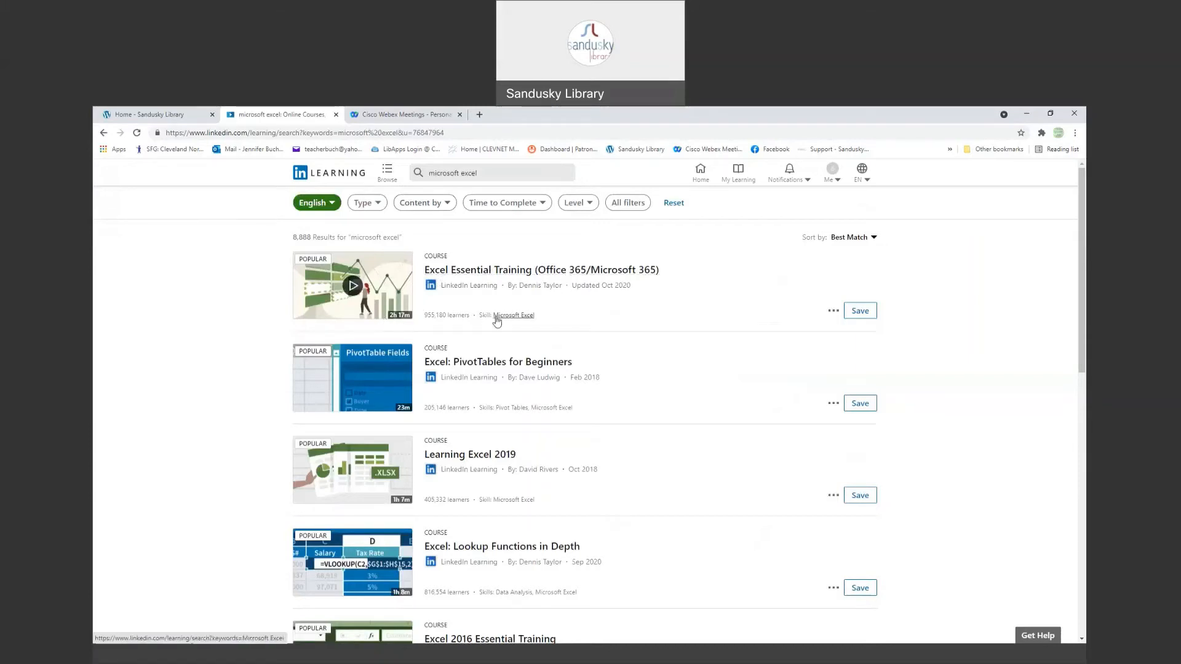
mouse_move(870, 319)
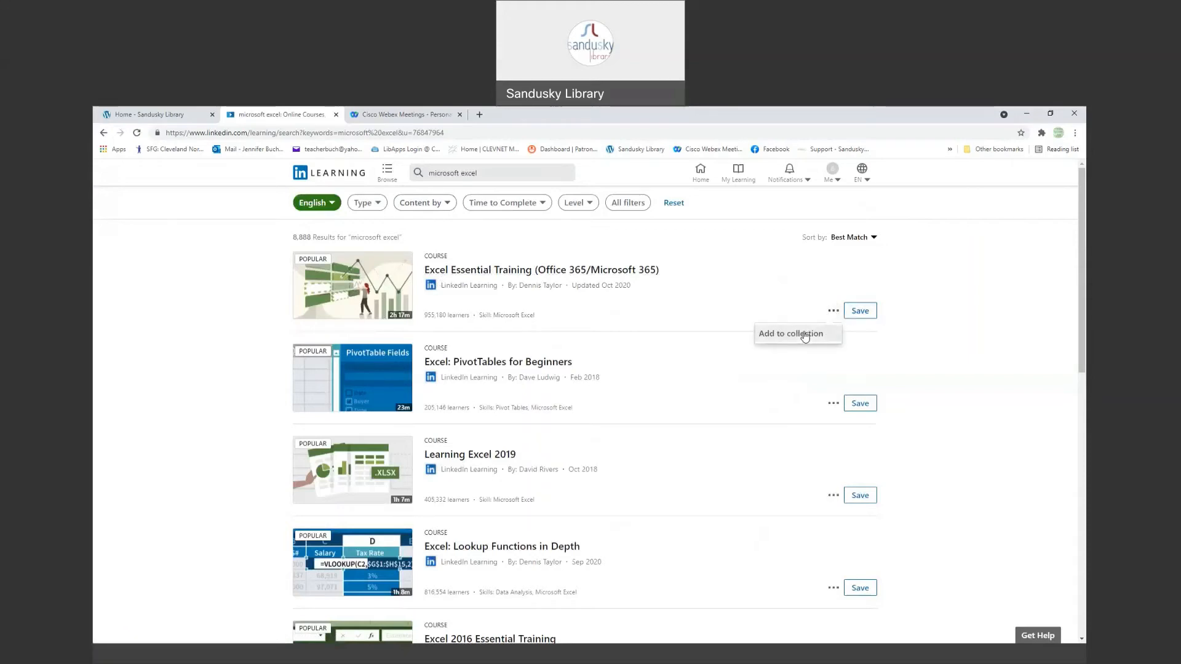
mouse_move(606, 370)
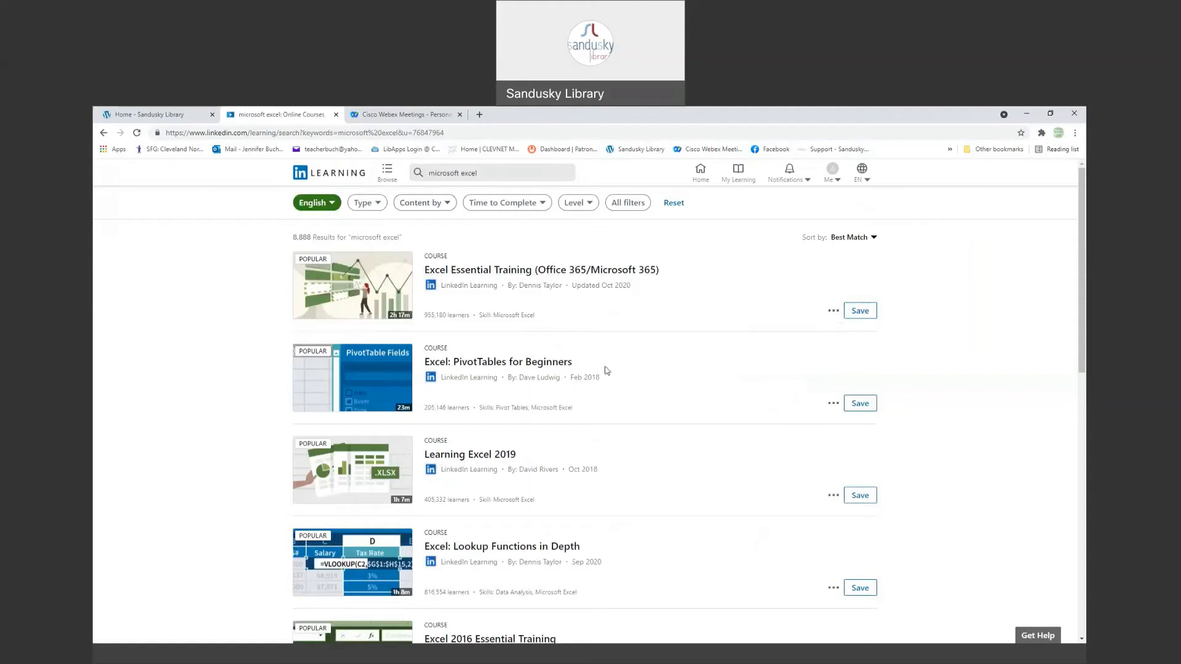
mouse_move(480, 369)
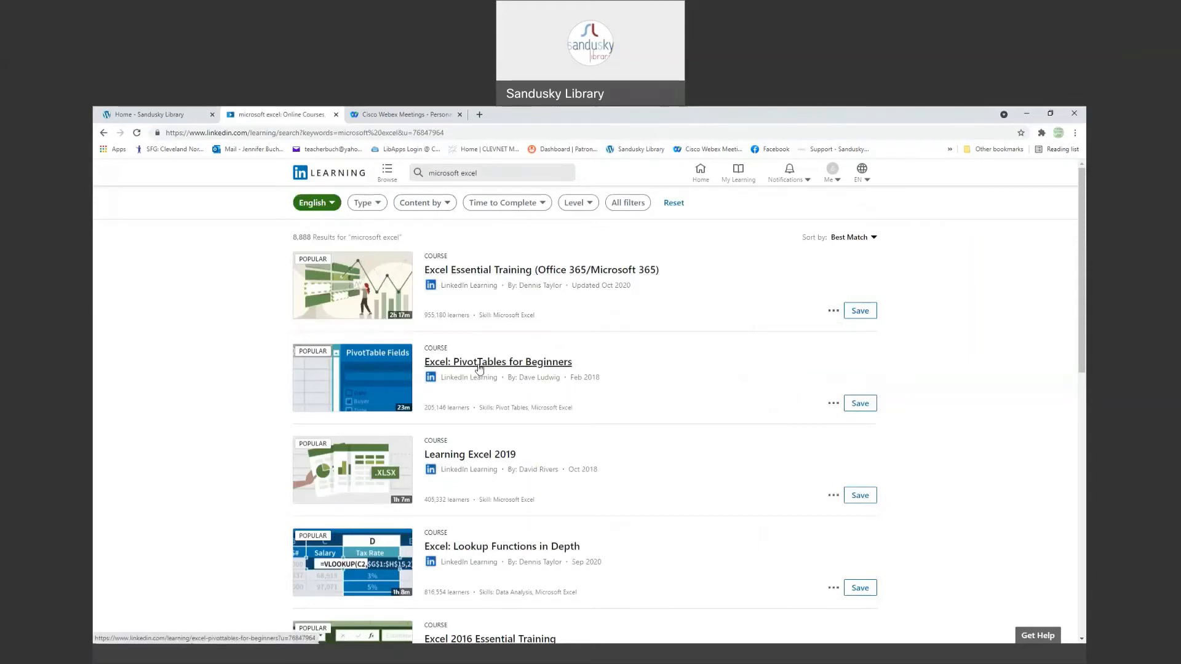
mouse_move(639, 441)
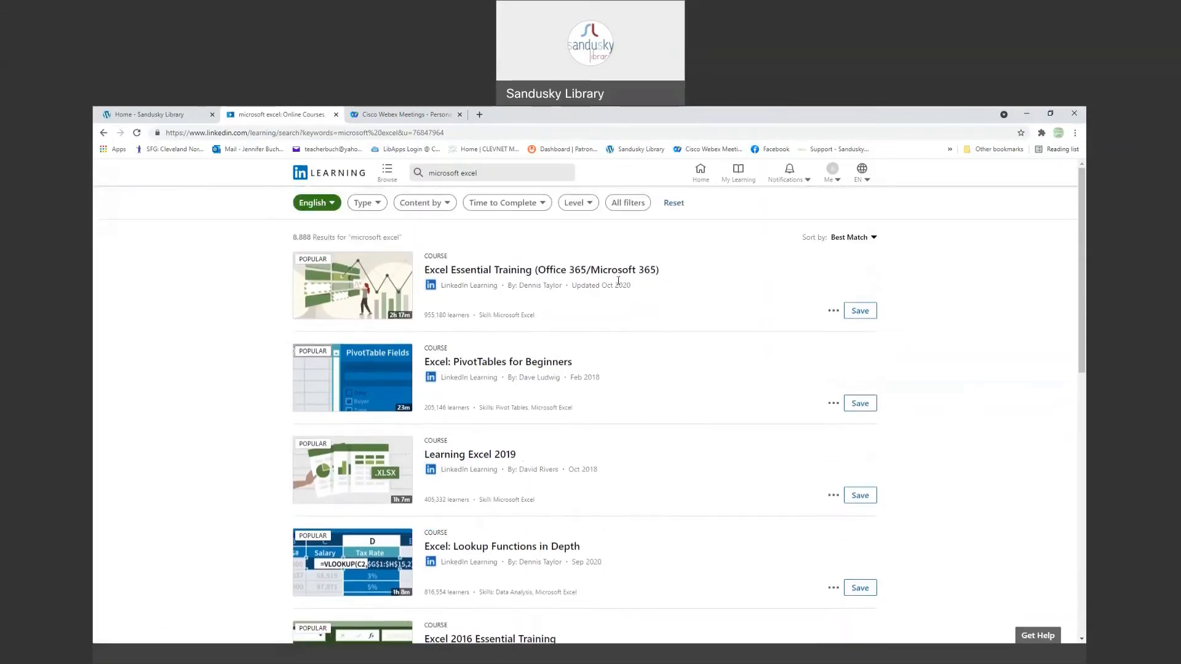
mouse_move(497, 276)
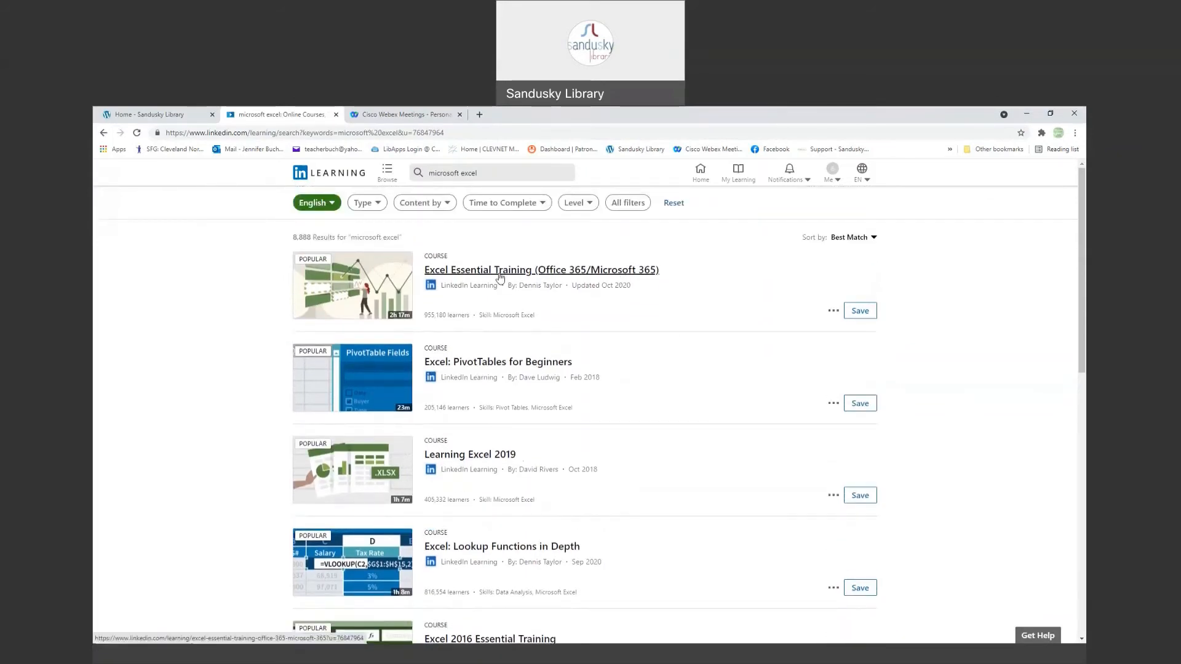
Step: Save Excel Essential Training and open its course player
left_click(859, 311)
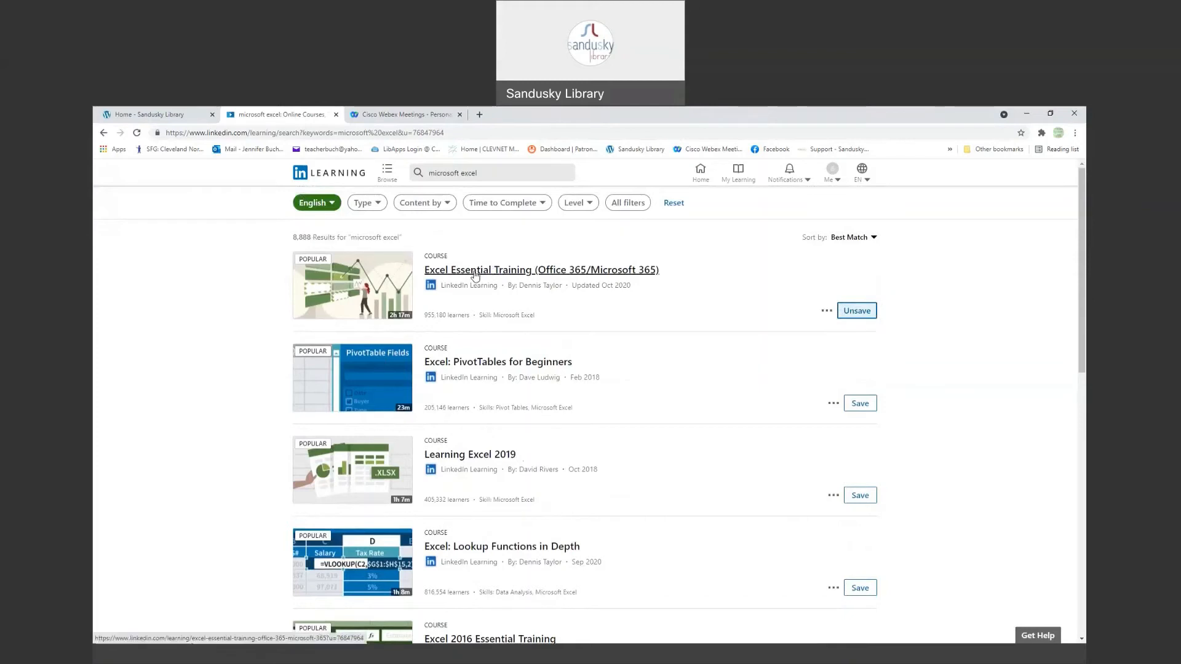
left_click(541, 270)
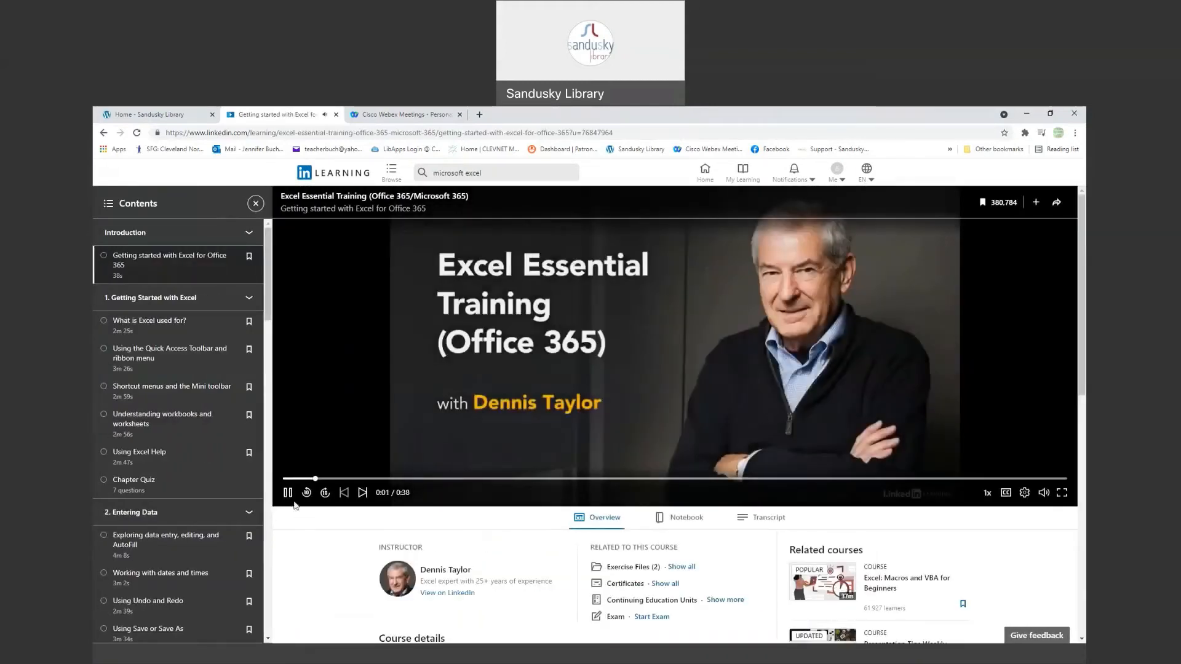
Step: Pause the introduction video and scroll through the Contents chapter outline
left_click(289, 493)
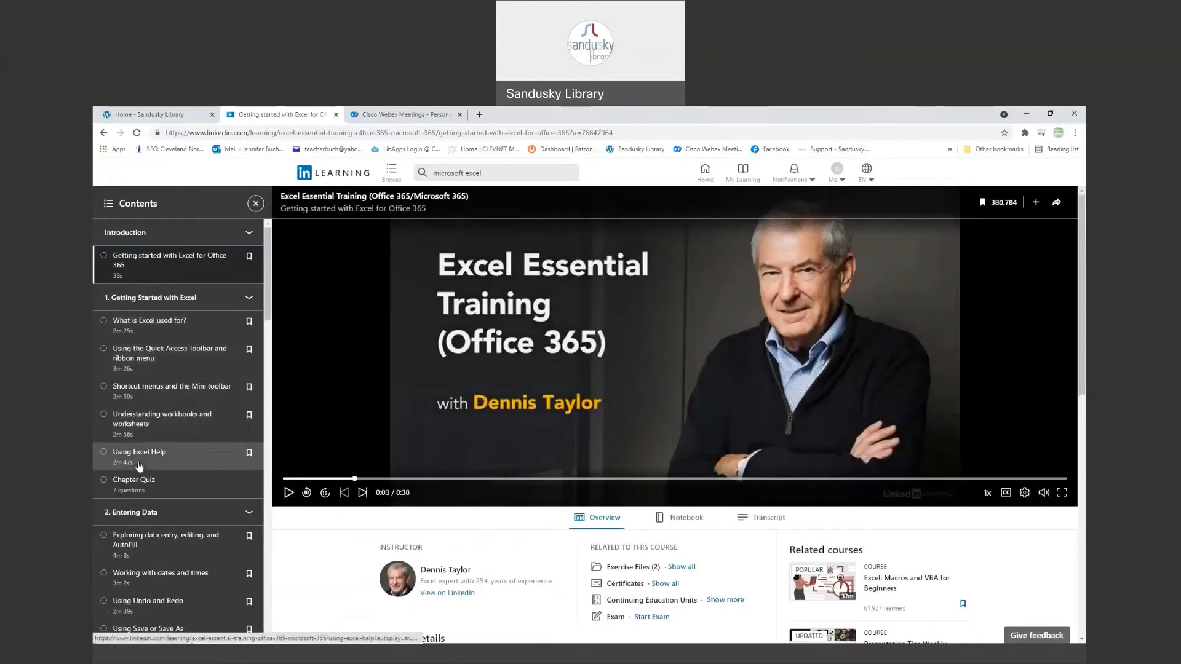
scroll("down", 3)
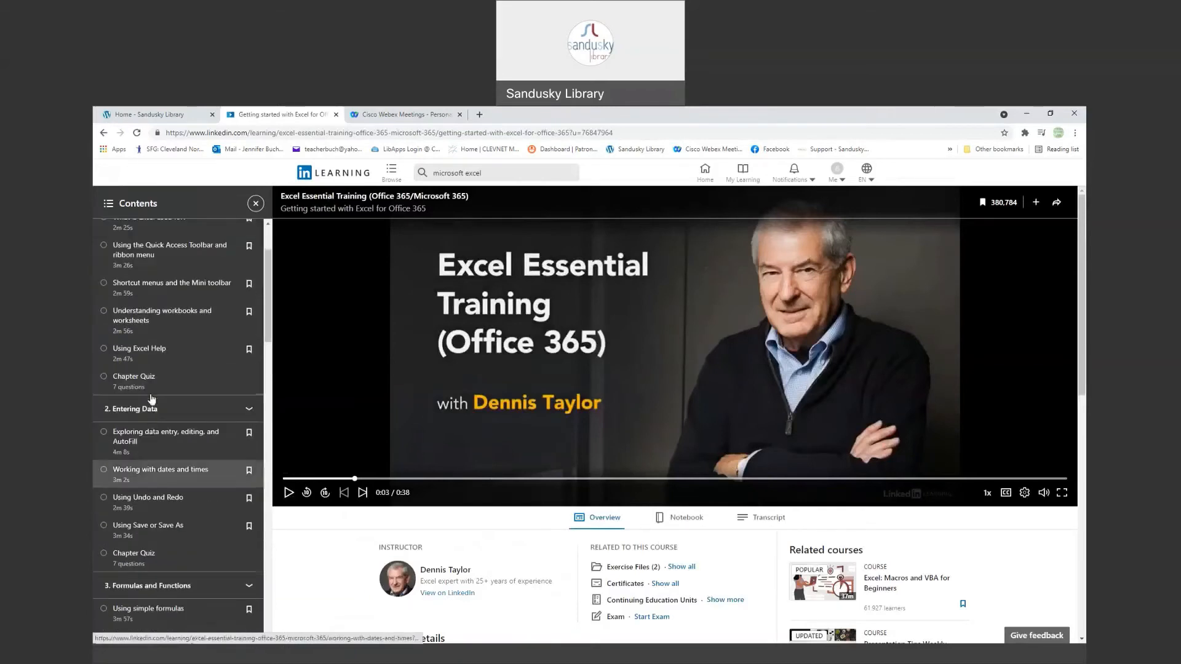
scroll("down", 3)
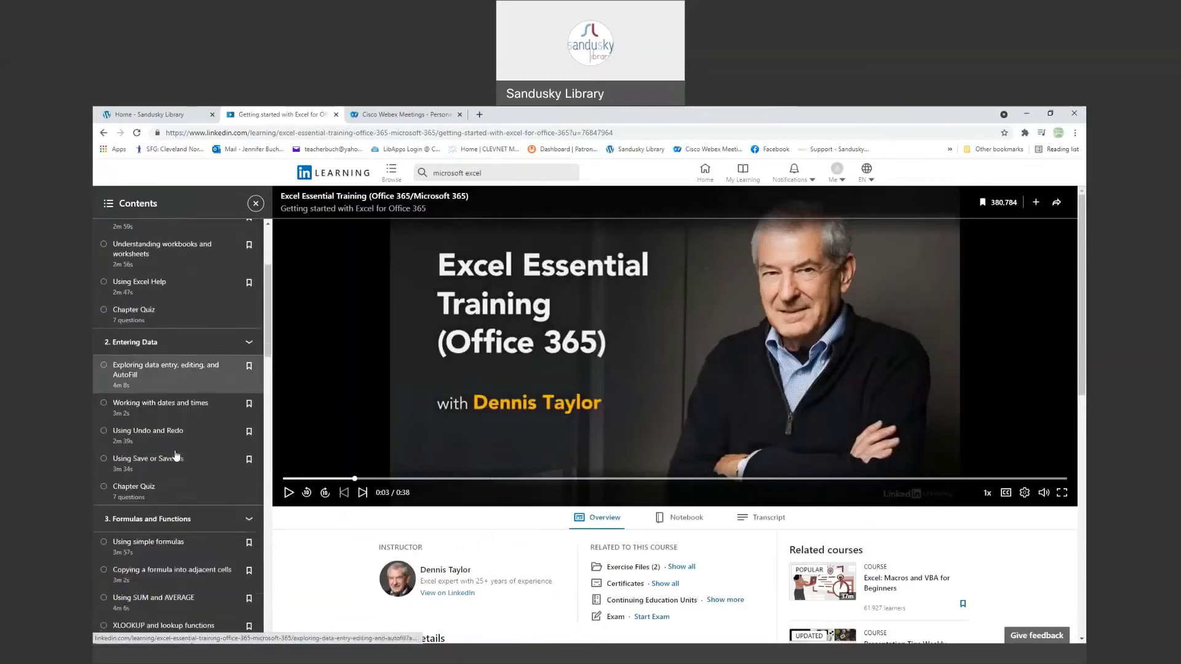
scroll("down", 3)
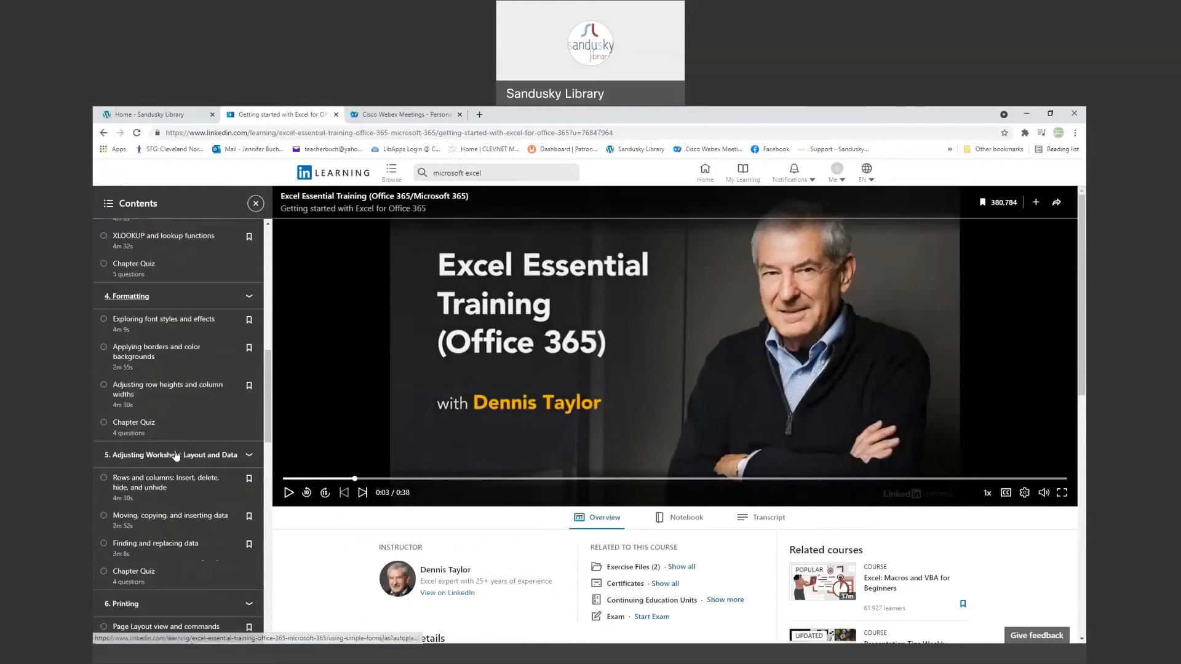
scroll("down", 3)
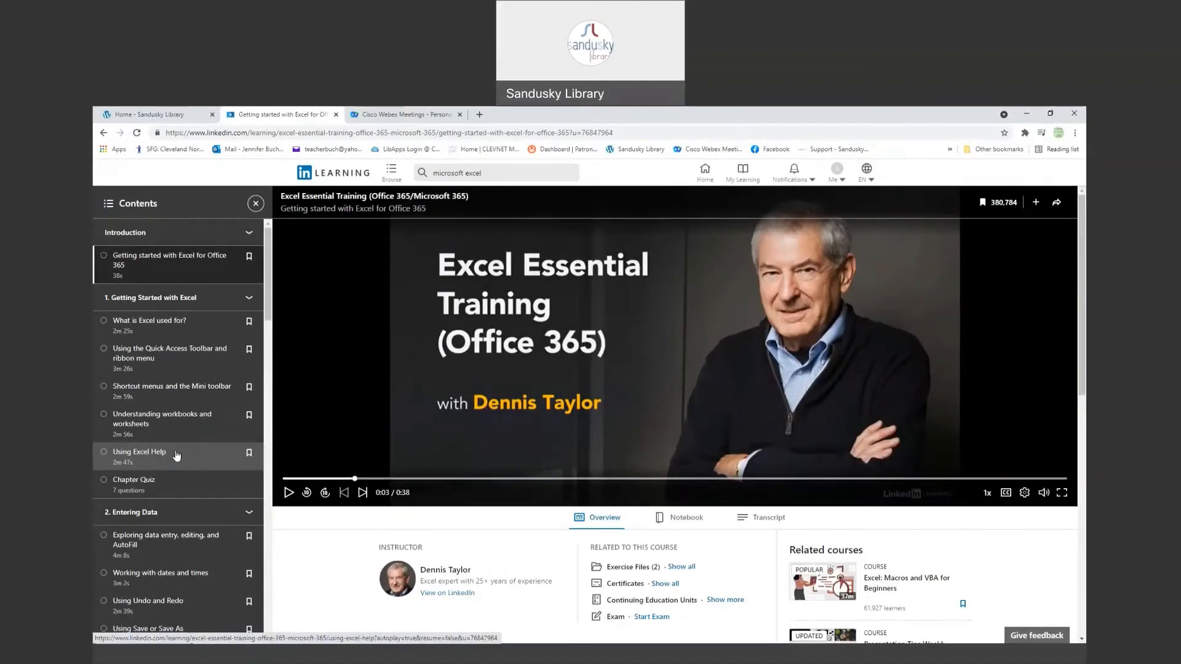
scroll("down", 3)
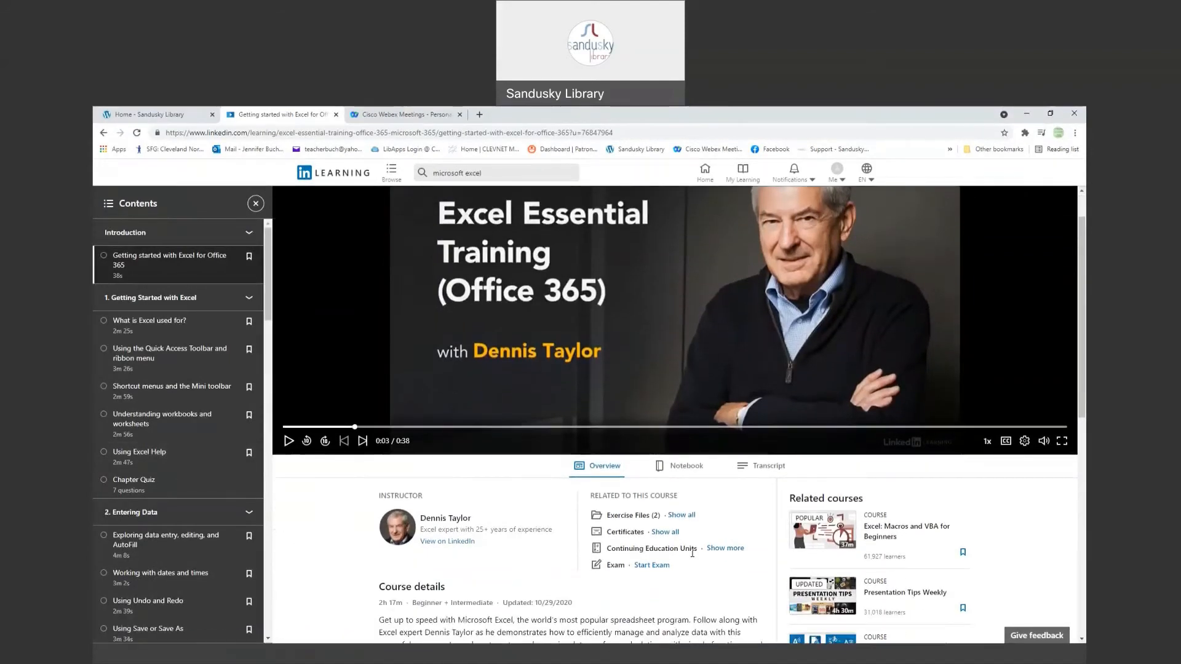
mouse_move(664, 532)
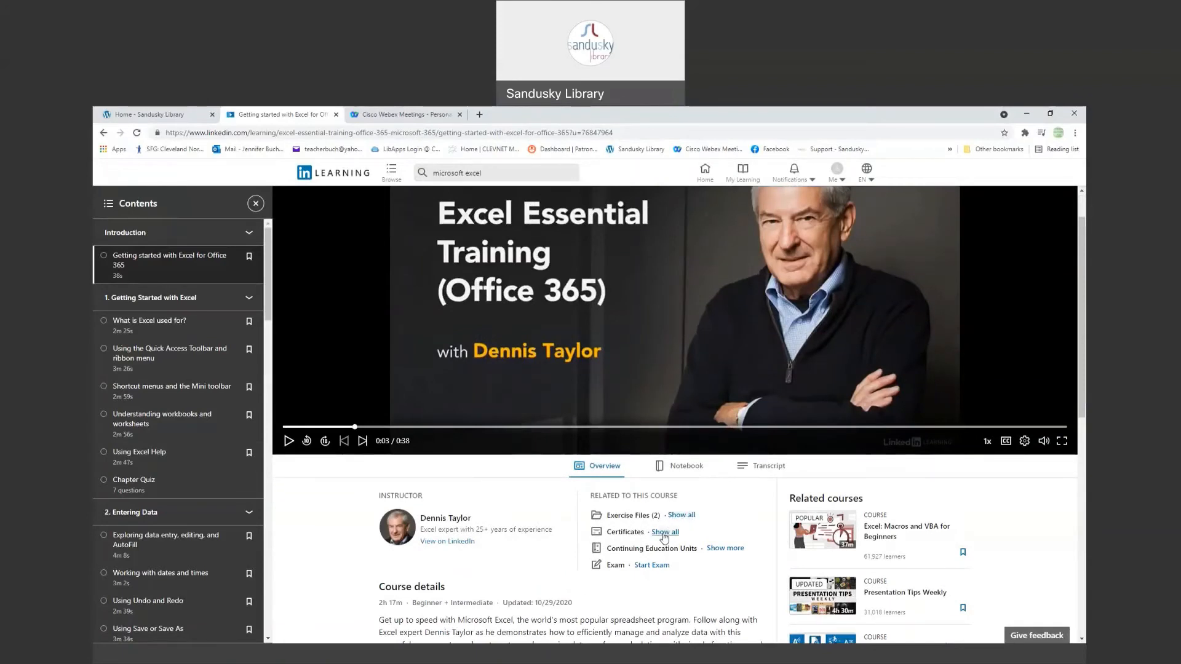
mouse_move(709, 556)
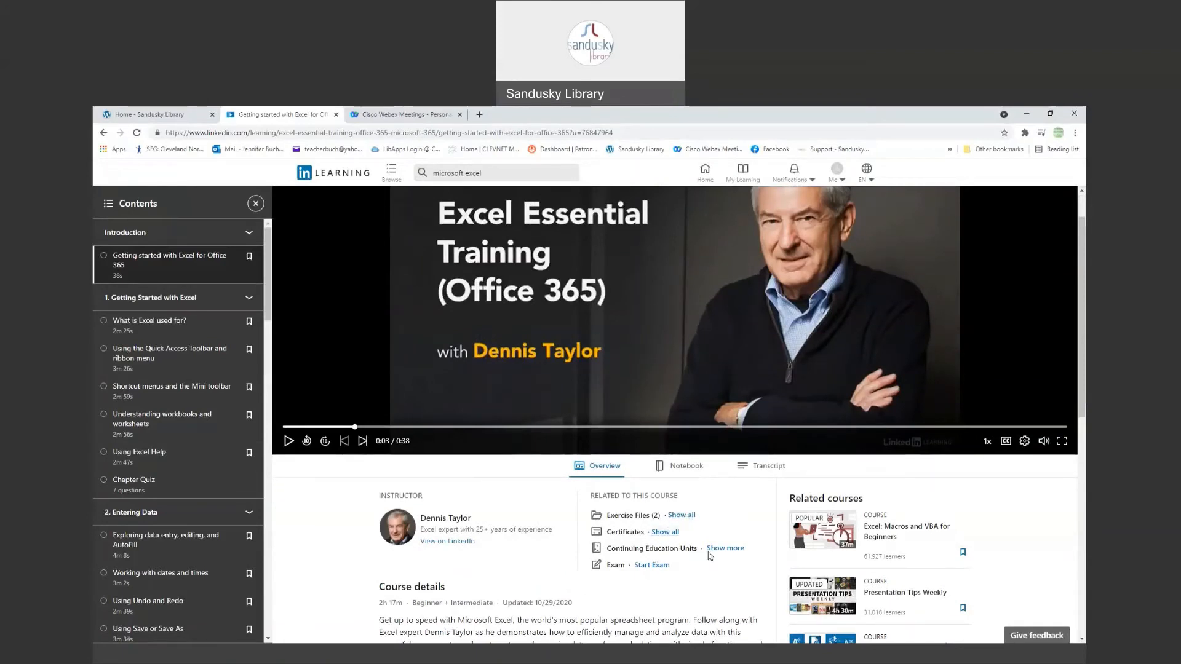
mouse_move(725, 548)
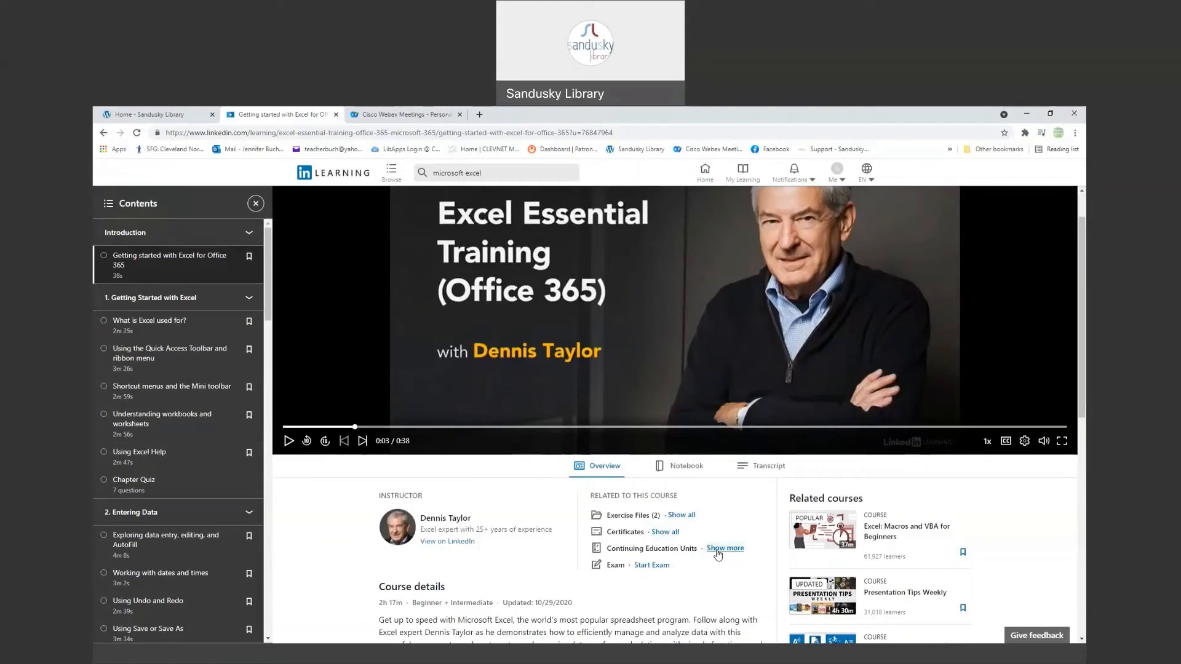
mouse_move(687, 563)
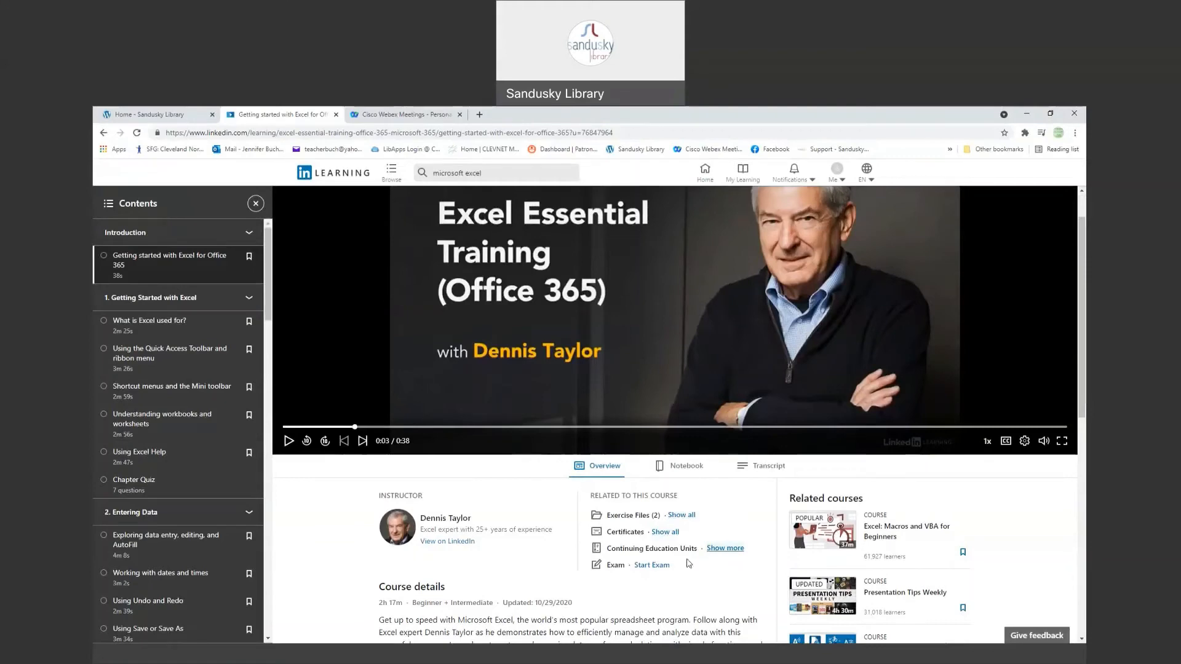
mouse_move(653, 567)
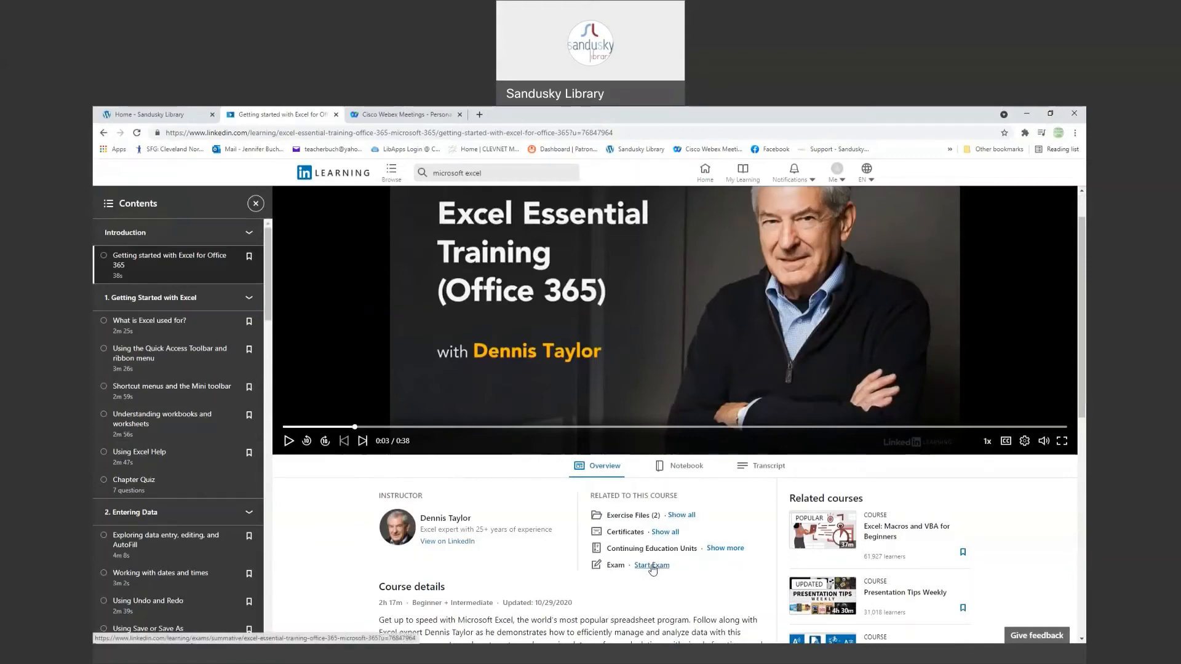
scroll("down", 3)
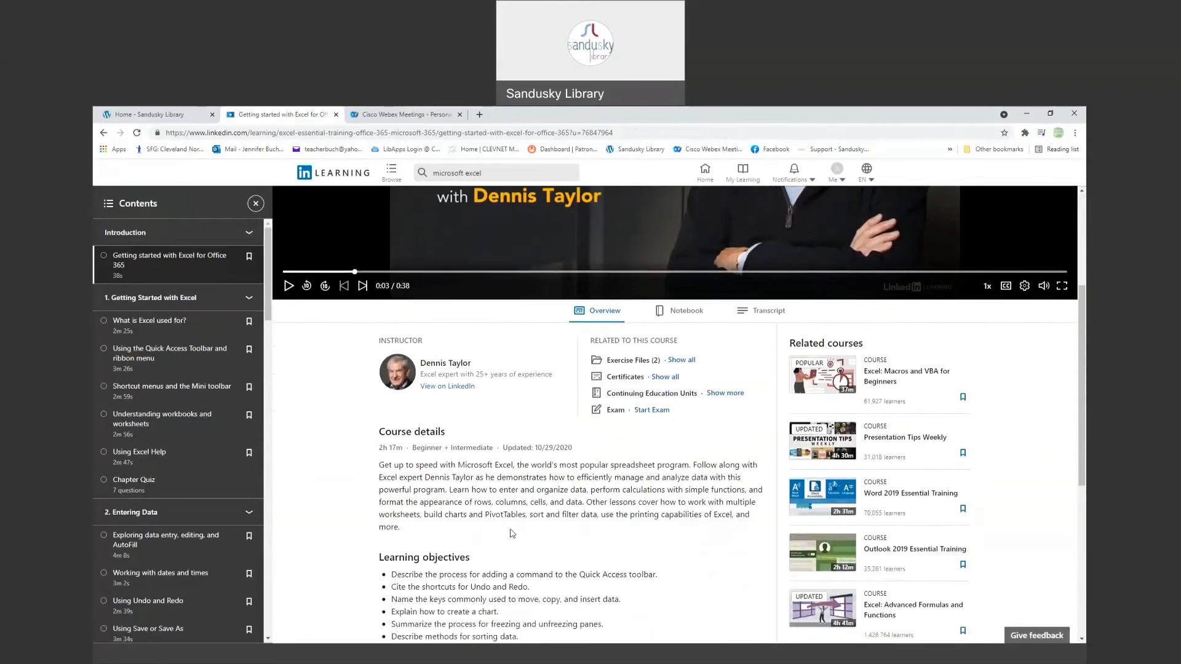
mouse_move(477, 457)
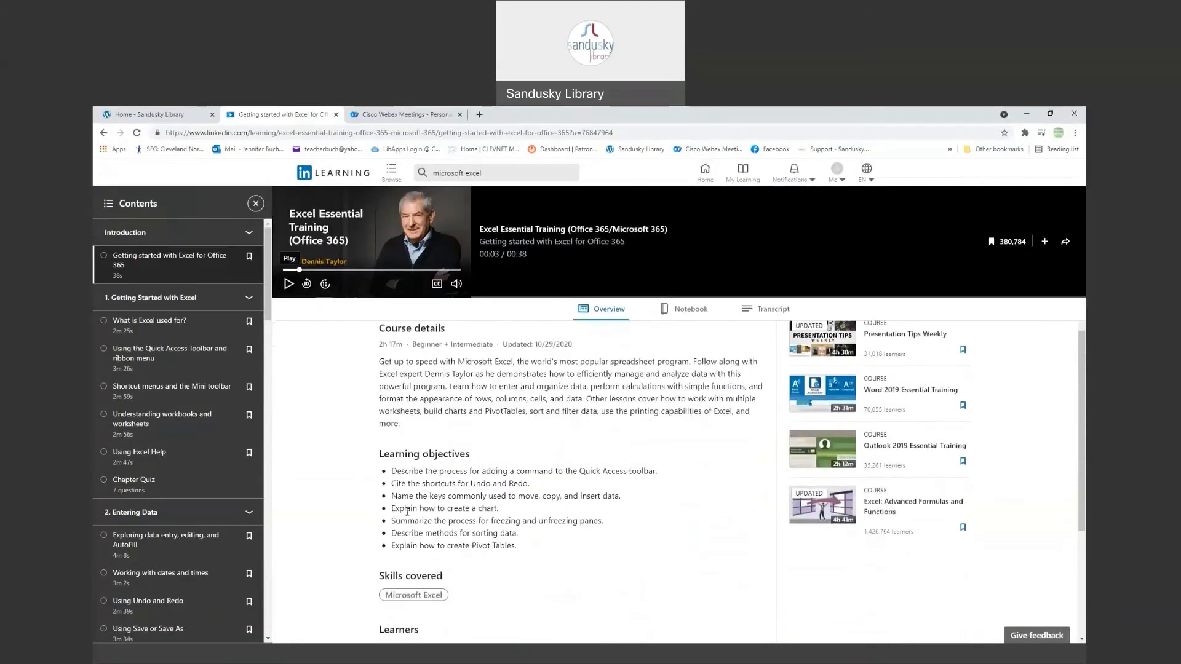
mouse_move(470, 550)
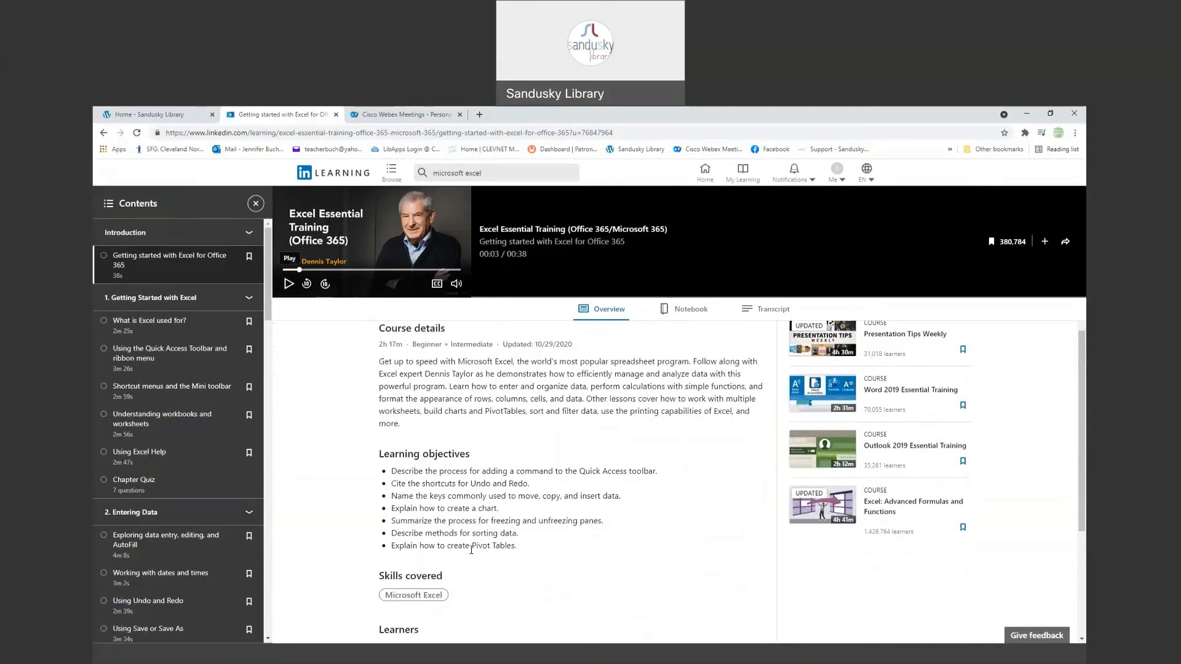
scroll("down", 3)
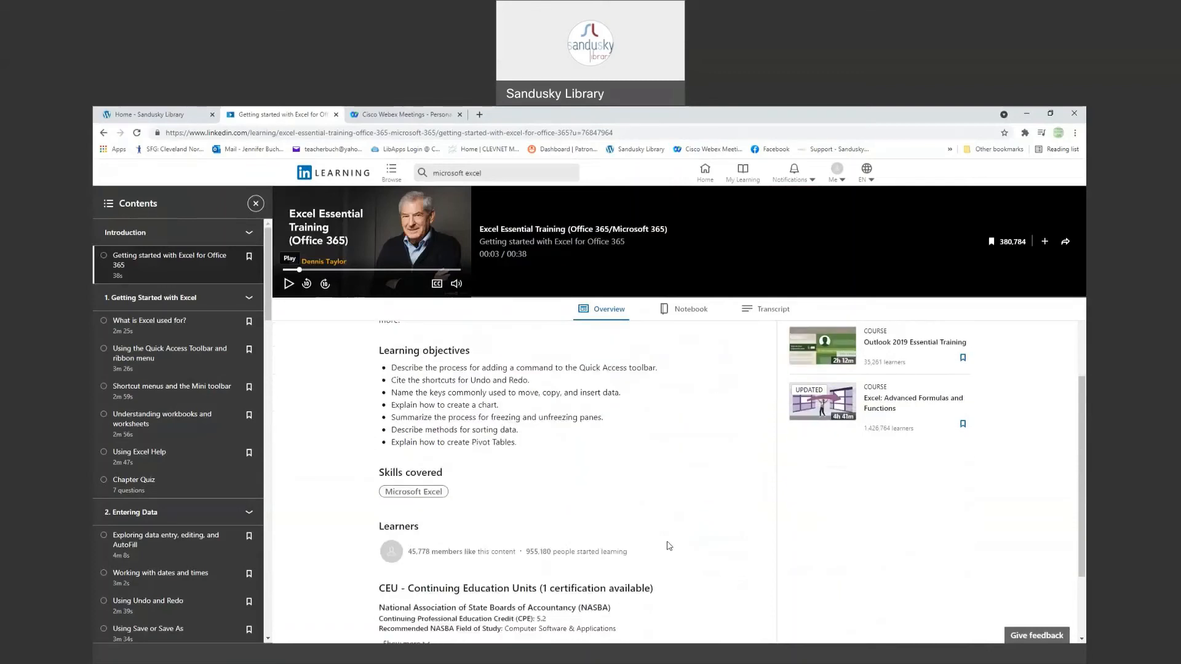
scroll("down", 3)
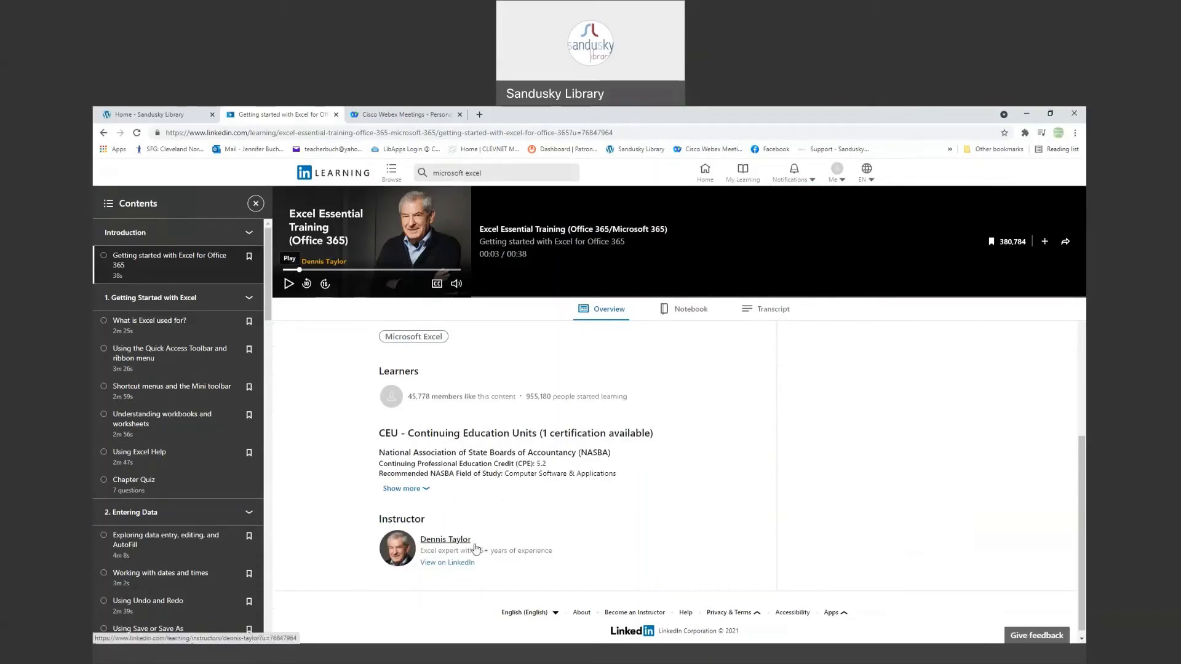
scroll("up", 3)
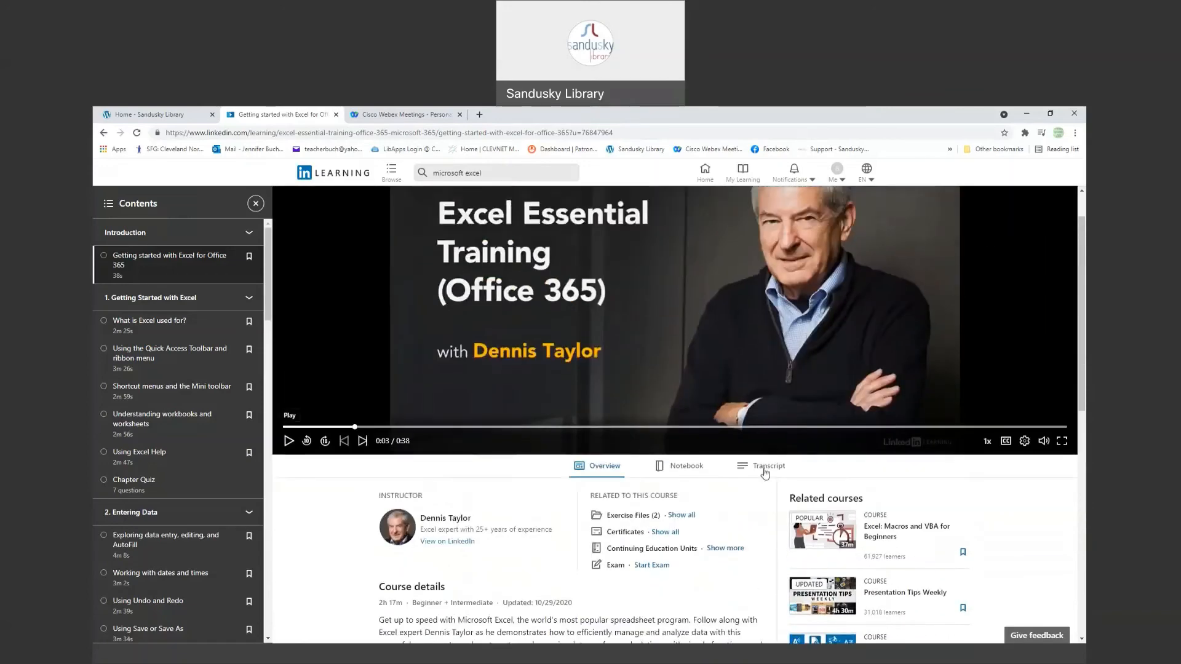
Step: View the introduction transcript, then switch to the course Notebook tab
left_click(767, 465)
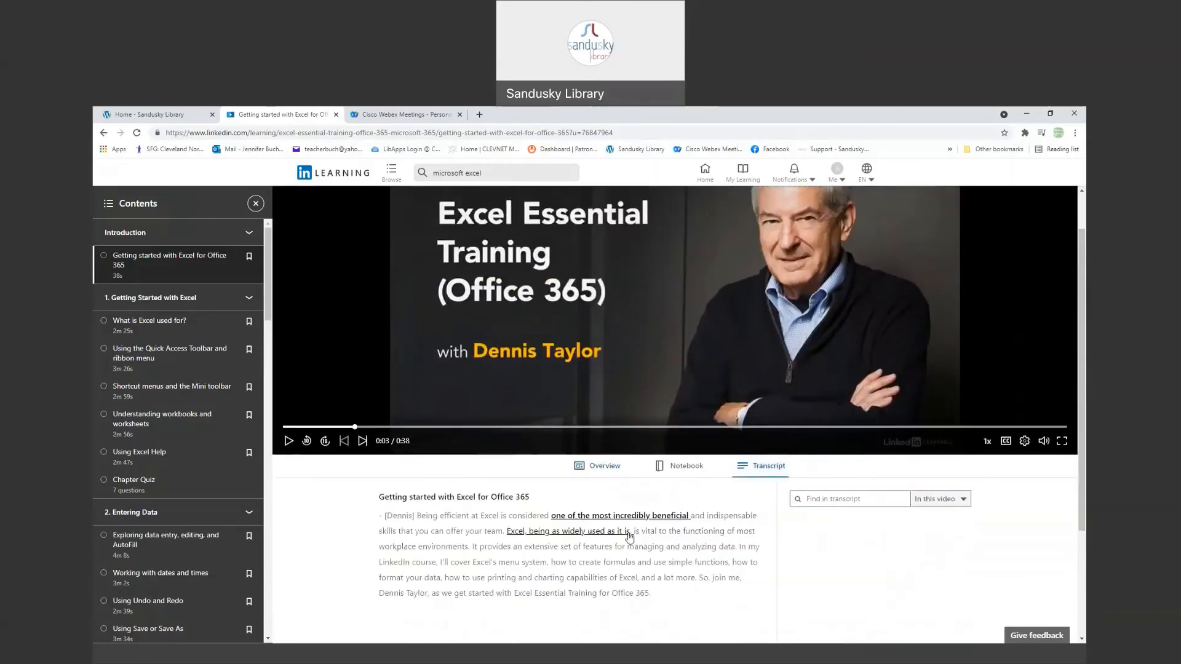
scroll("down", 3)
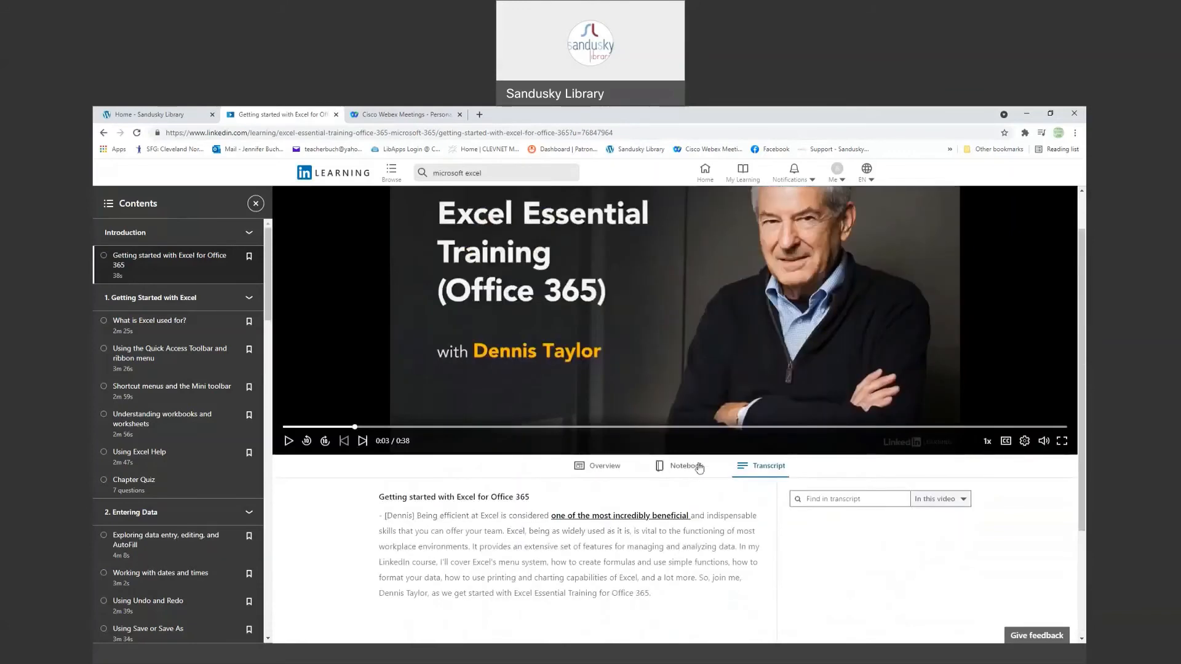
left_click(687, 465)
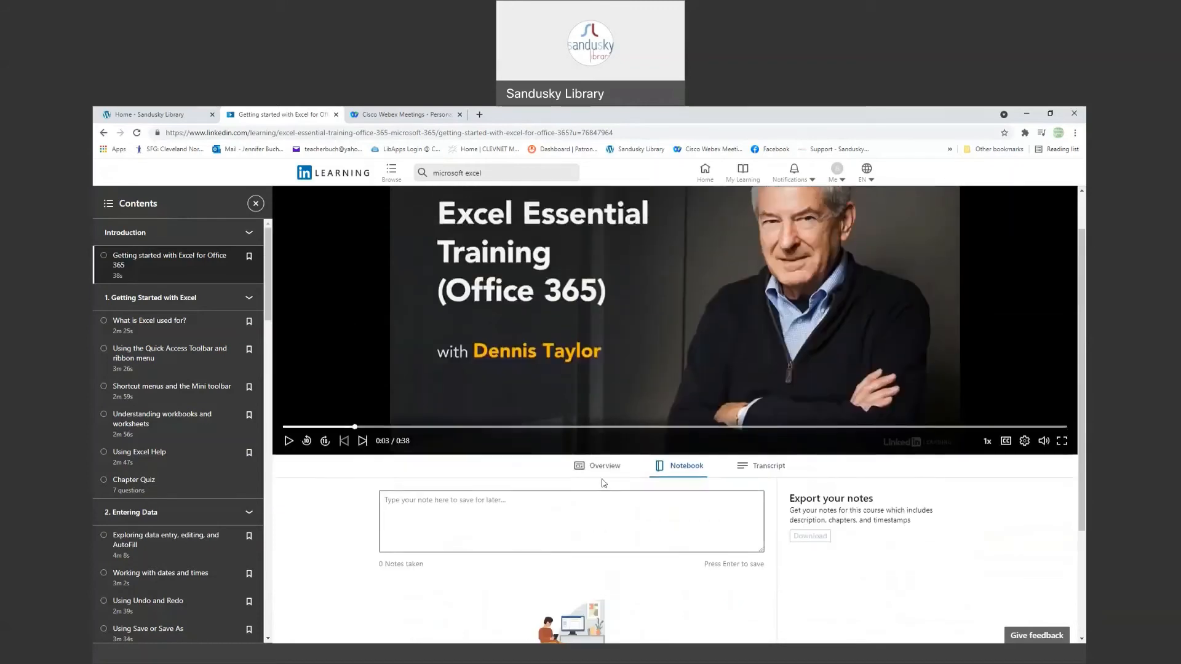
Step: Show the Overview tab and scroll through course details and related courses
left_click(603, 466)
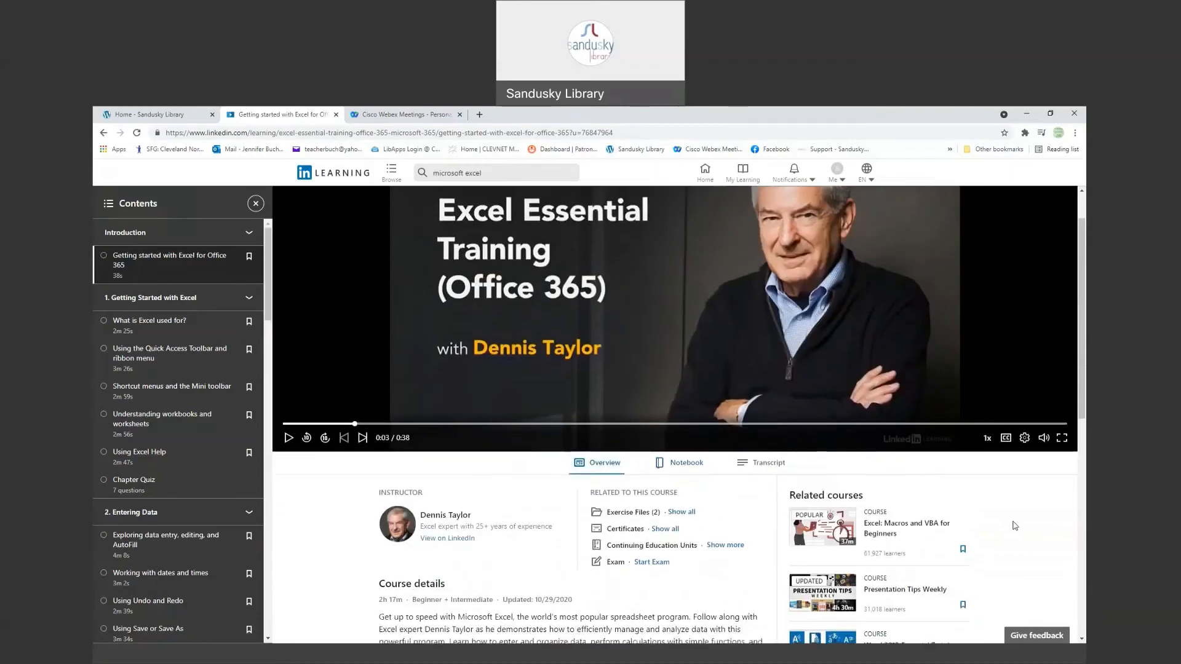
scroll("down", 3)
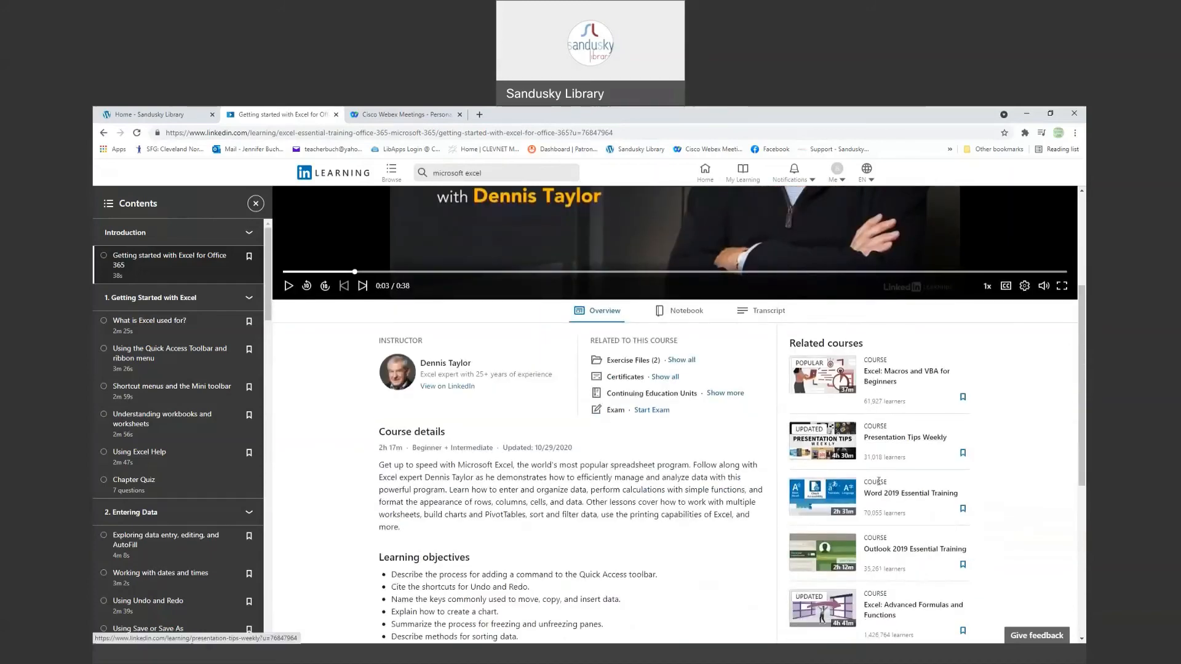
scroll("down", 3)
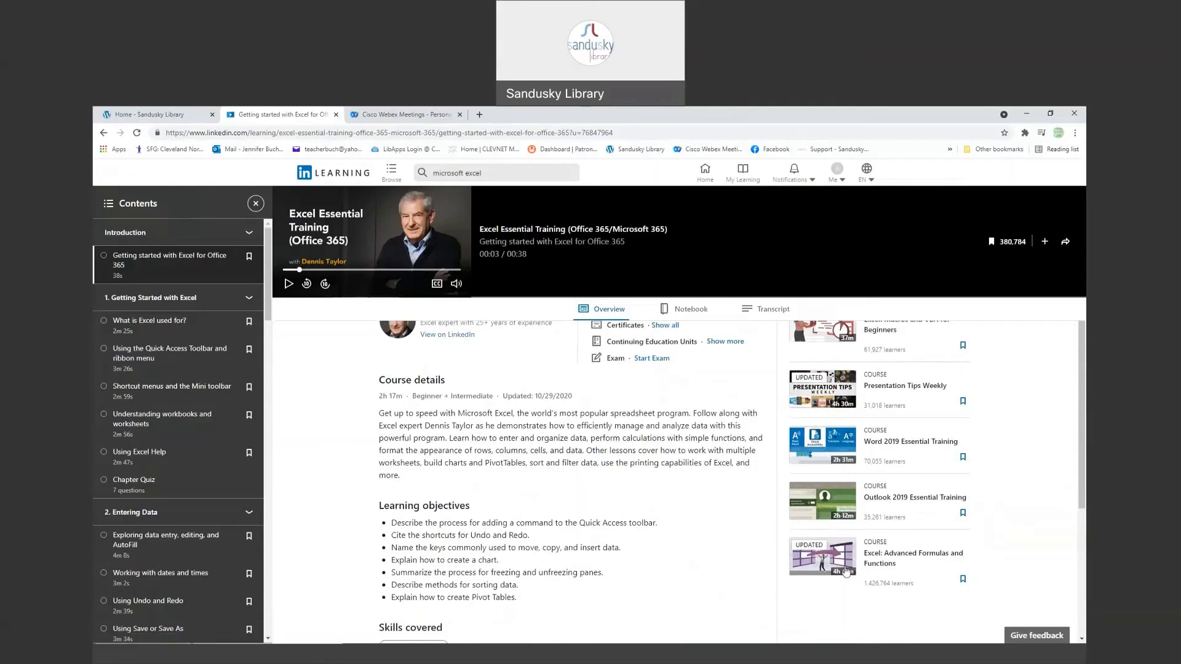
mouse_move(874, 507)
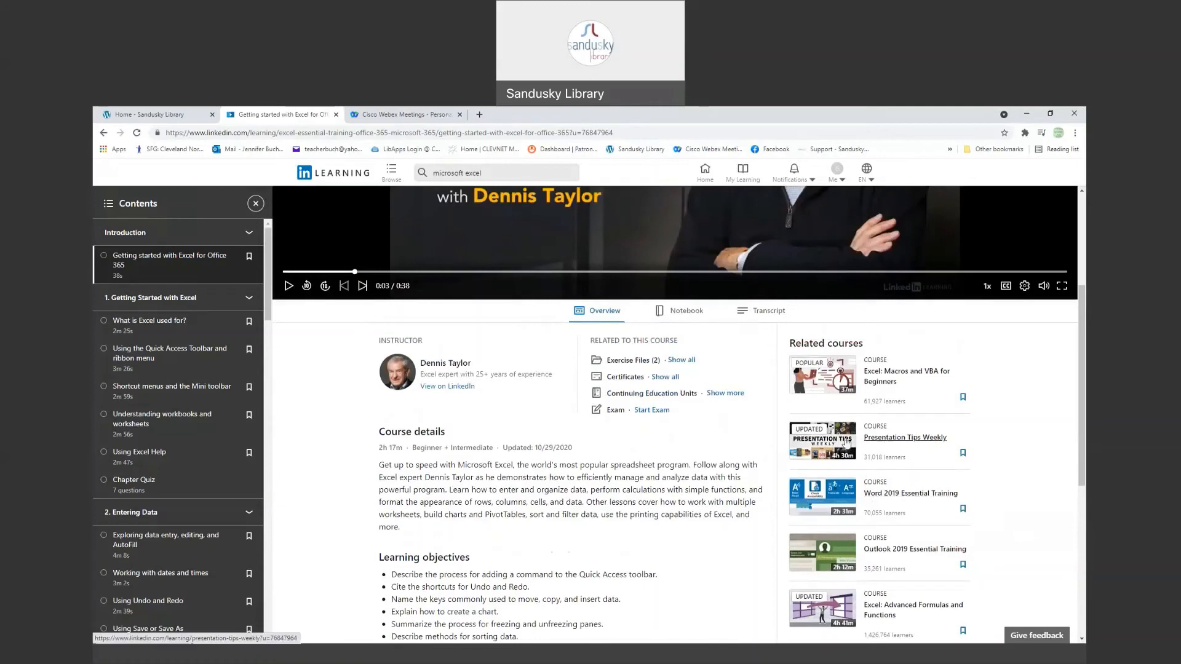
mouse_move(822, 441)
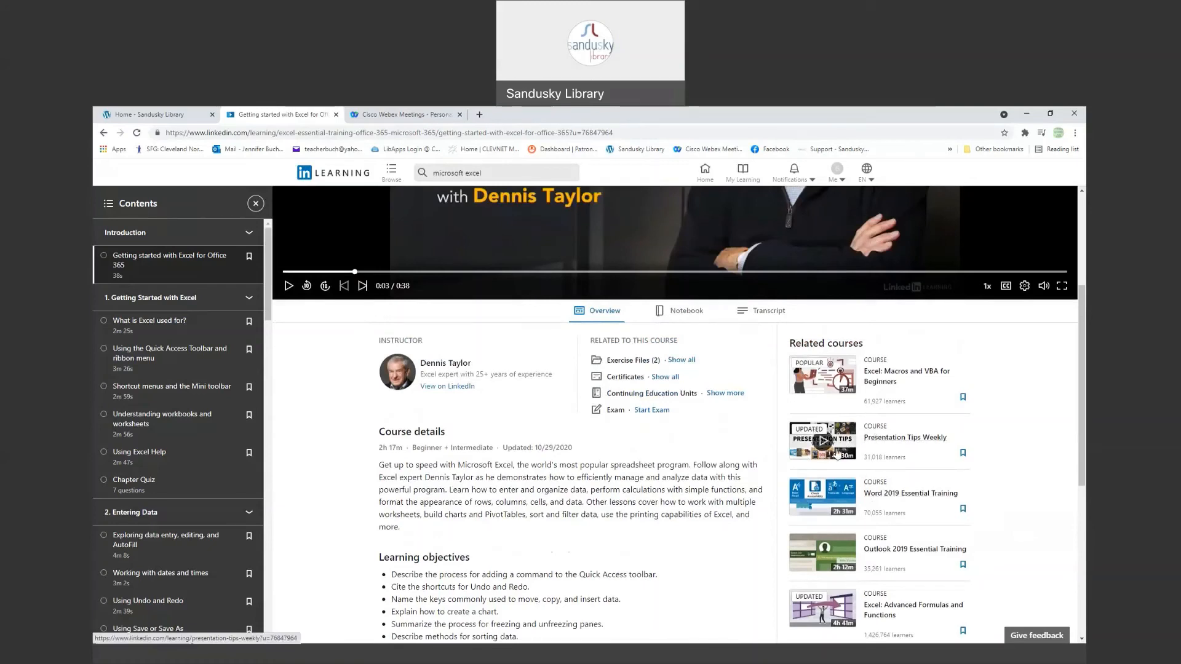
mouse_move(1022, 453)
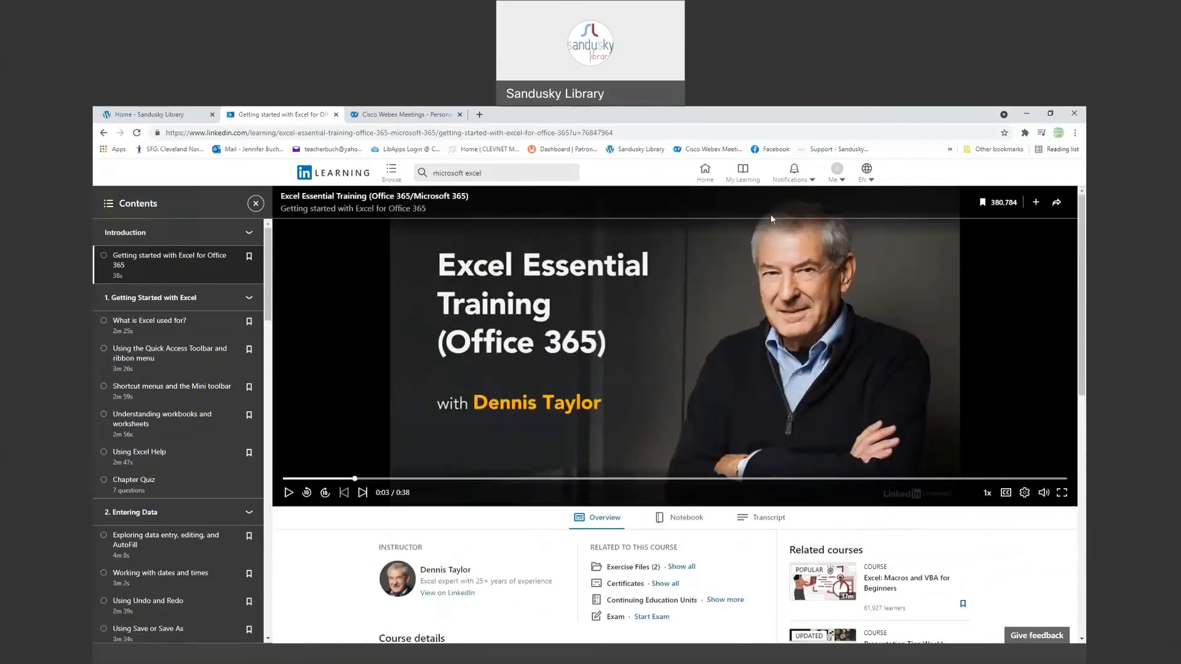
mouse_move(747, 177)
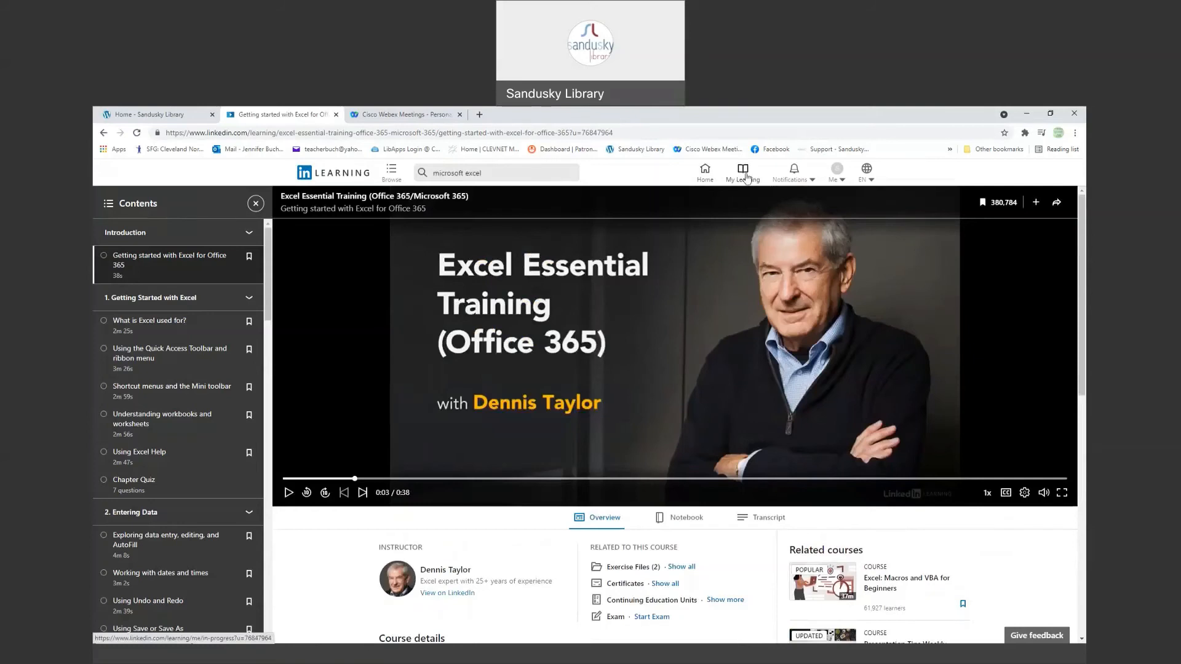
Step: Open My Learning and view its Saved, My Collections and Learning History tabs
left_click(742, 170)
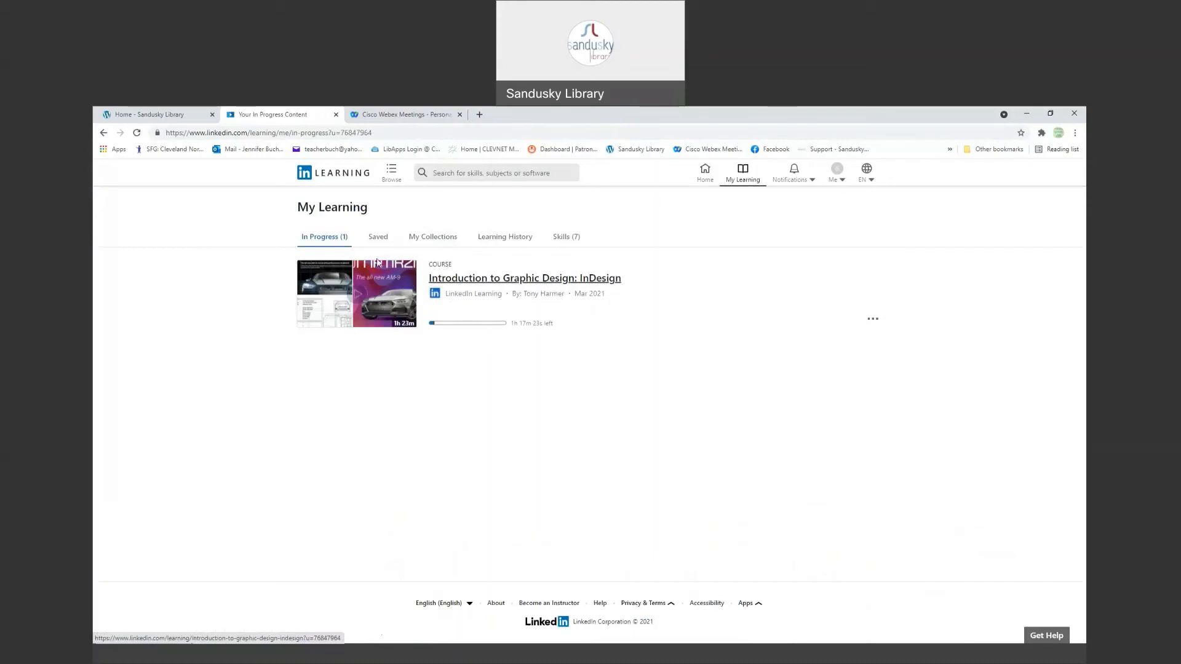
left_click(378, 236)
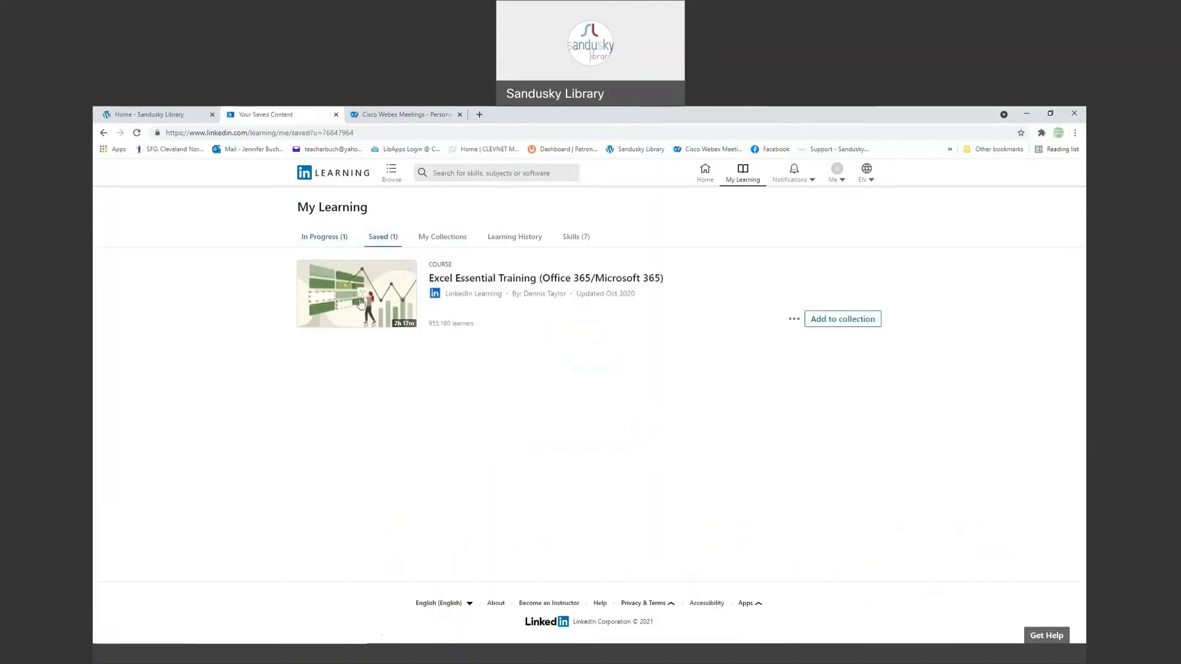
mouse_move(437, 241)
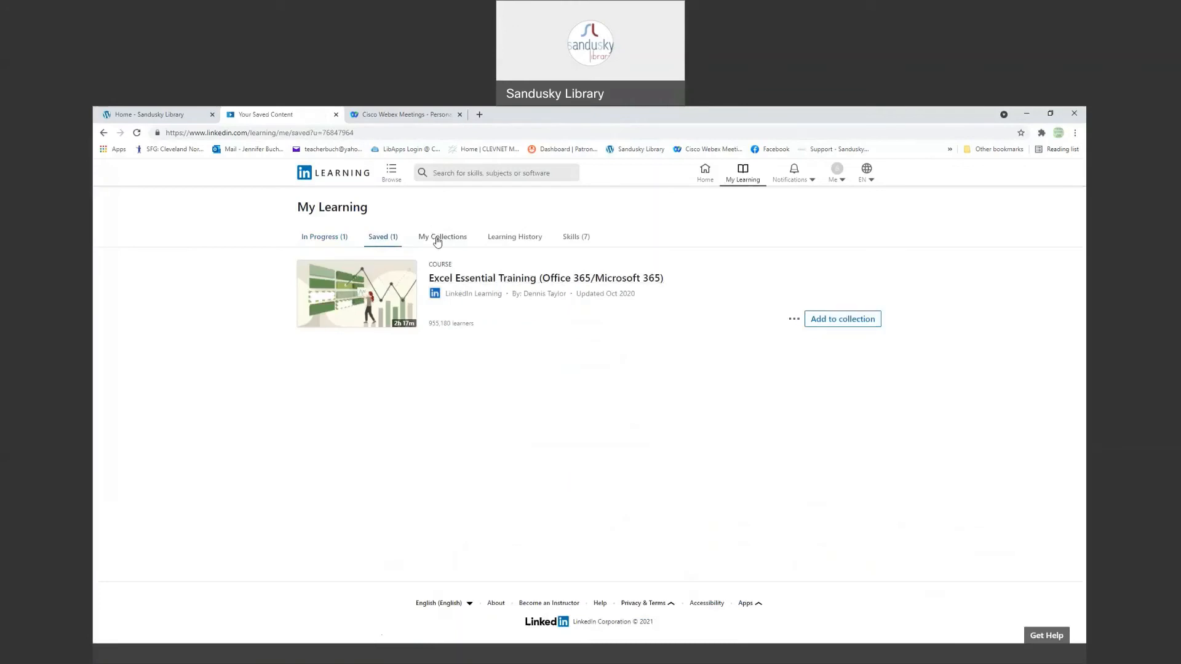
left_click(442, 236)
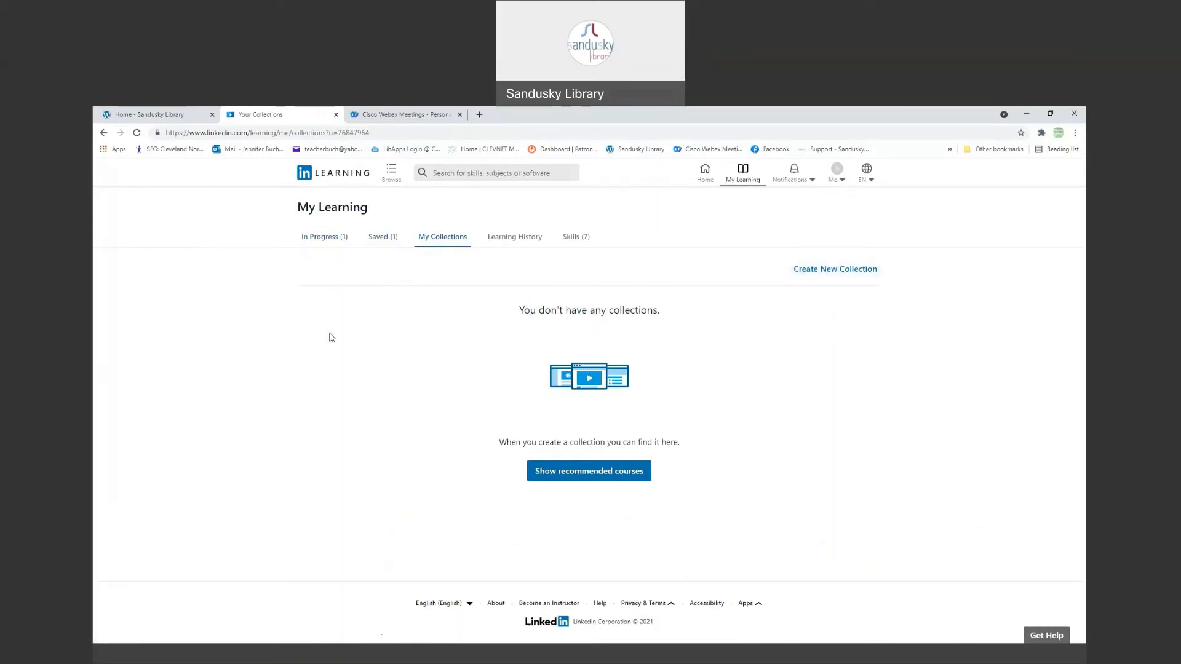
mouse_move(347, 393)
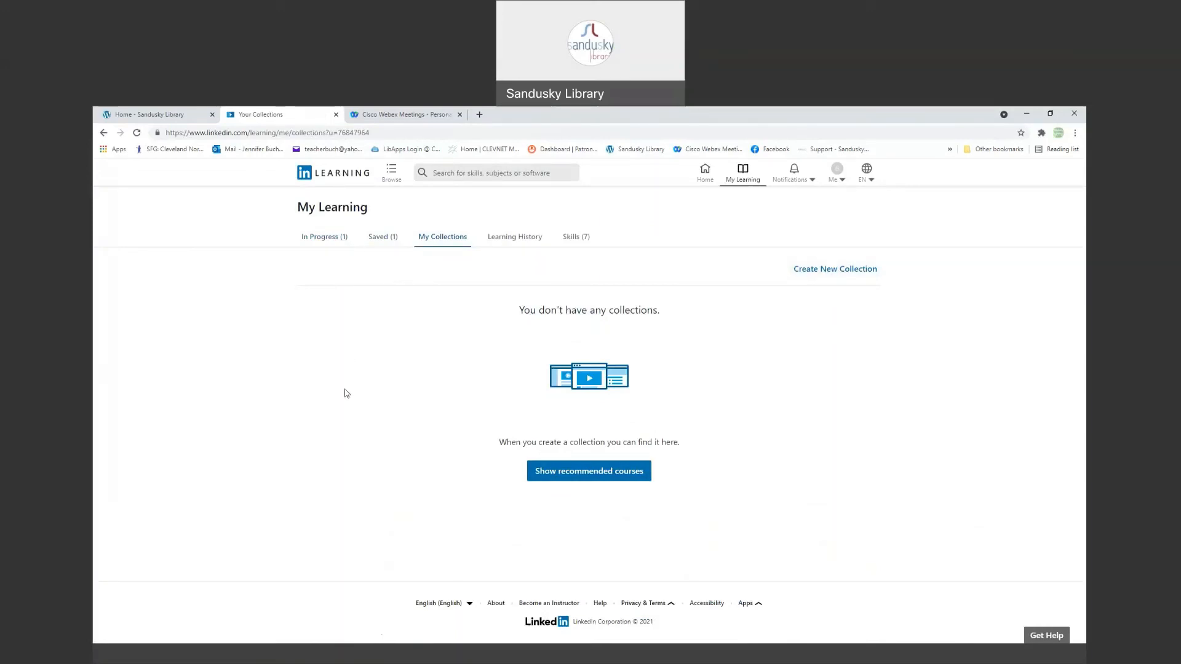
mouse_move(723, 420)
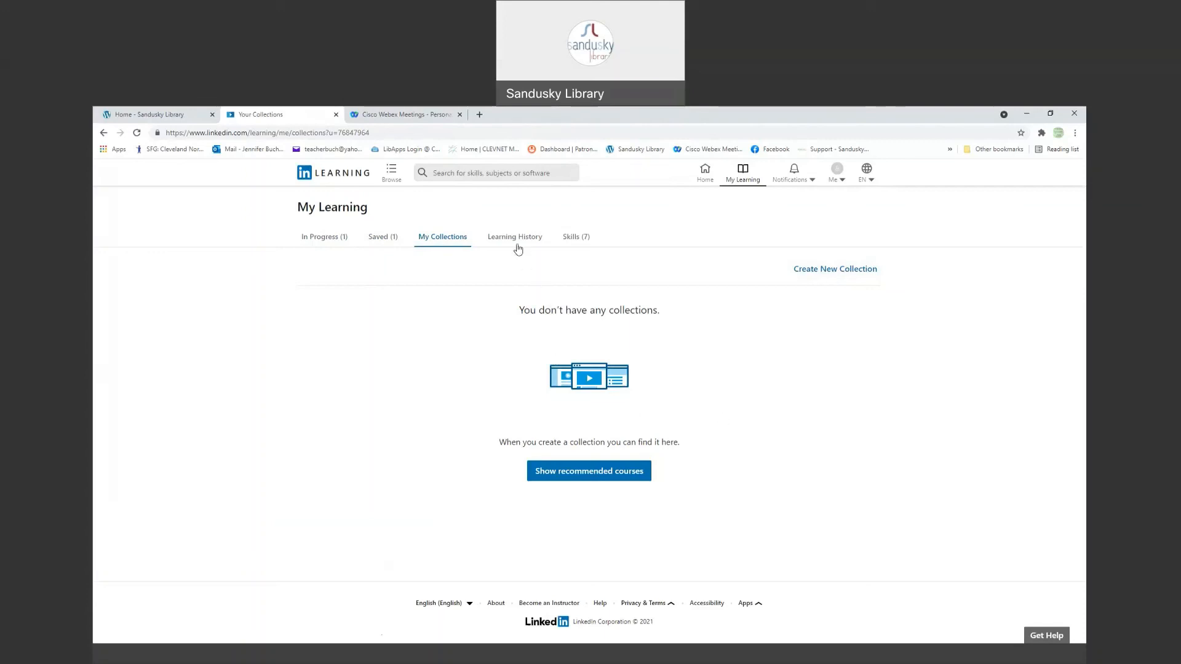
left_click(514, 236)
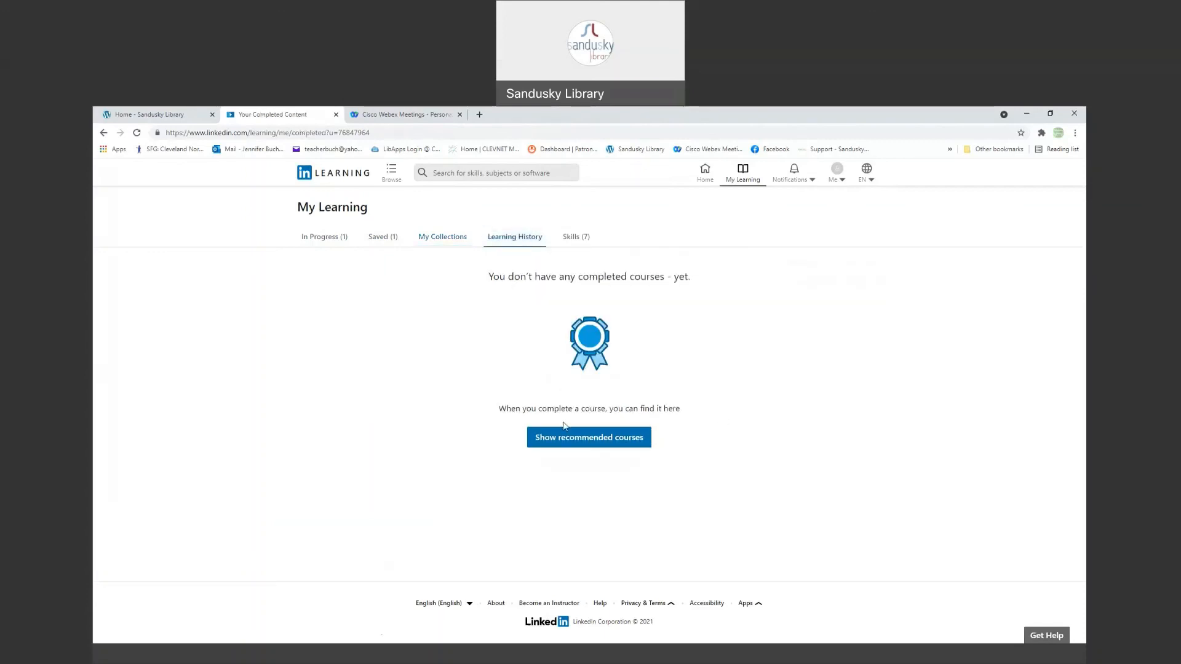
Step: View the Skills page's seven interests, then return to the In Progress list with the InDesign course
left_click(575, 236)
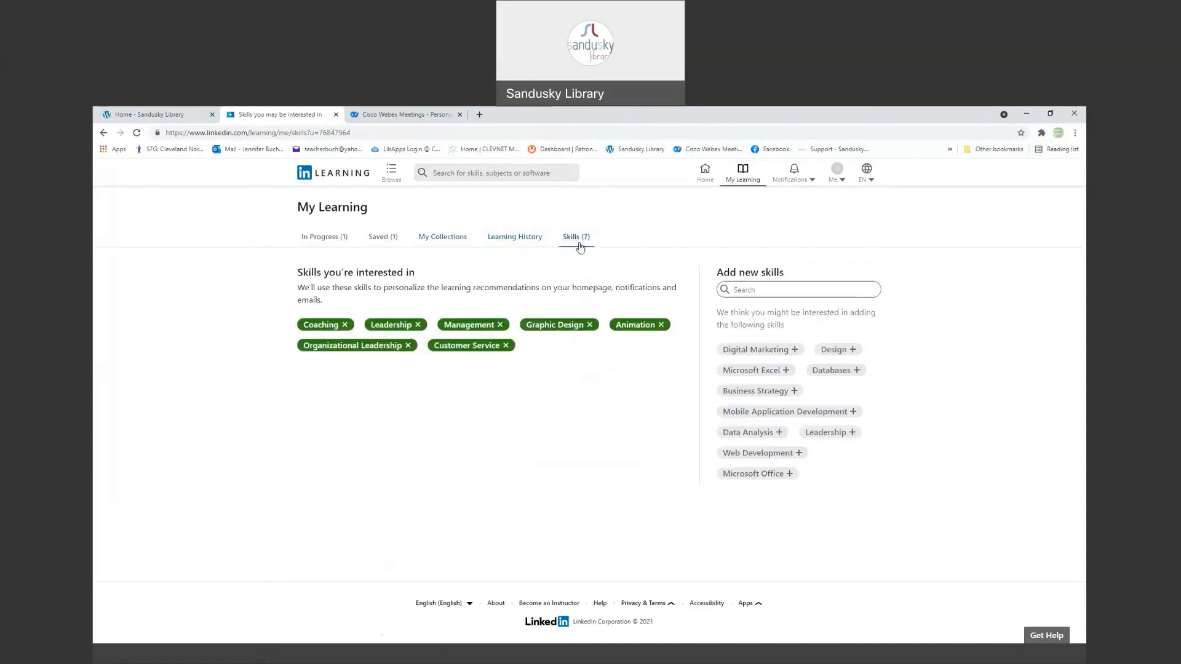
mouse_move(646, 335)
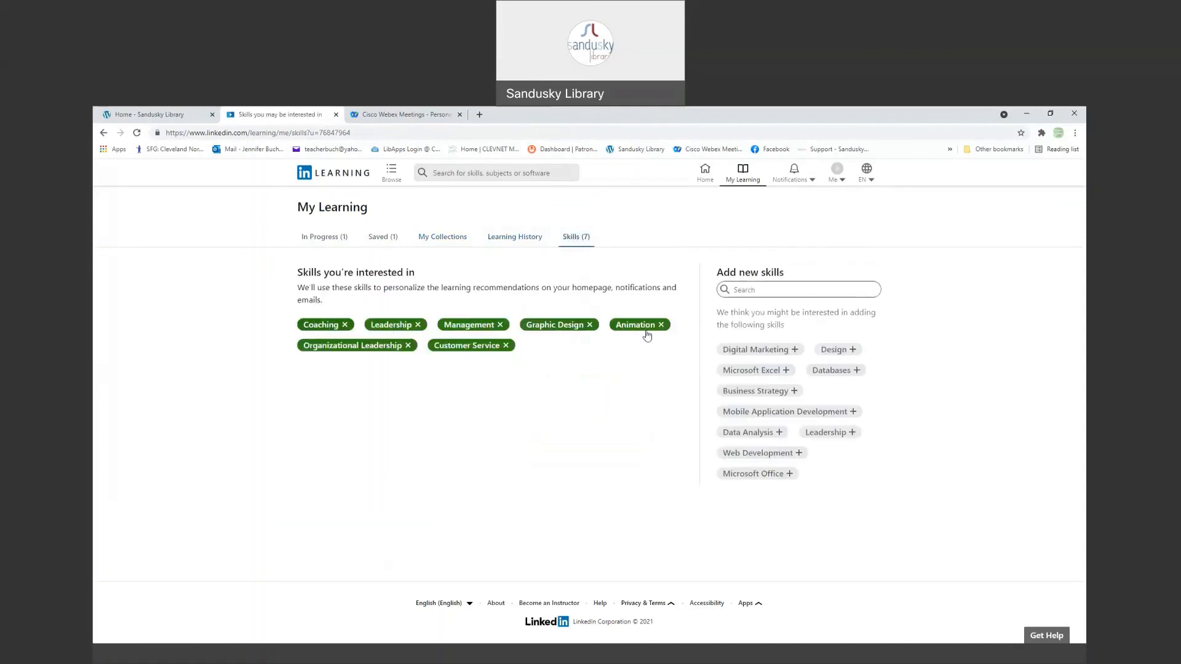
mouse_move(565, 342)
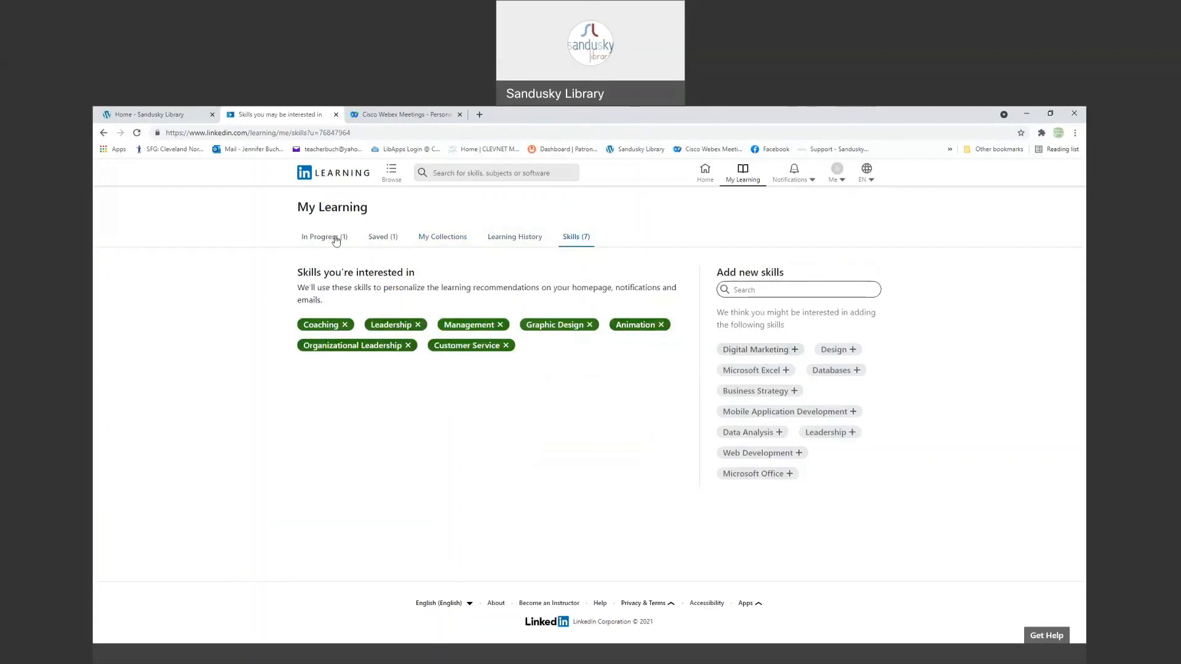
left_click(324, 237)
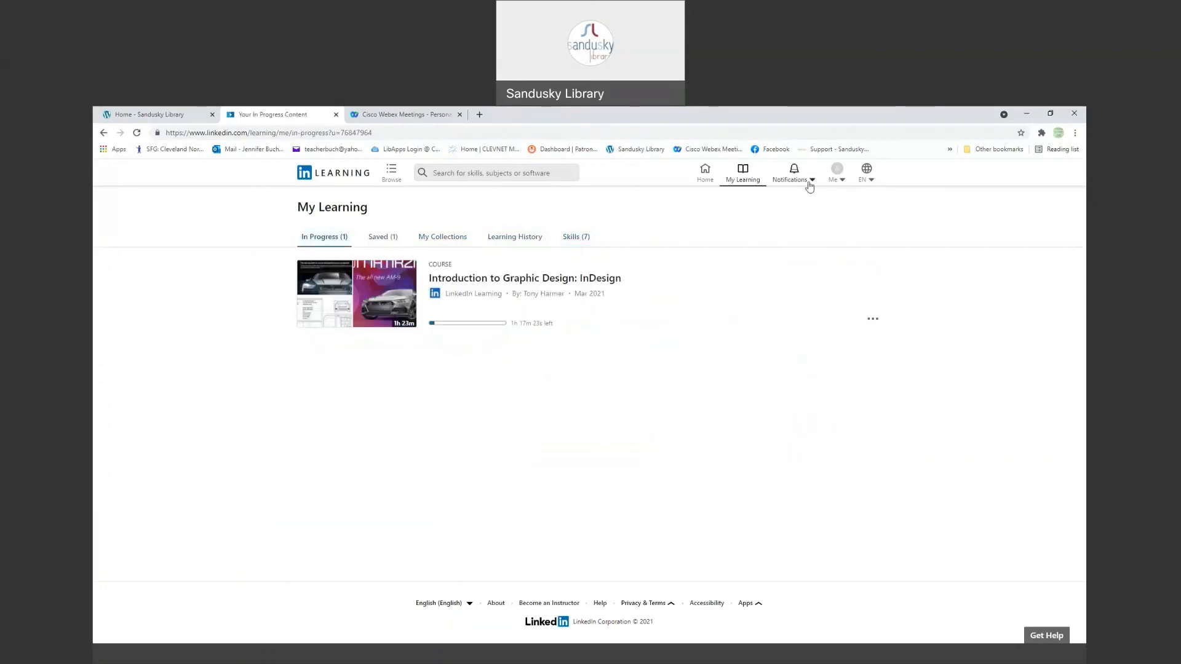
left_click(794, 170)
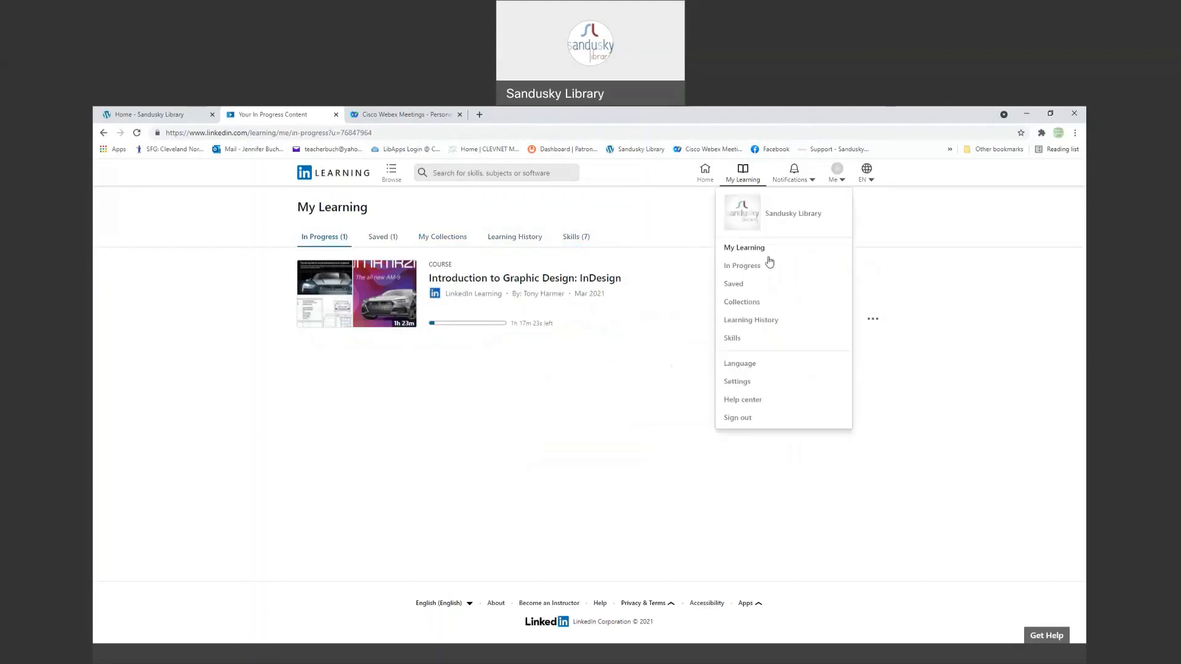
mouse_move(733, 288)
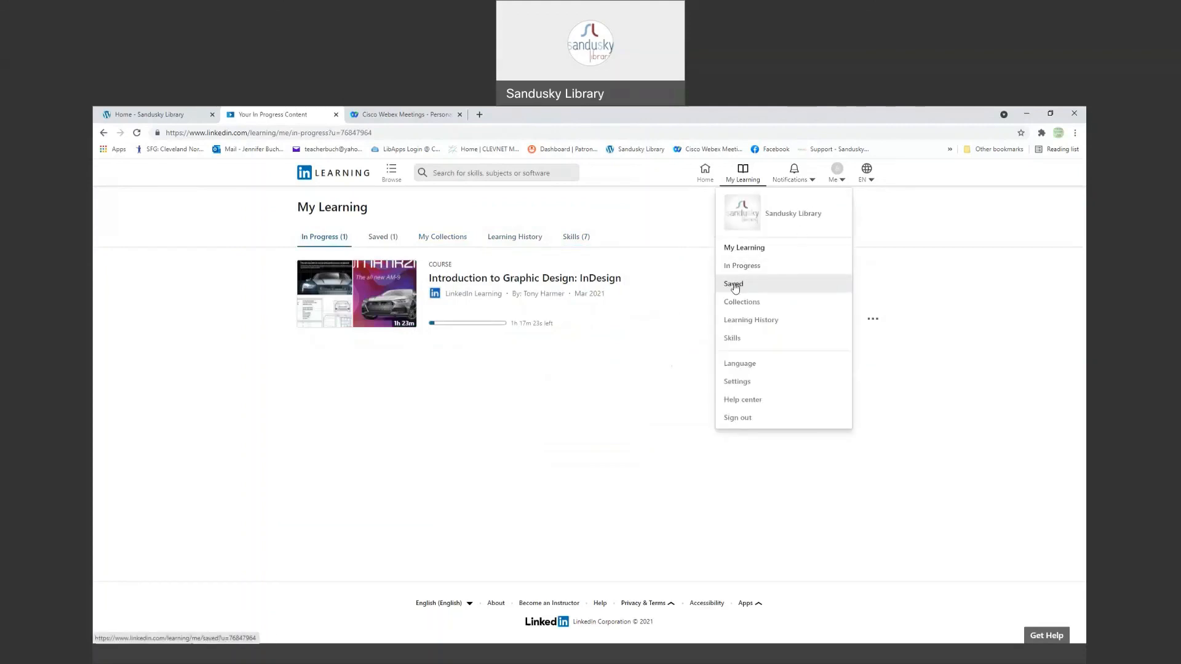
mouse_move(733, 370)
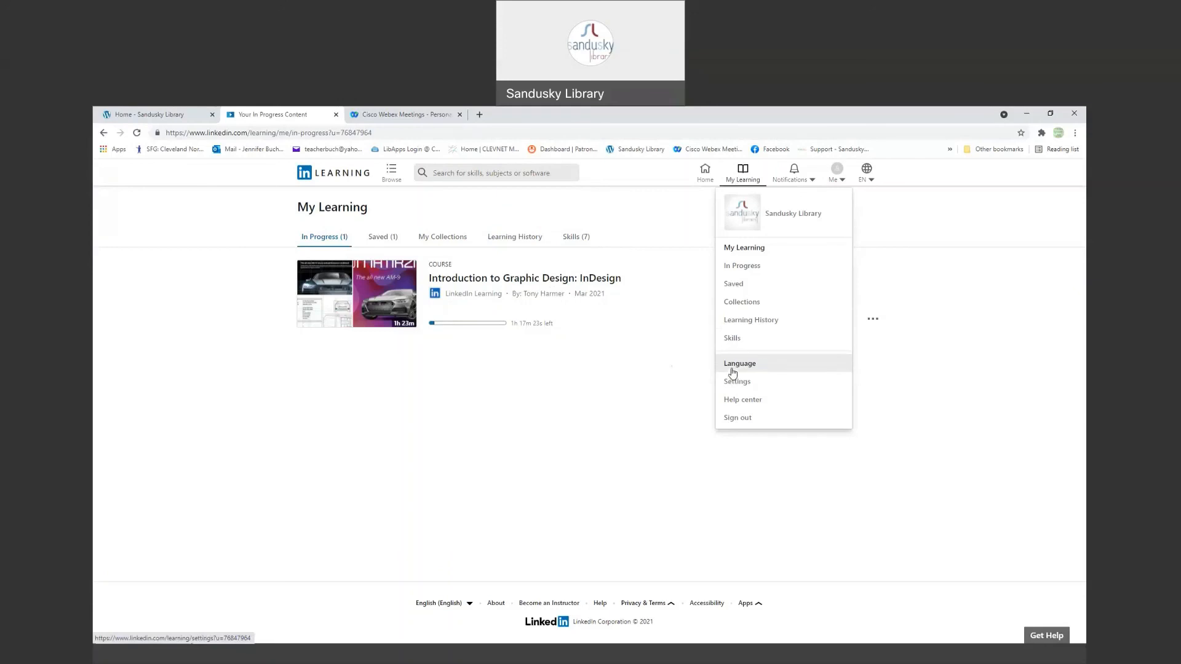
left_click(739, 363)
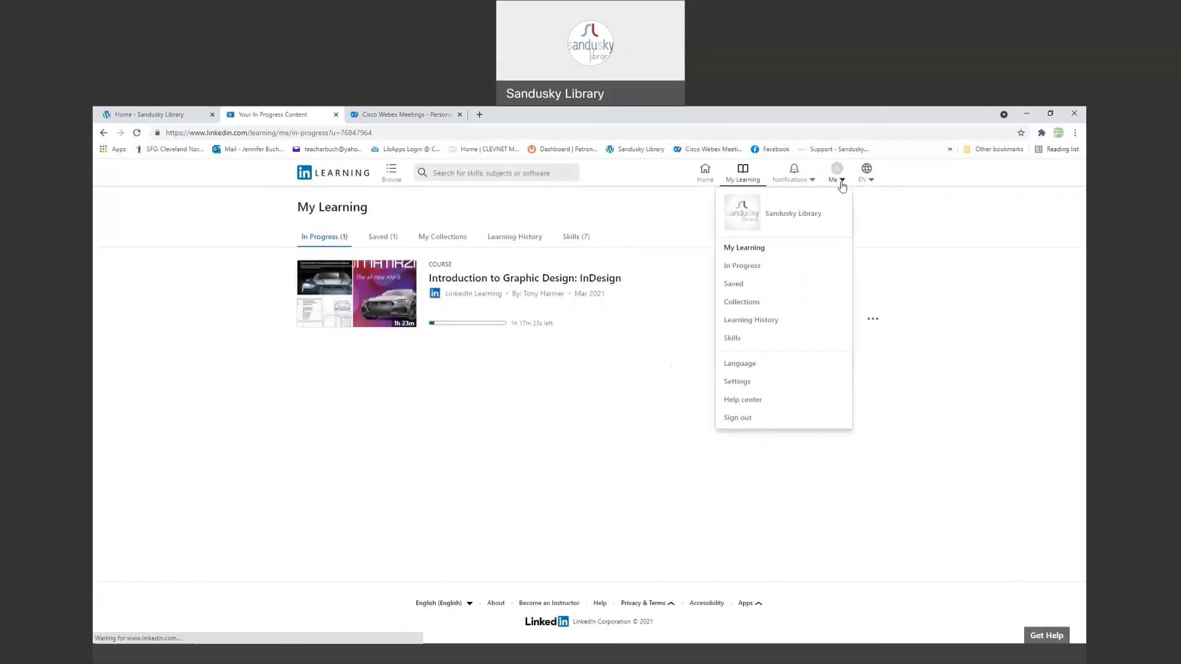
mouse_move(744, 385)
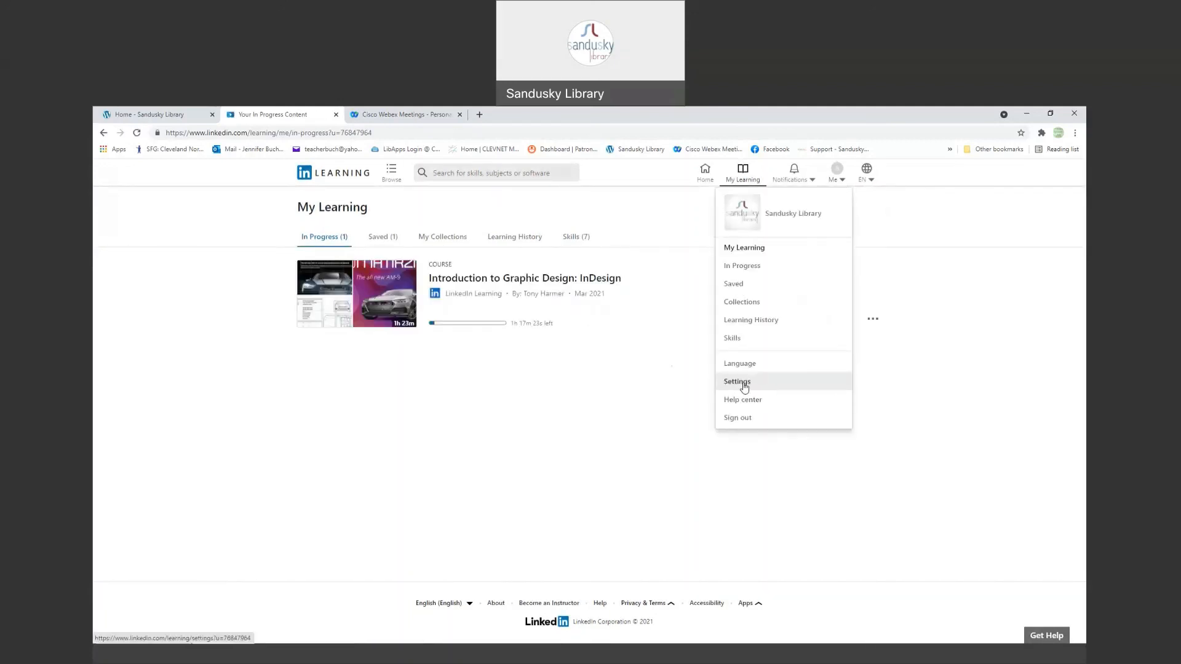
left_click(924, 276)
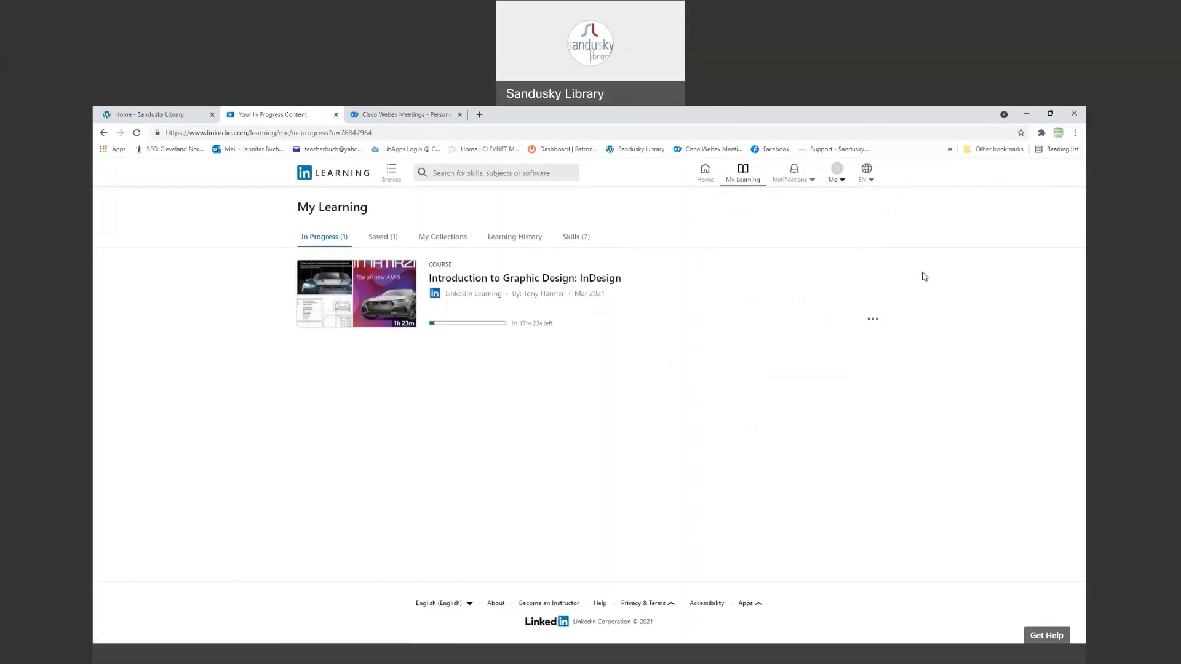
mouse_move(417, 219)
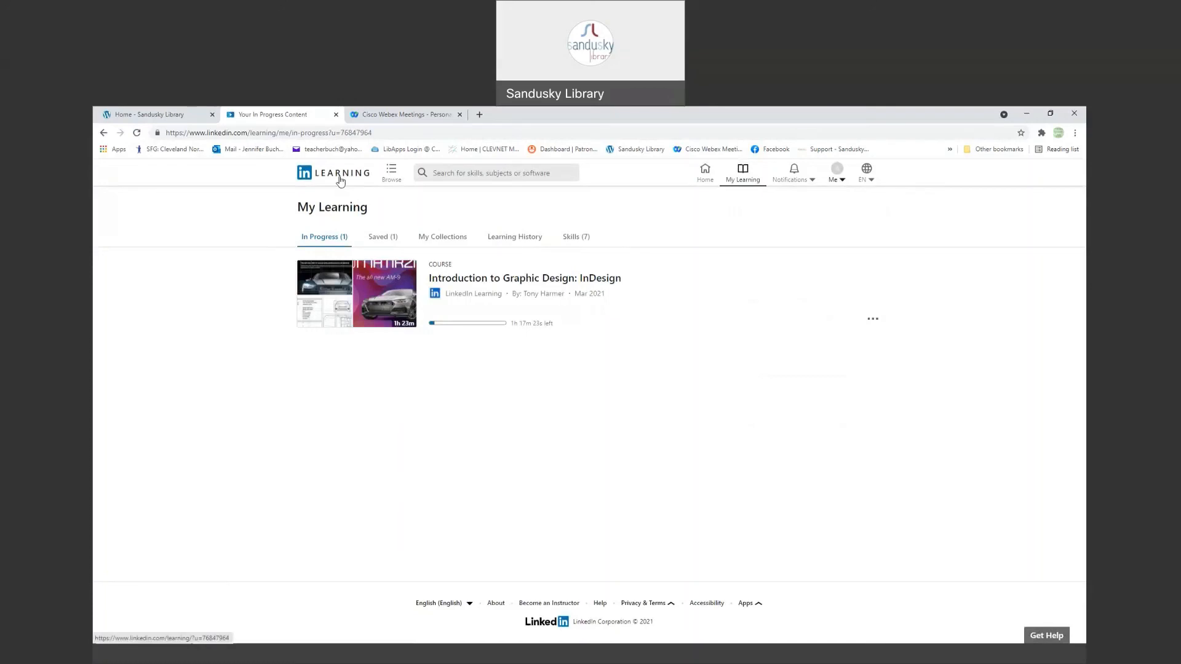
mouse_move(311, 180)
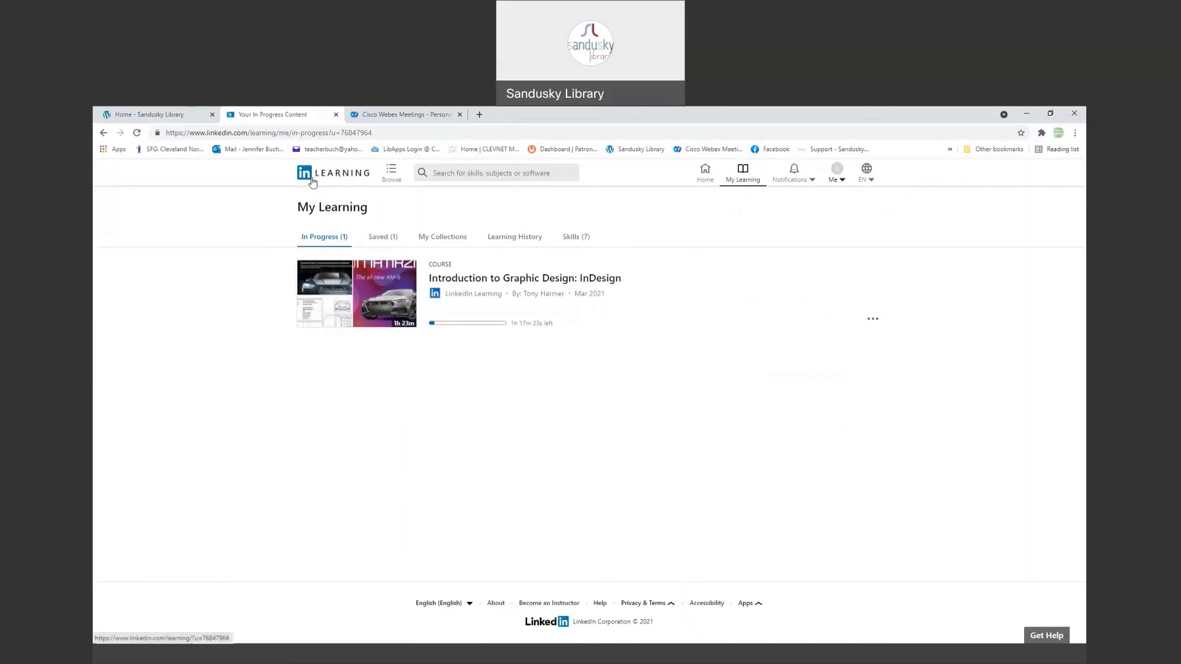
mouse_move(334, 176)
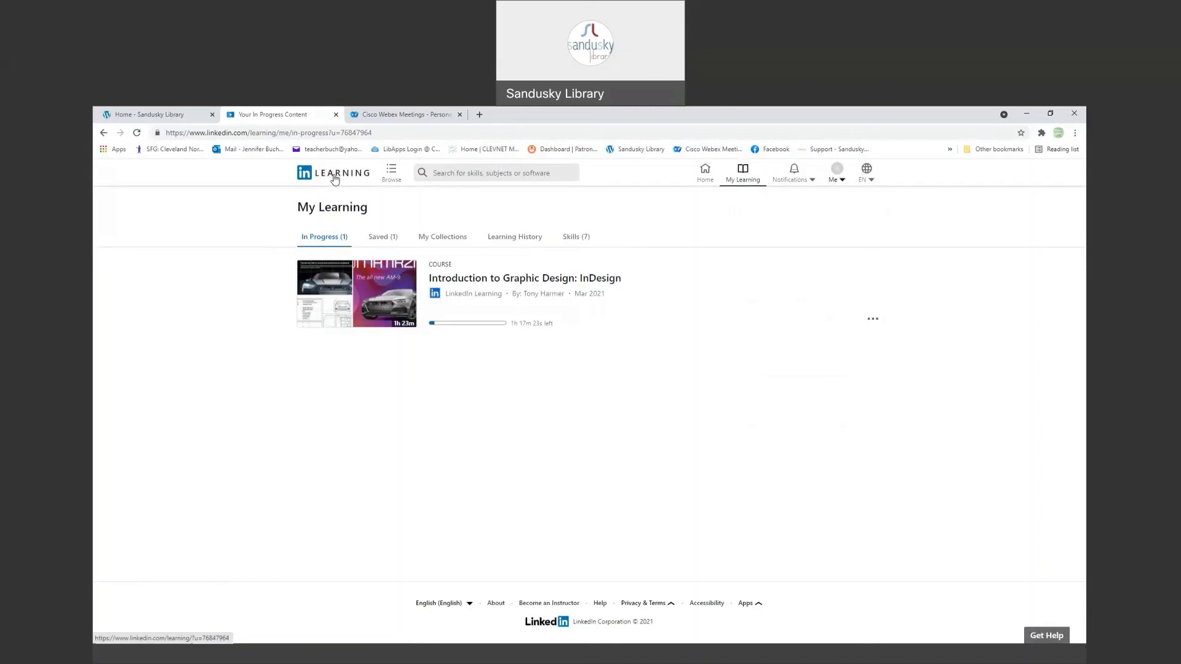
mouse_move(328, 185)
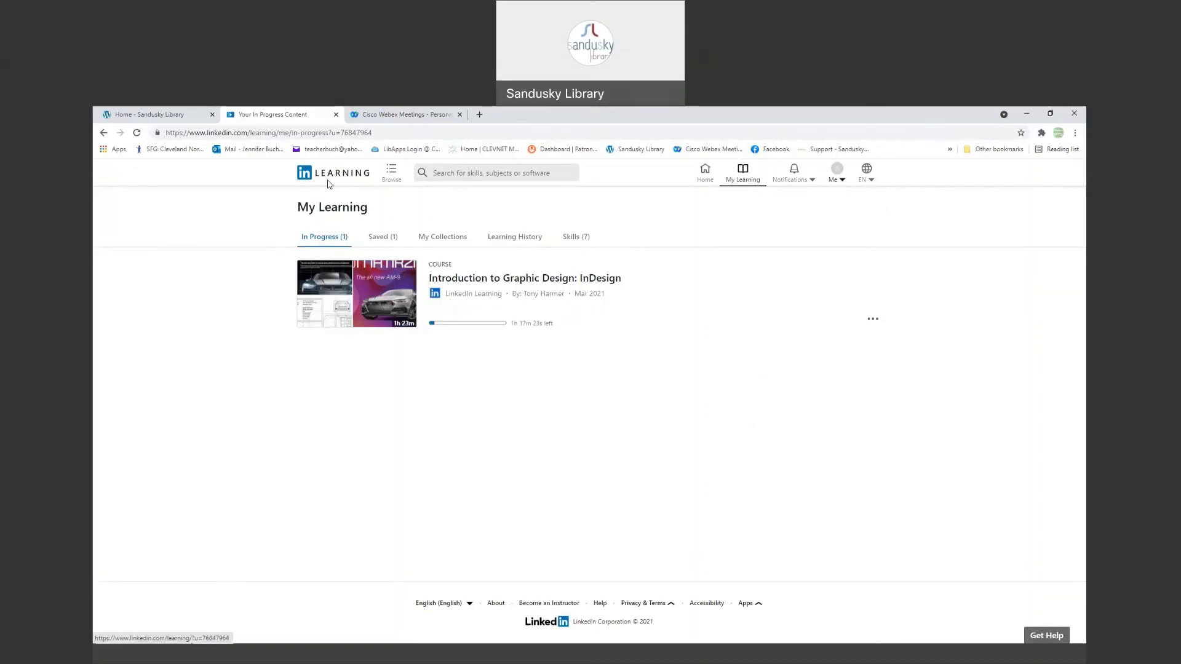